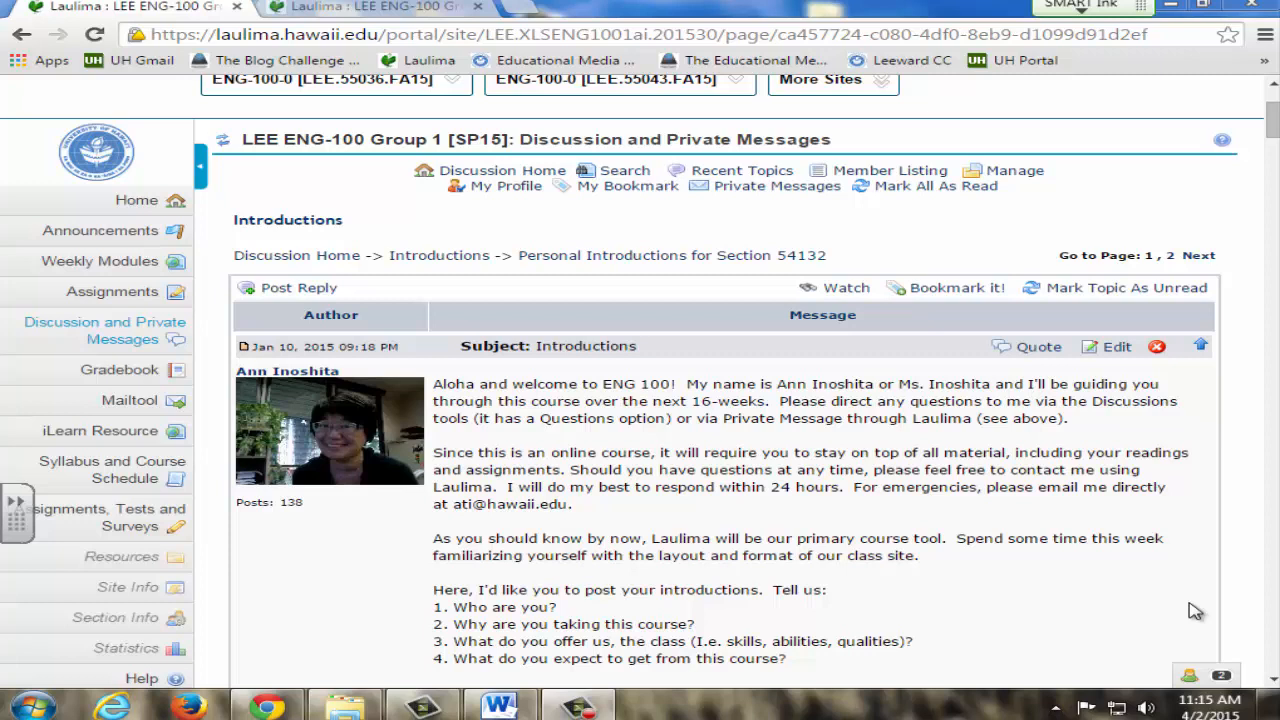
mouse_move(1184, 628)
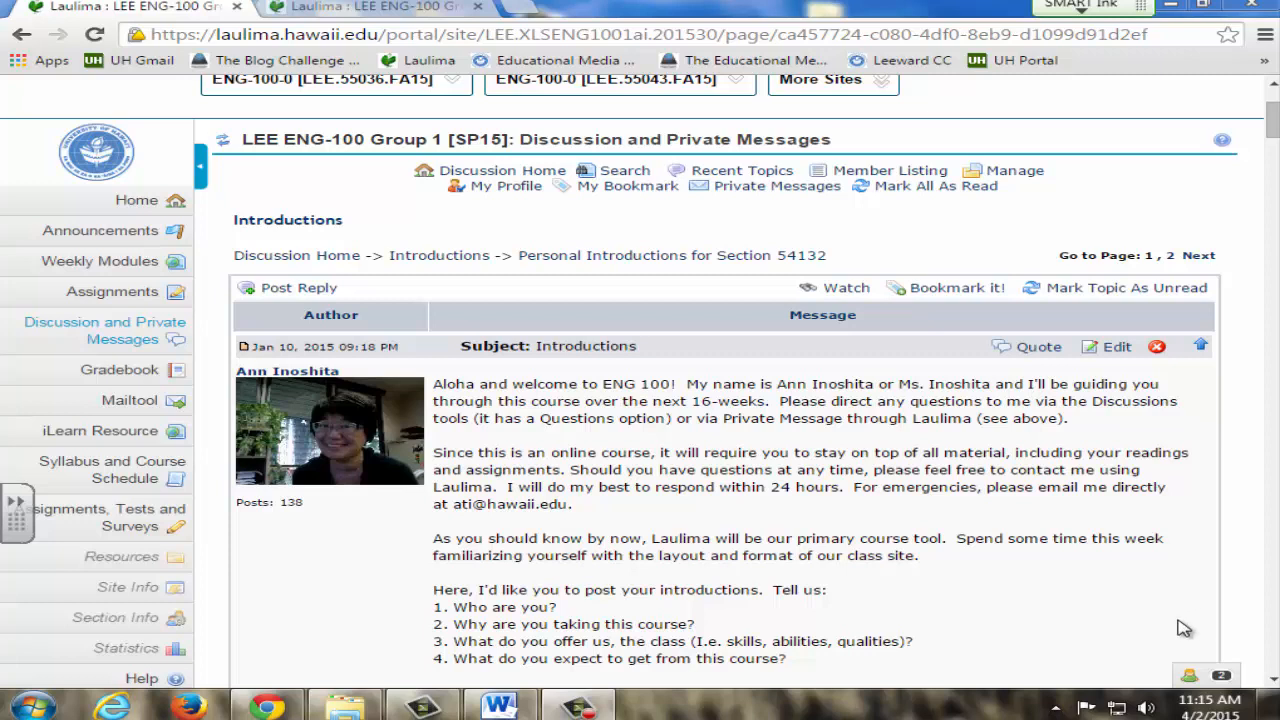
mouse_move(793, 343)
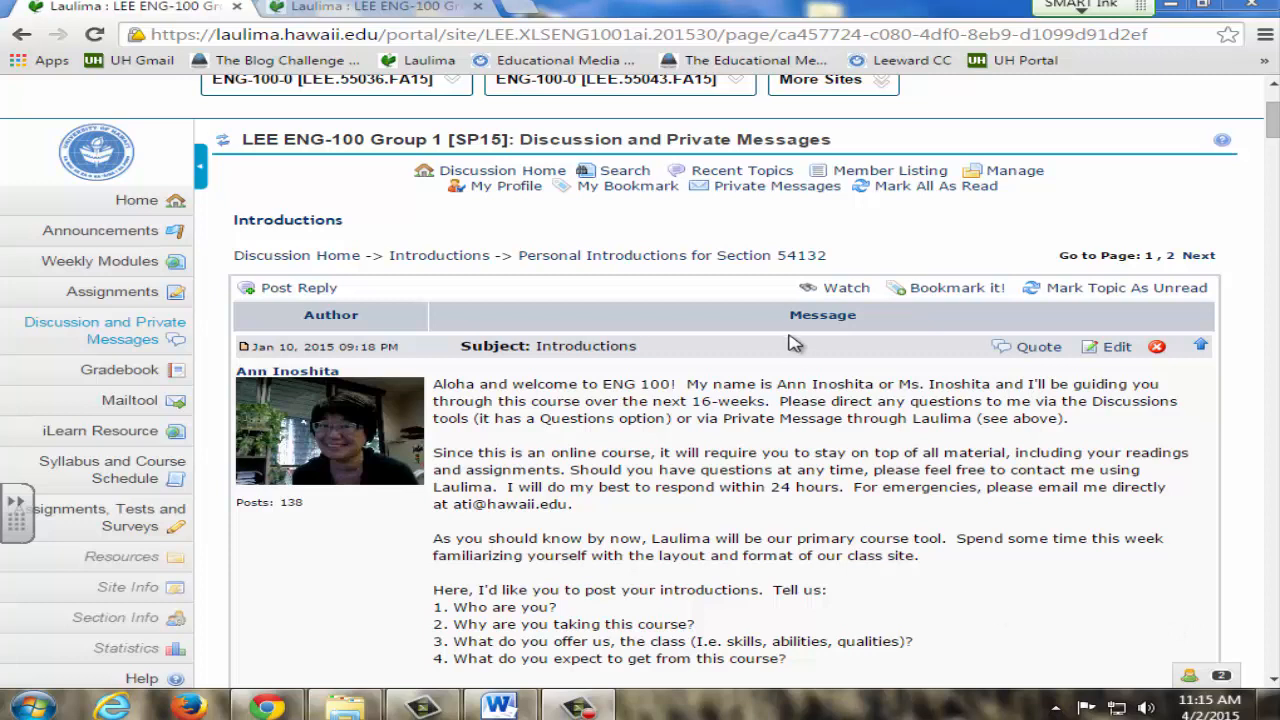
mouse_move(810, 448)
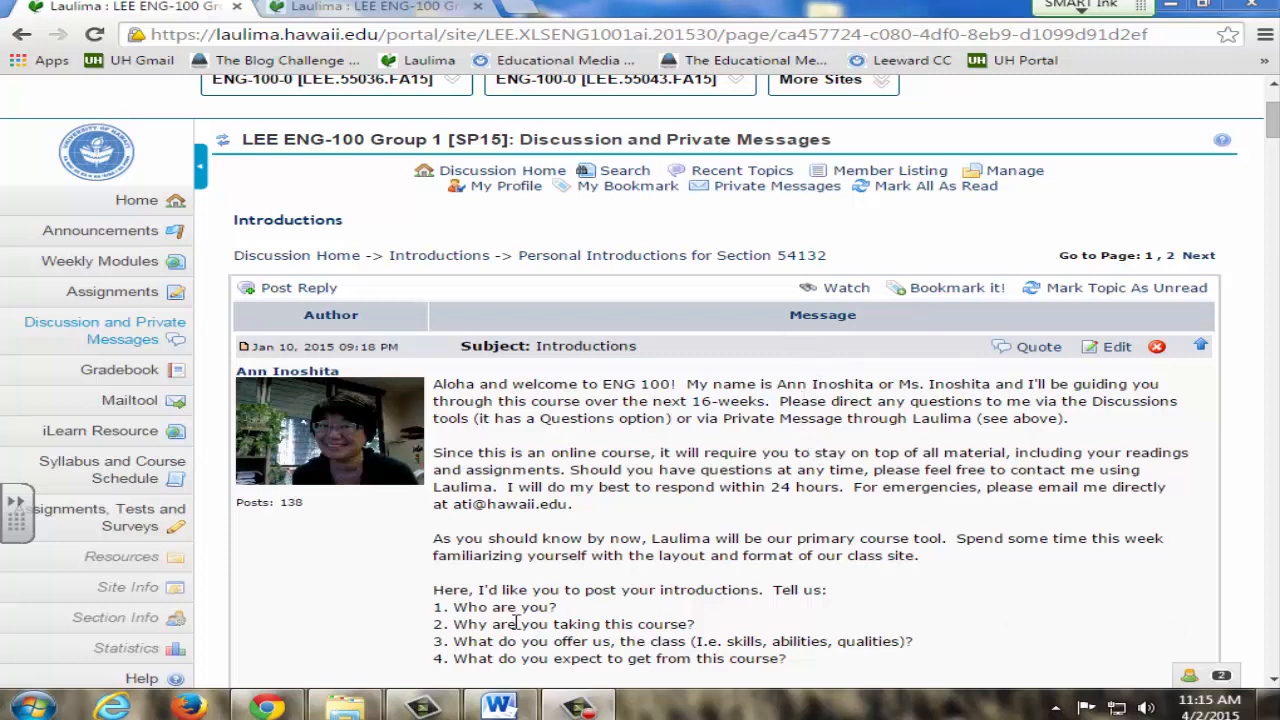
mouse_move(612, 624)
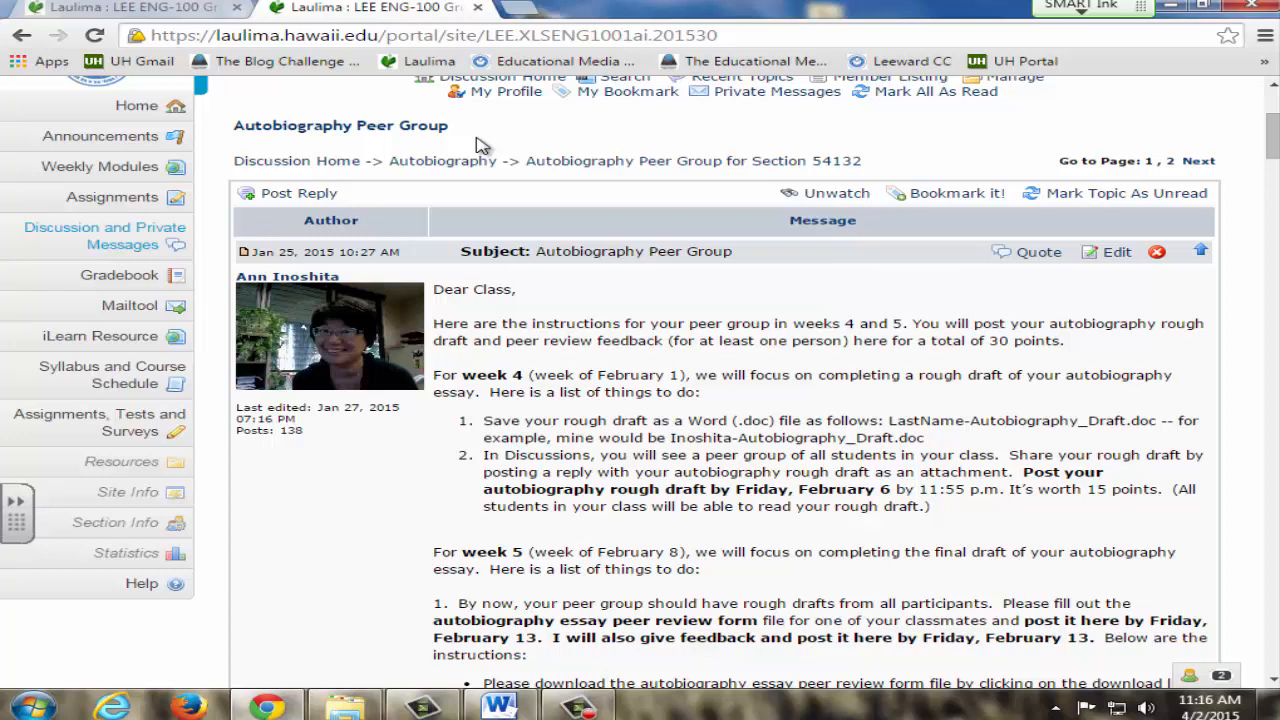
mouse_move(560, 365)
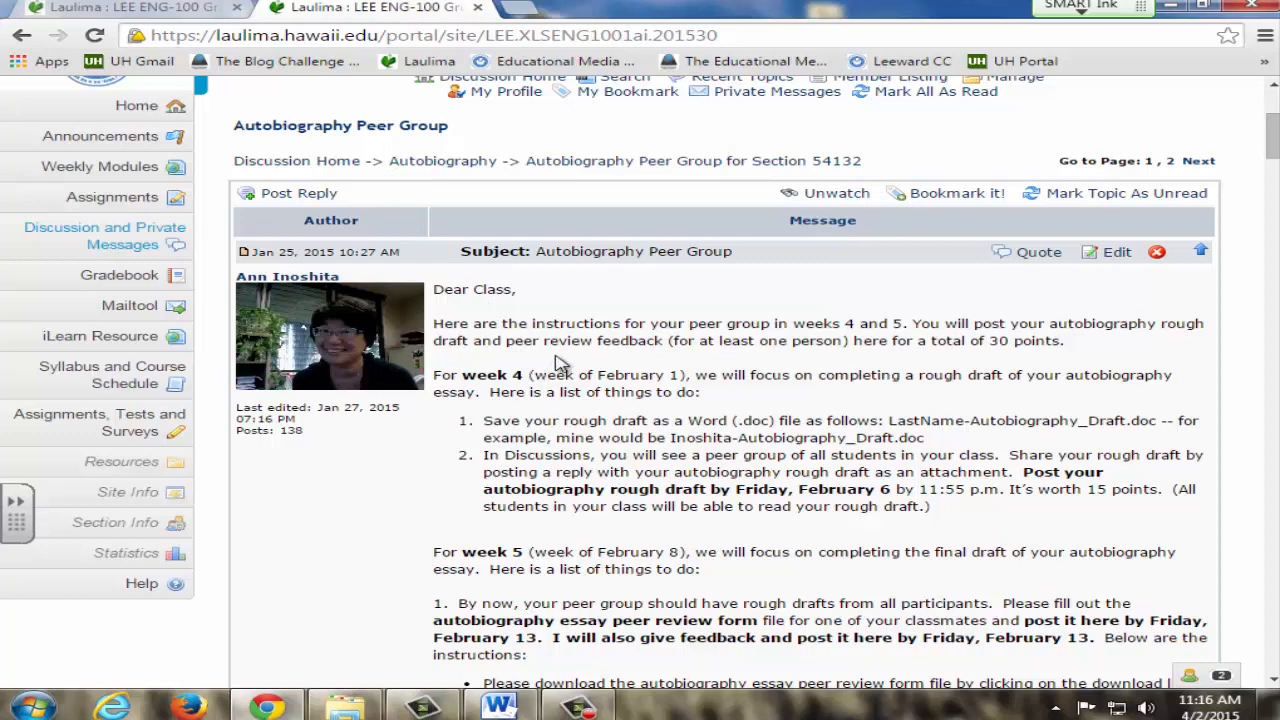
mouse_move(658, 281)
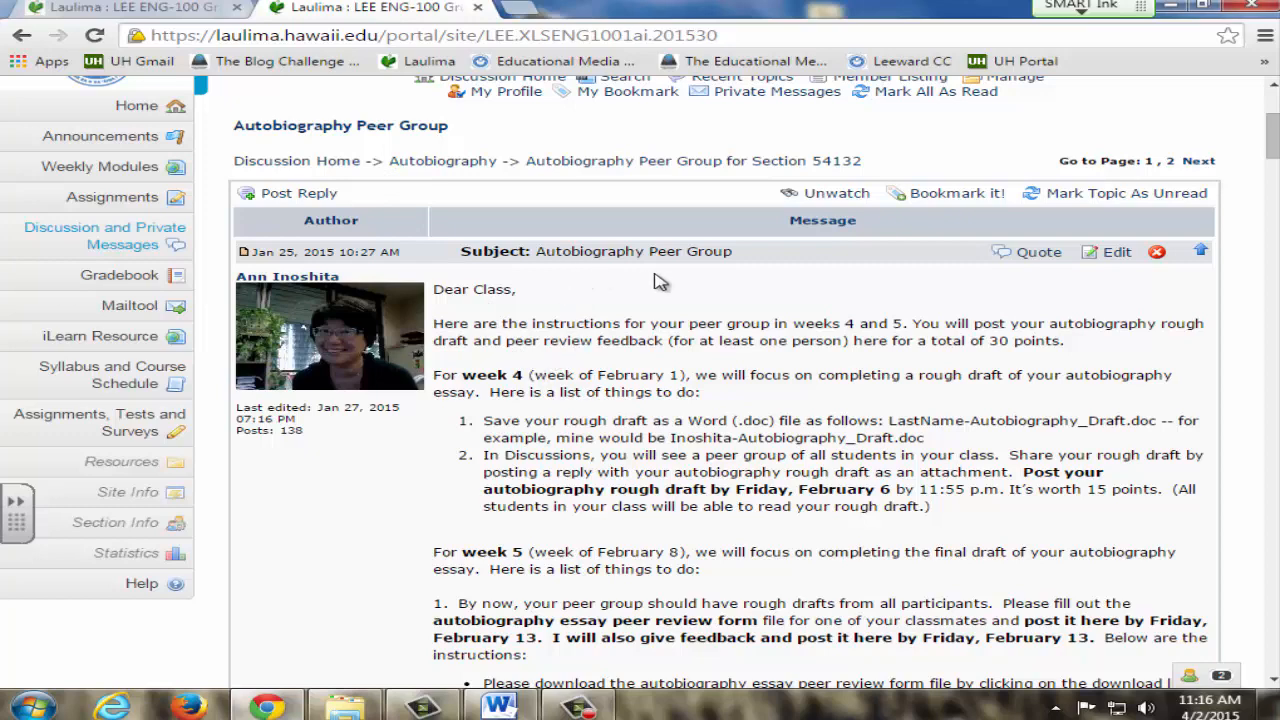
click(498, 705)
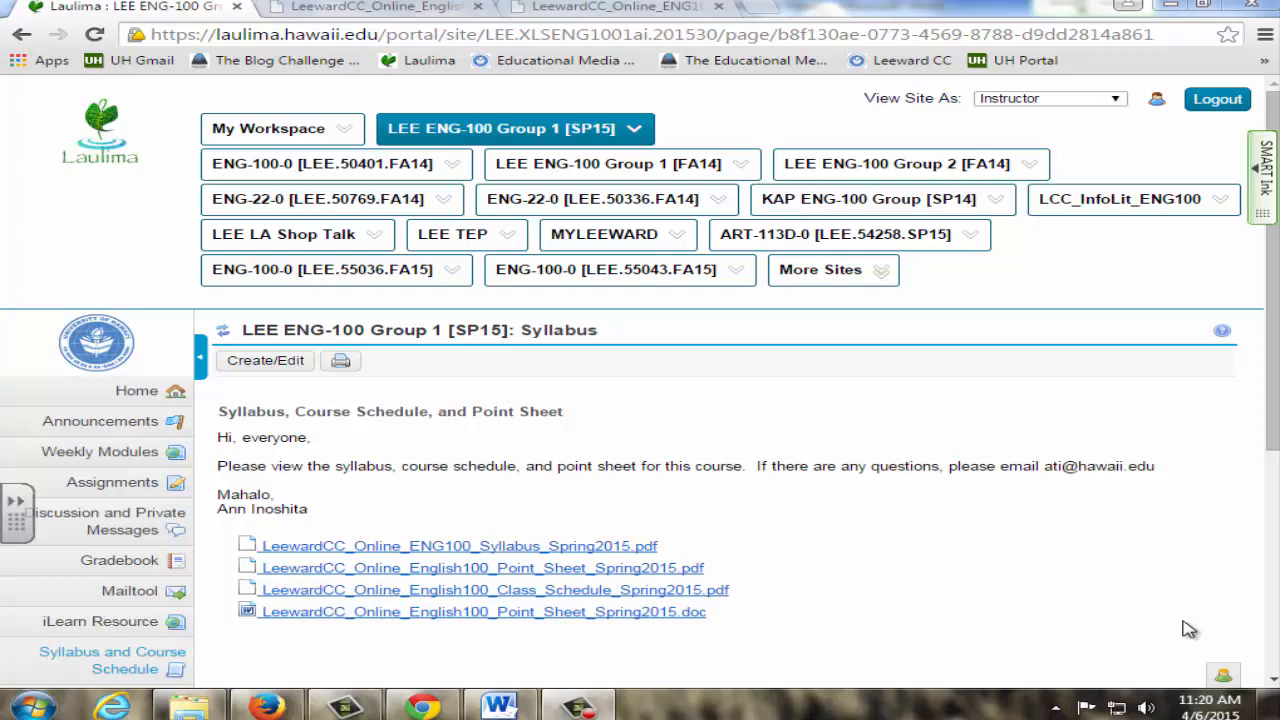
mouse_move(808, 90)
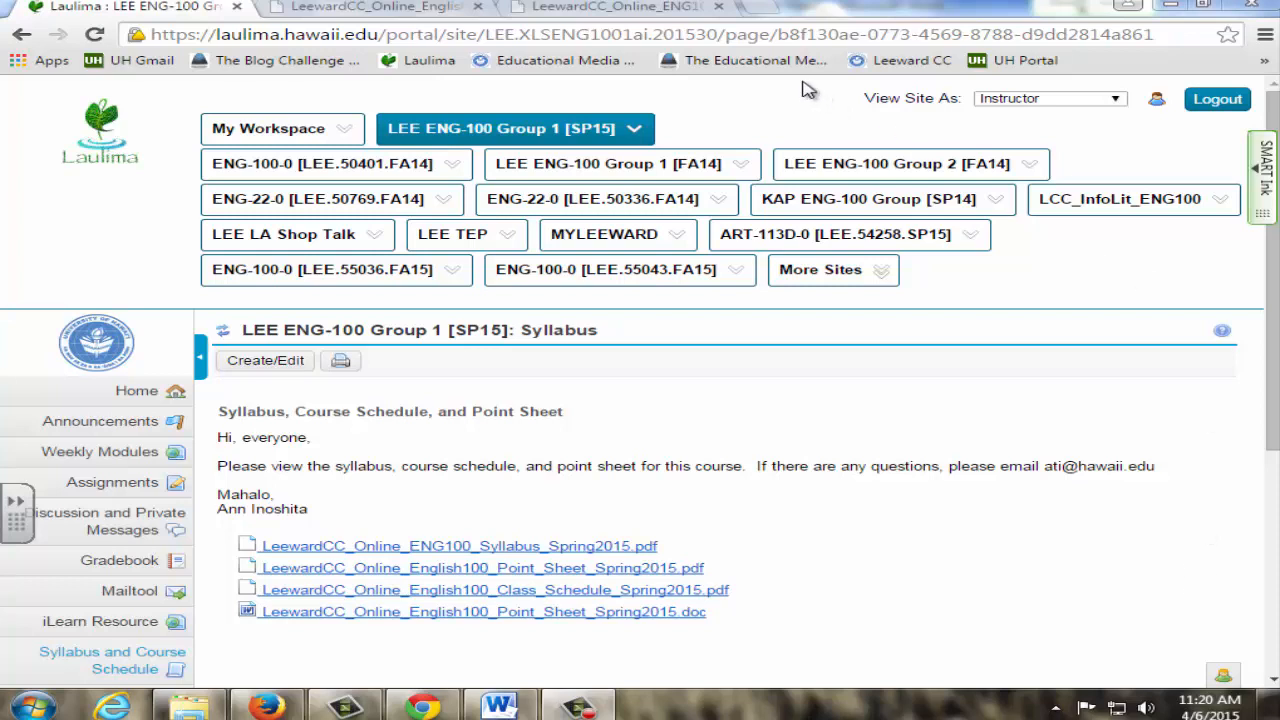
Step: Open the Gradebook listing quizzes, discussions and essays with class averages and due dates
click(459, 545)
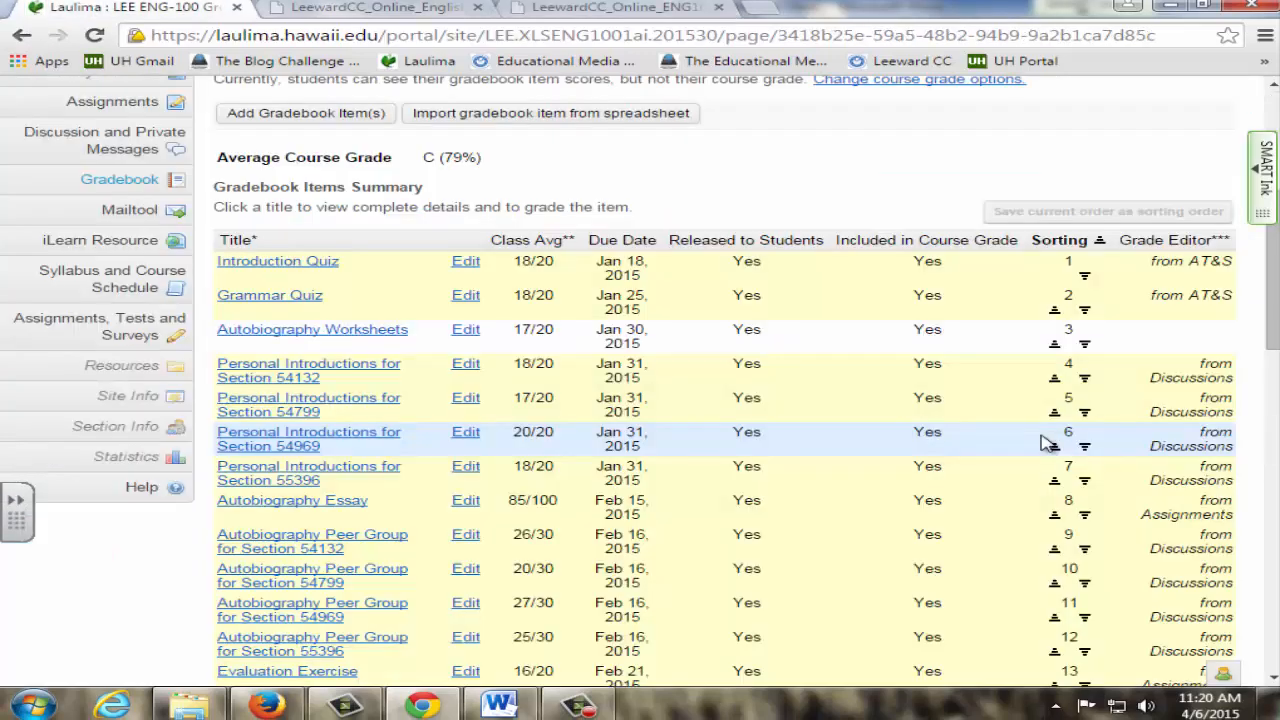
mouse_move(157, 140)
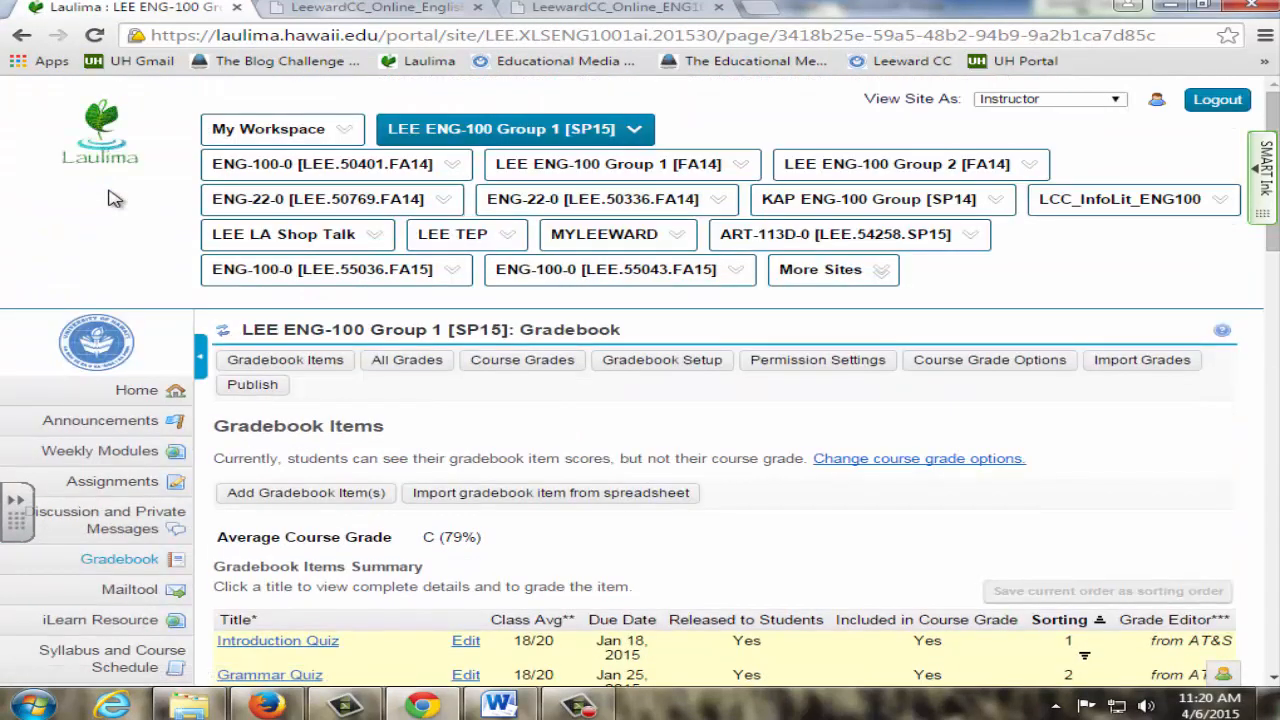
mouse_move(118, 333)
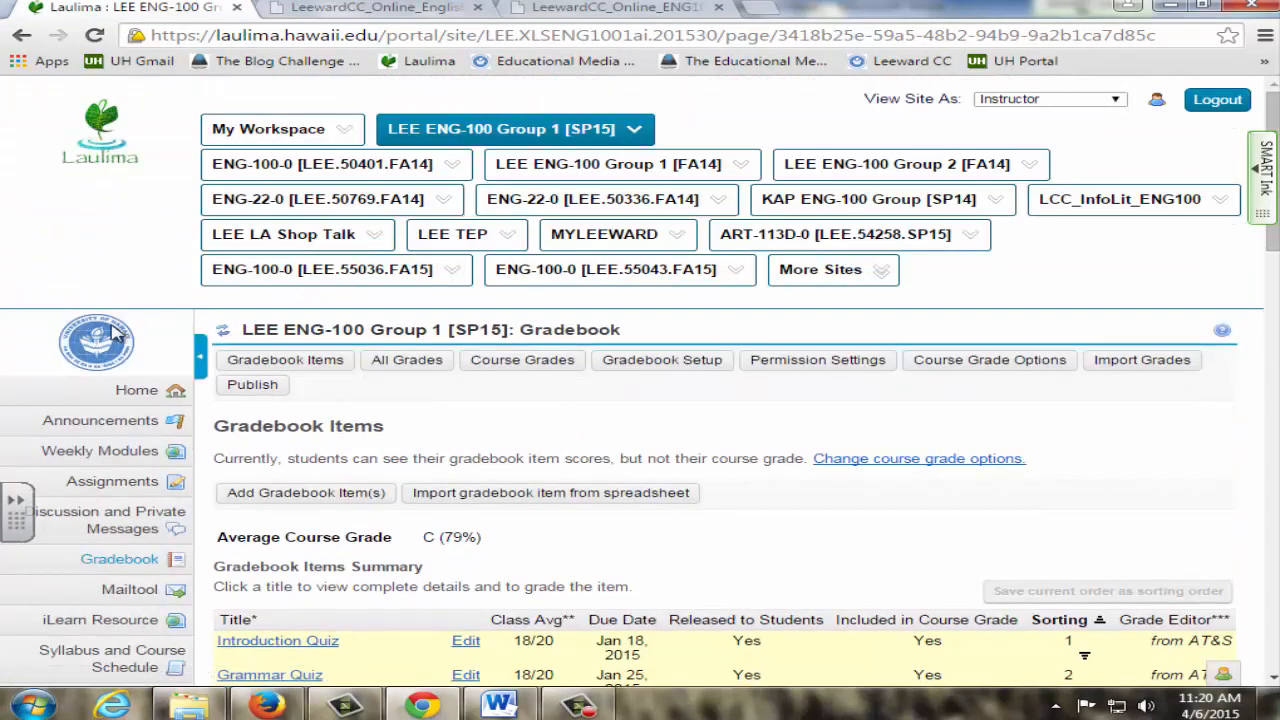
Step: Go back to the ENG-100 Home page with worksite information and recent announcements
click(136, 390)
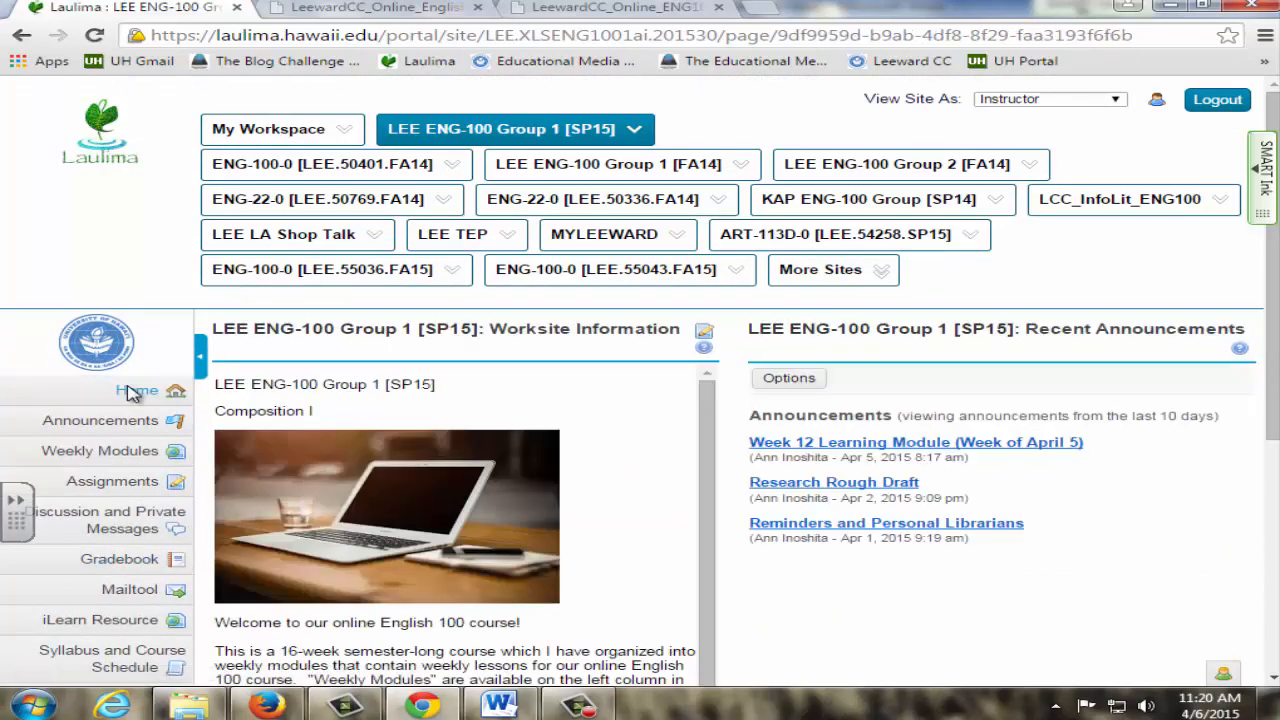
mouse_move(815, 560)
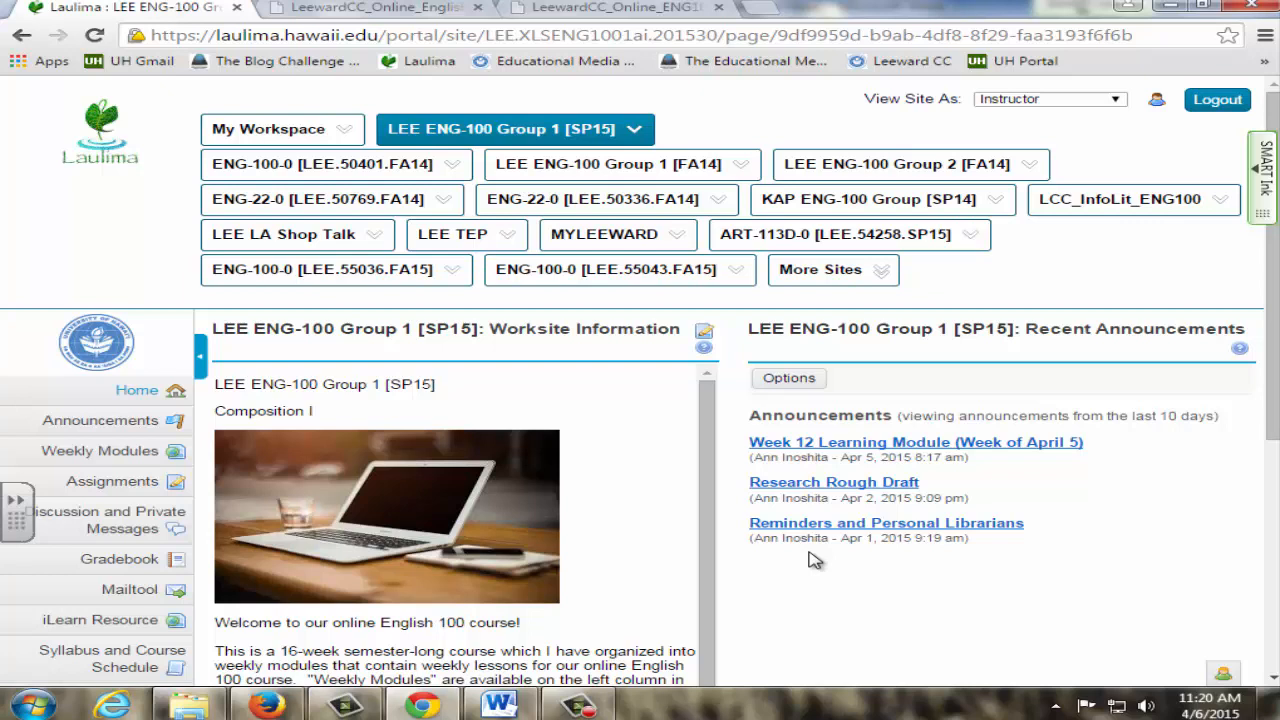
mouse_move(808, 562)
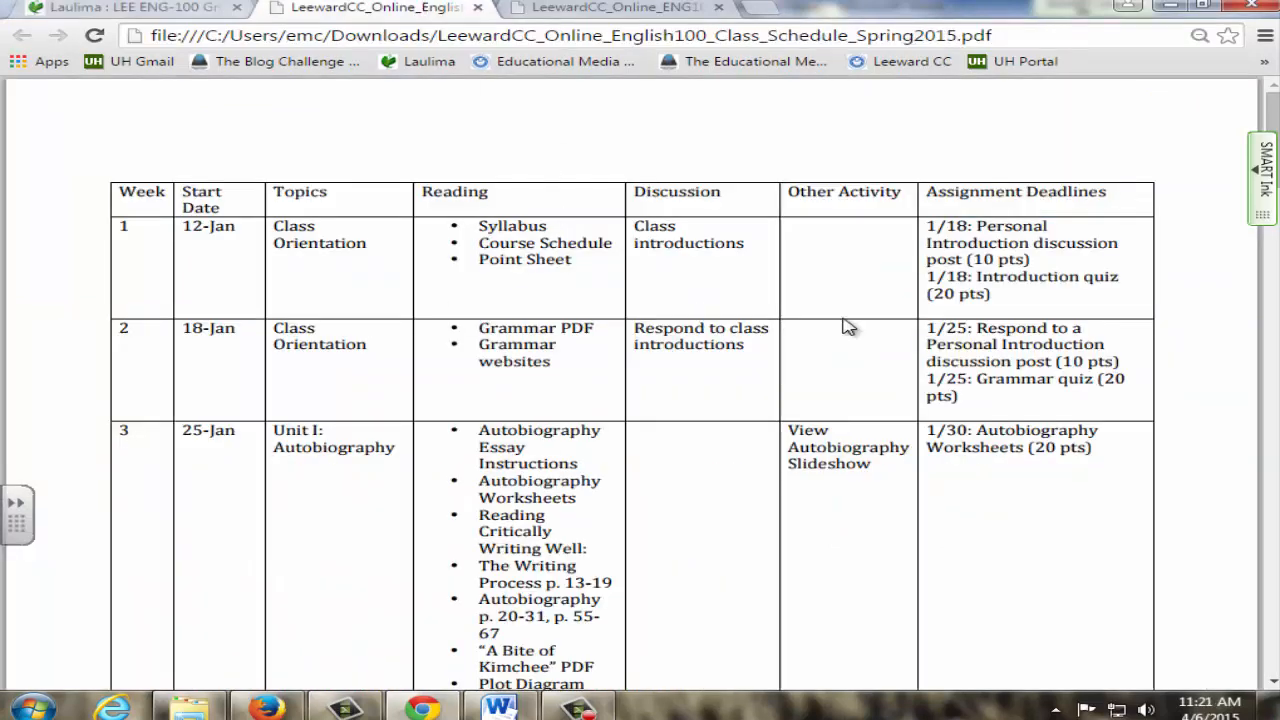
mouse_move(982, 277)
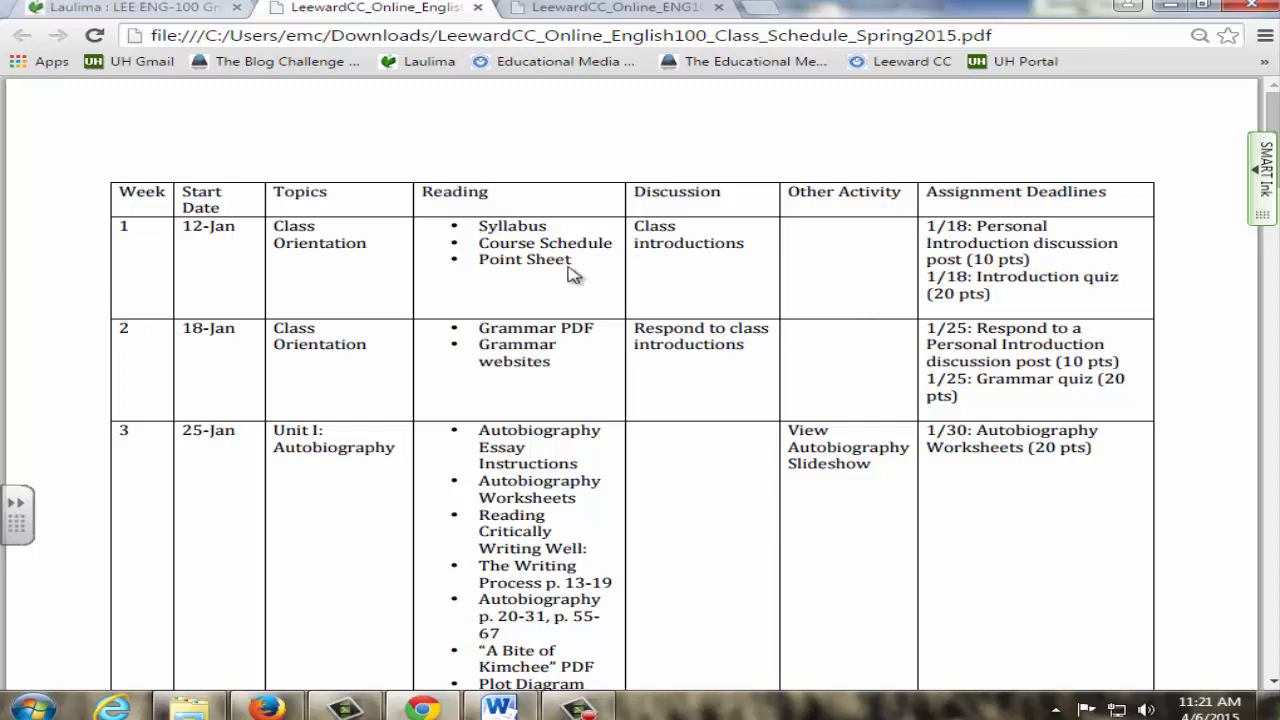
mouse_move(725, 243)
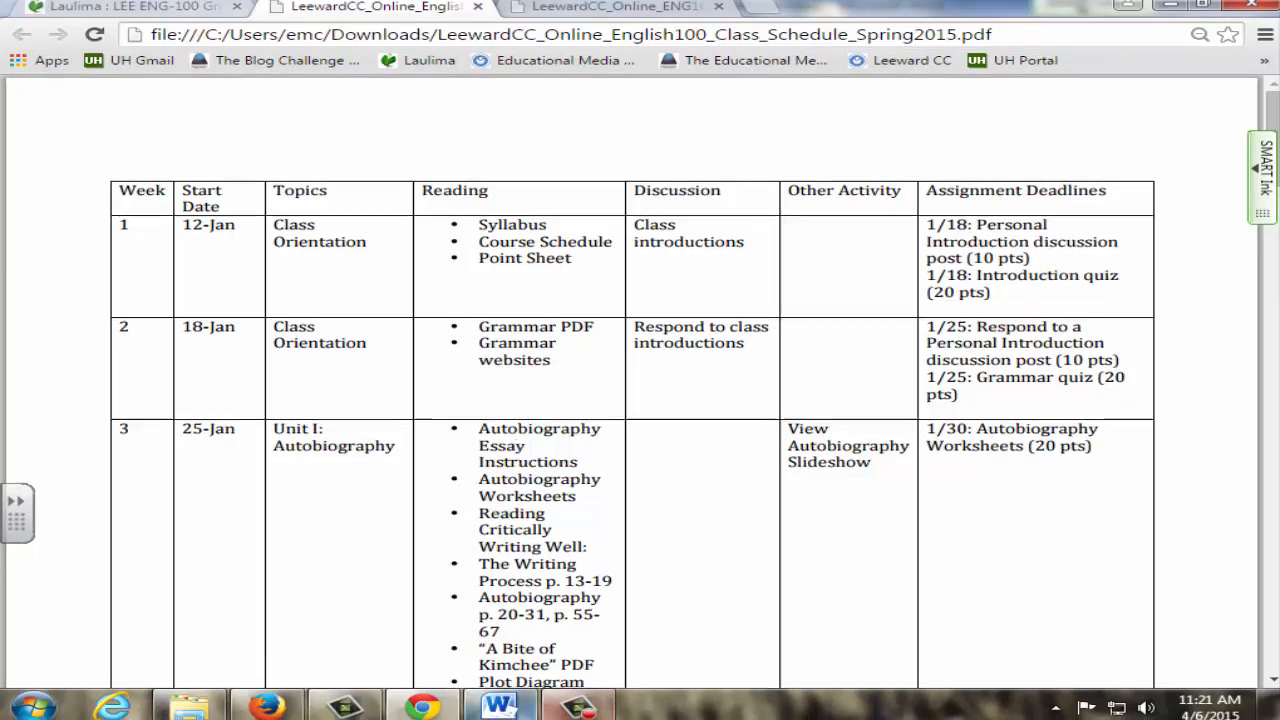
Step: Switch to the English 100 Point Sheet in Word, totalling 1000 points
click(500, 705)
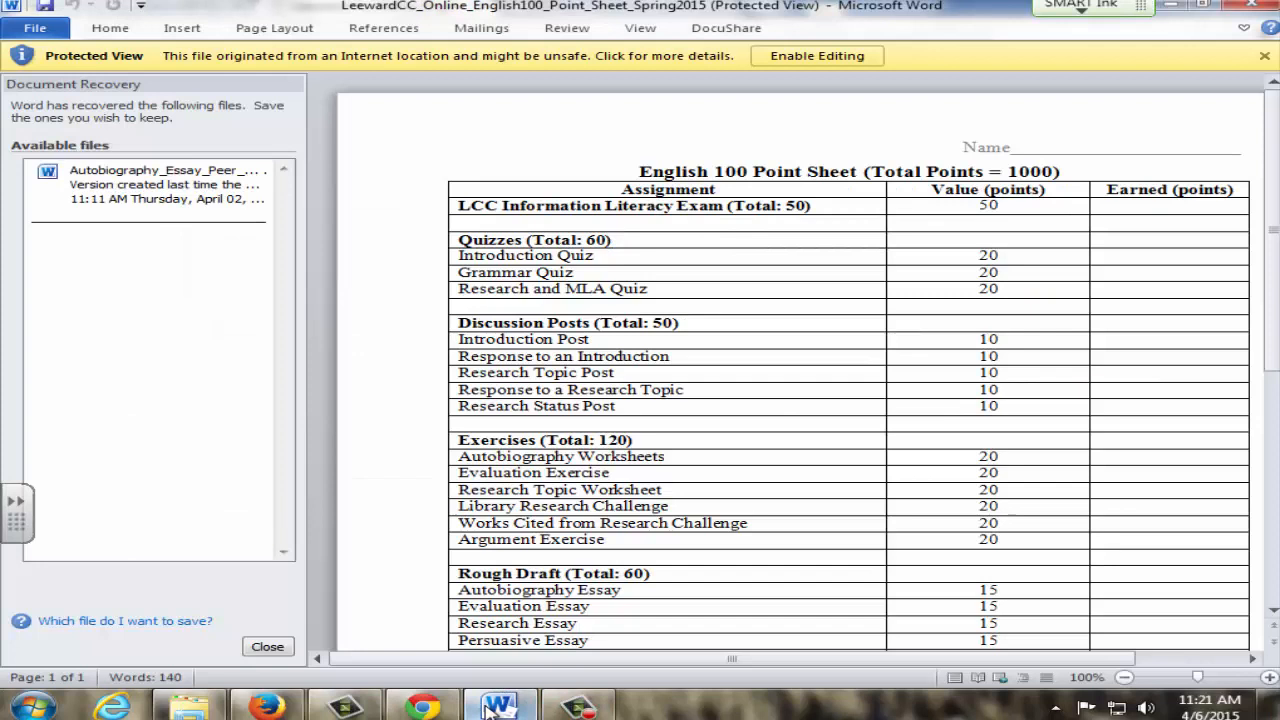
mouse_move(1135, 398)
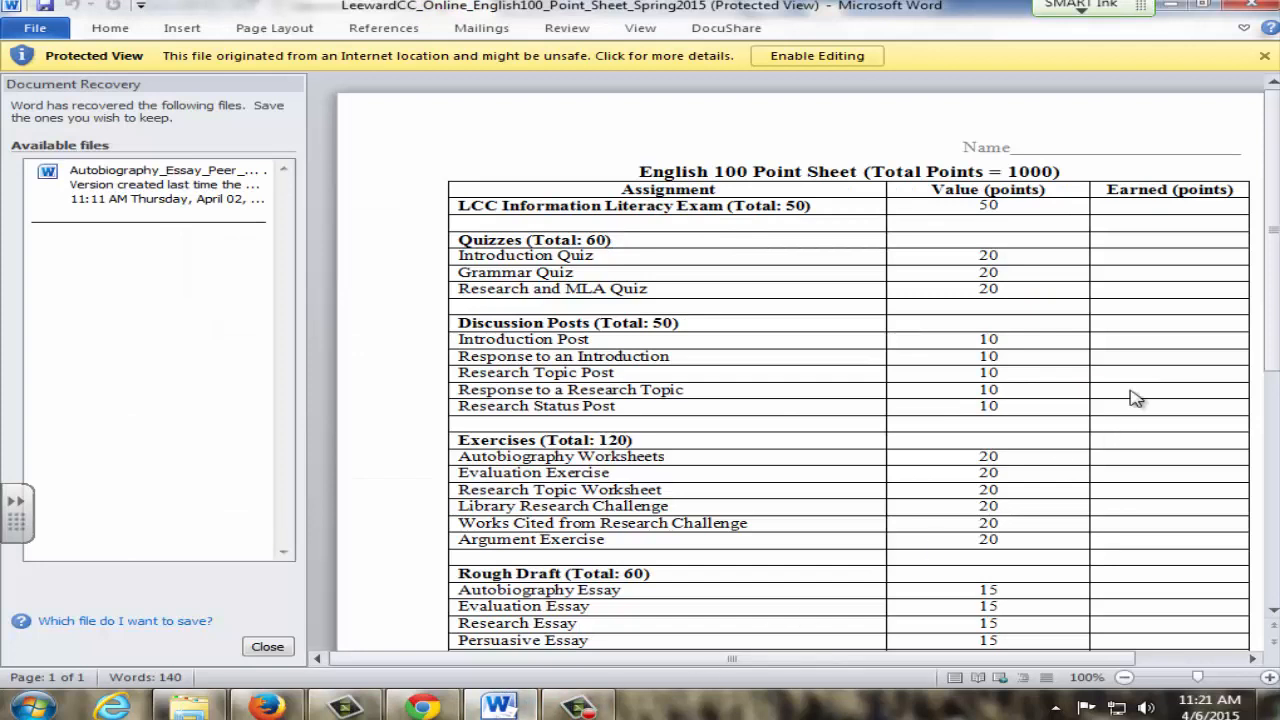
mouse_move(1190, 420)
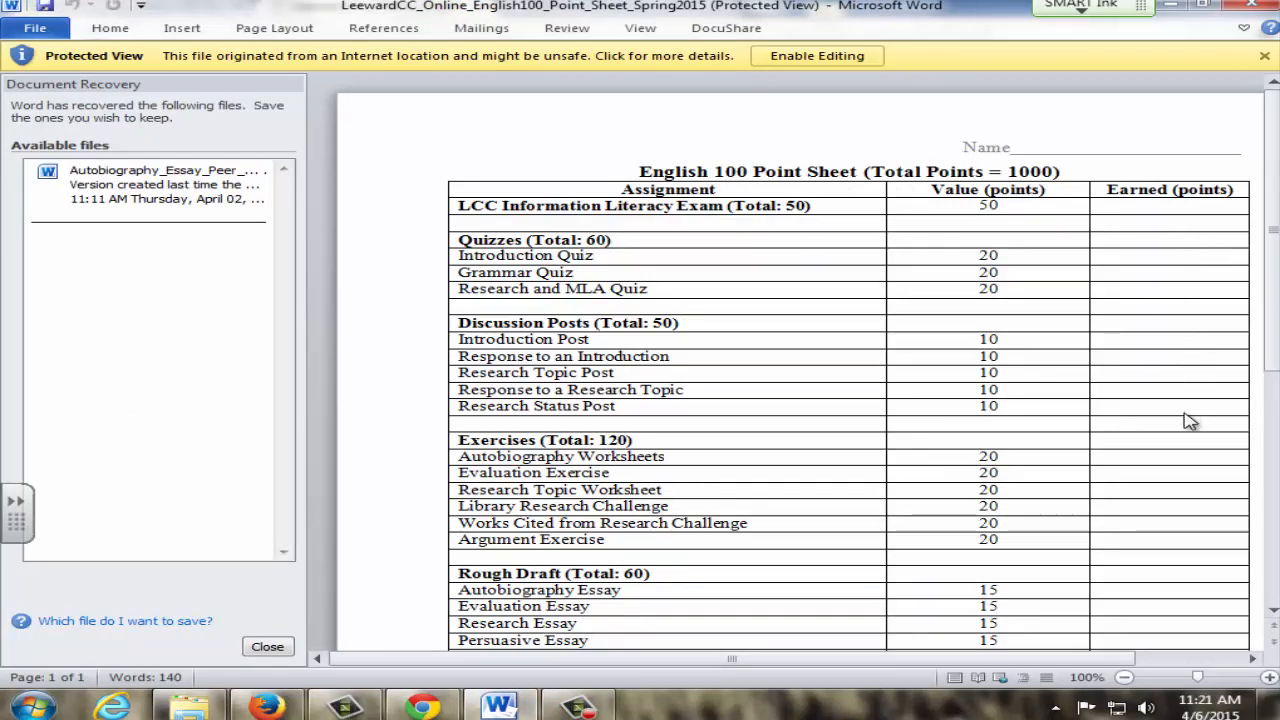
mouse_move(1170, 490)
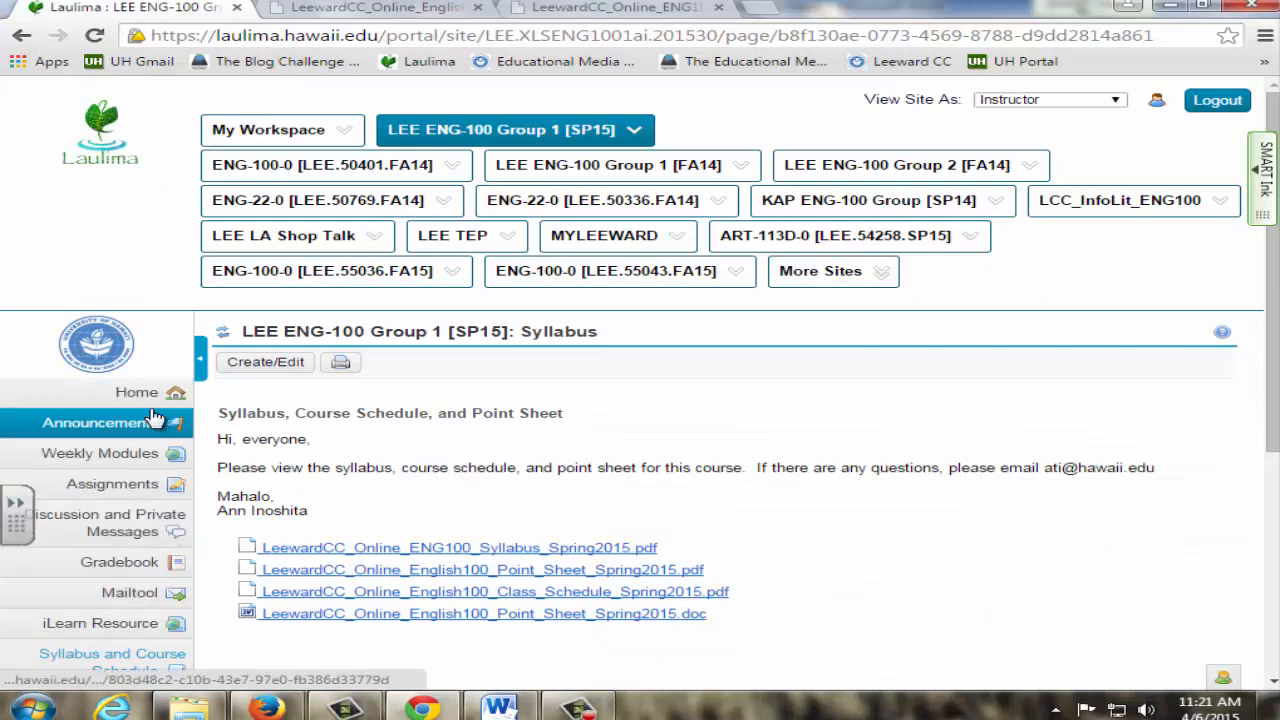
Step: Read the Week 12 announcement, then go to Weekly Modules for Week 12 – Unit III: Research
click(100, 422)
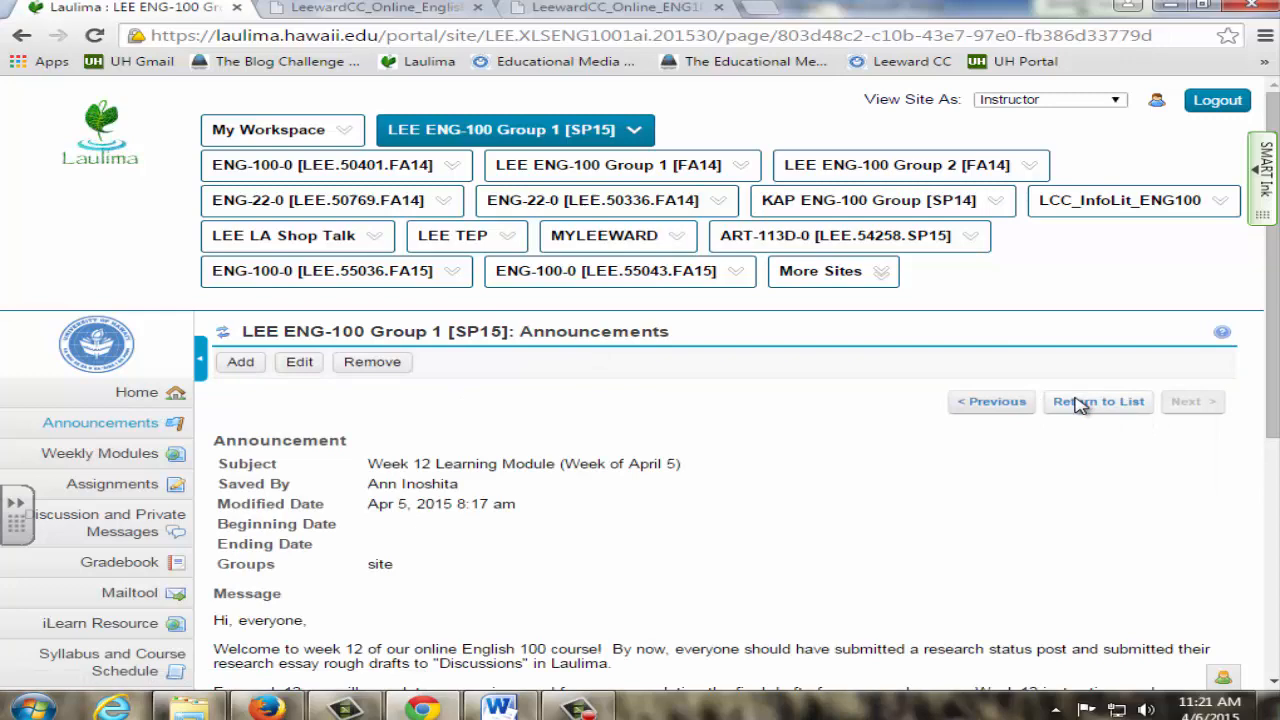
scroll(down, 3)
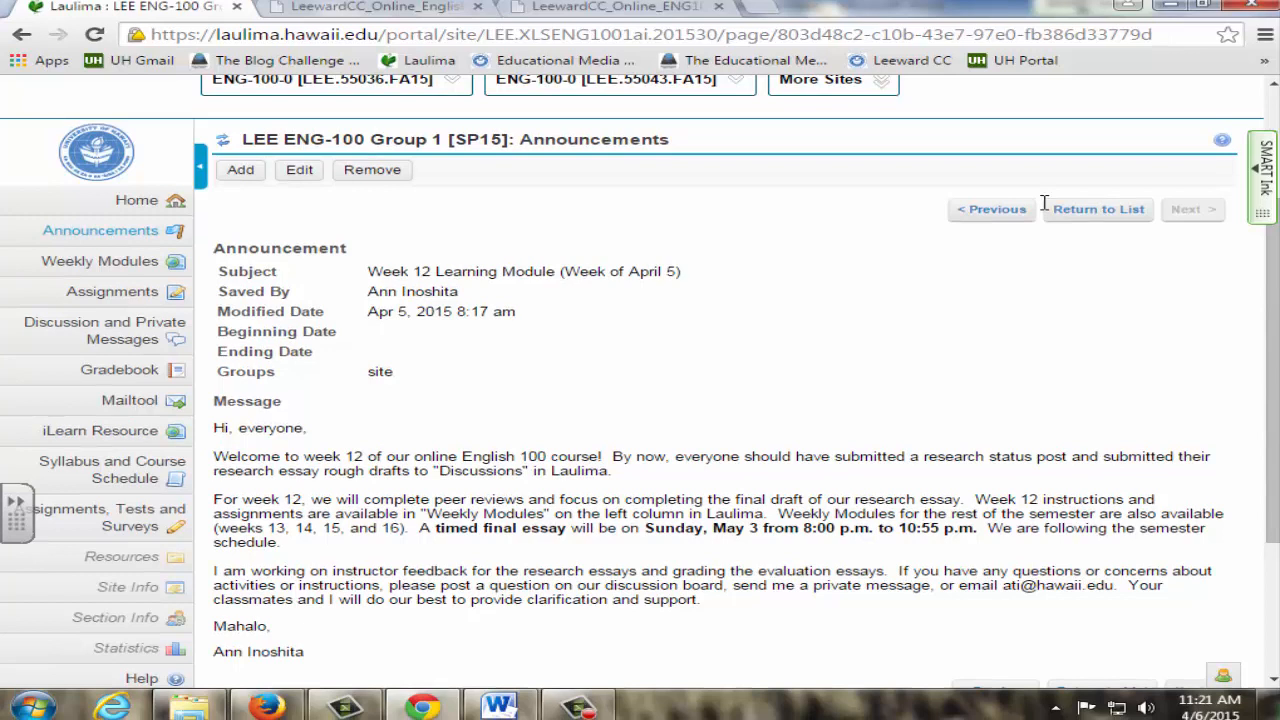
mouse_move(800, 300)
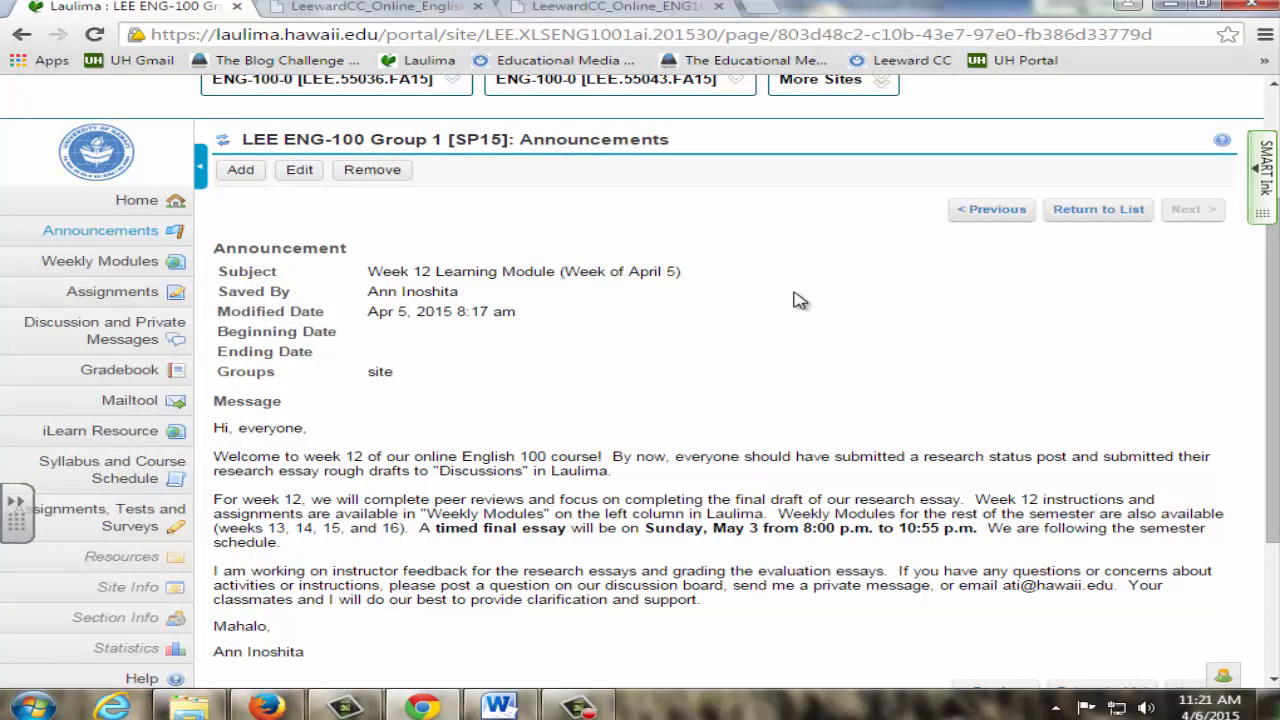
mouse_move(359, 253)
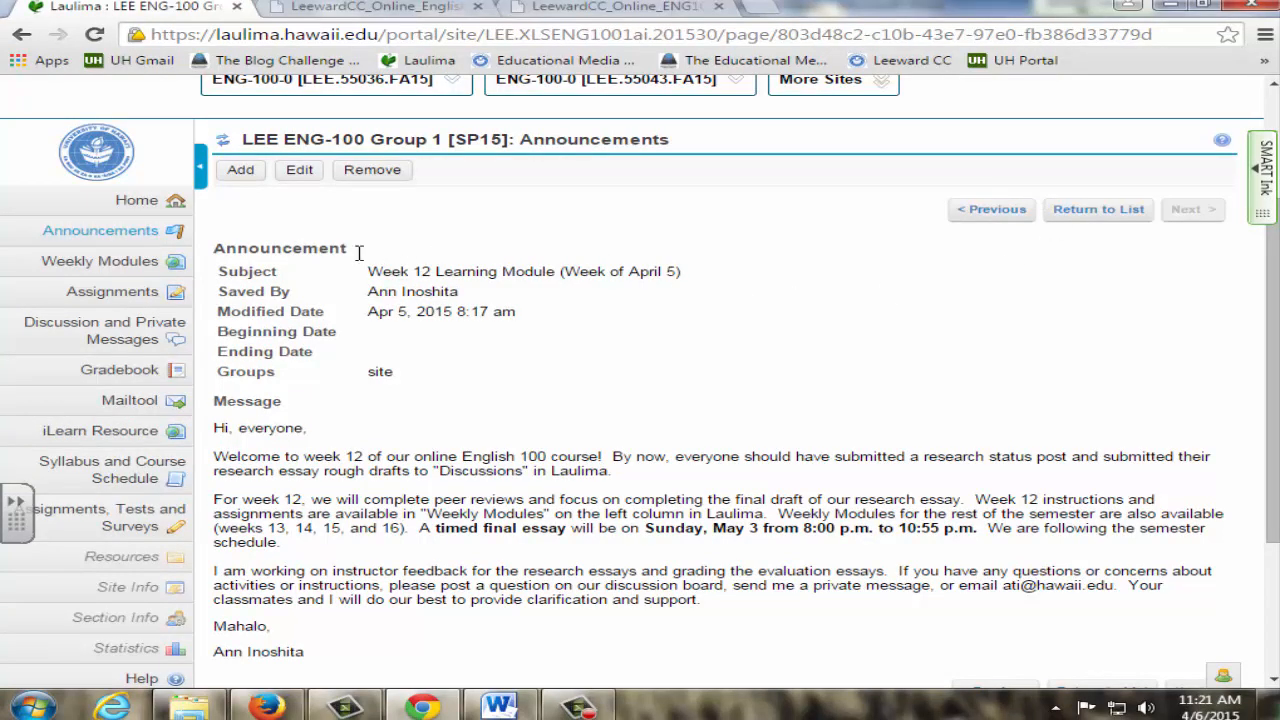
click(98, 261)
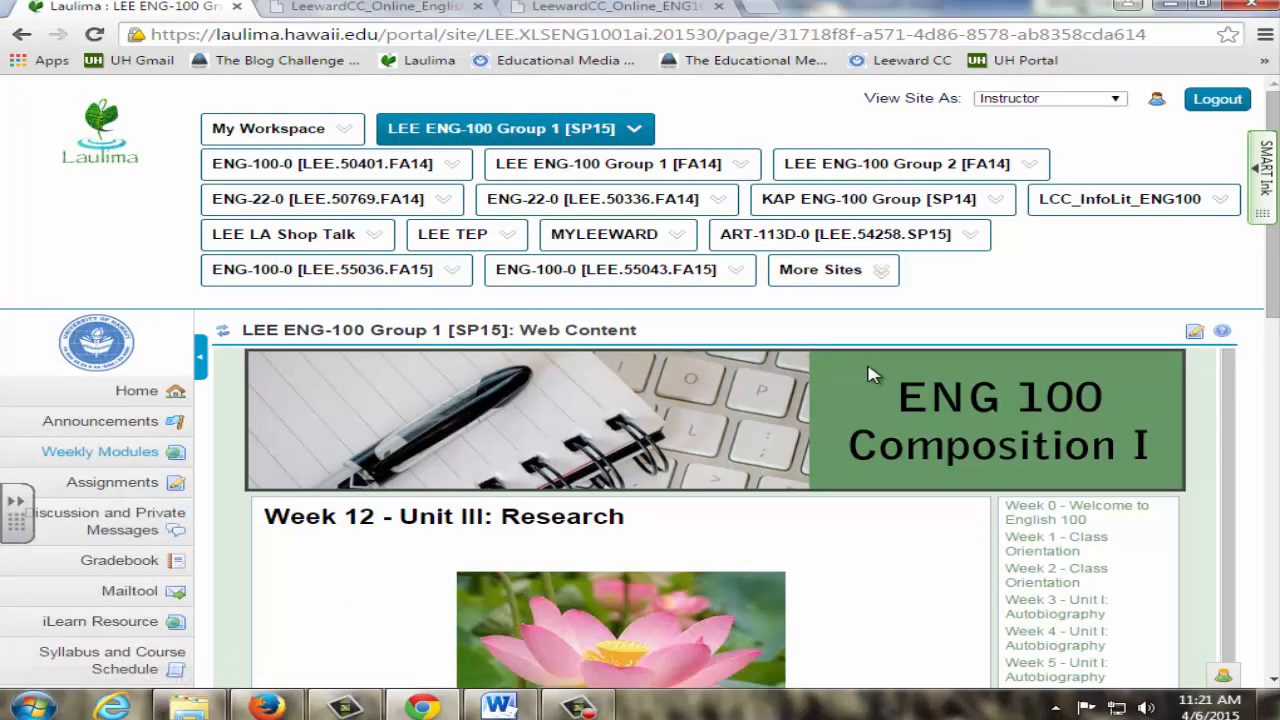
Step: Select Week 9 – Unit III: Research from the week list
scroll(down, 3)
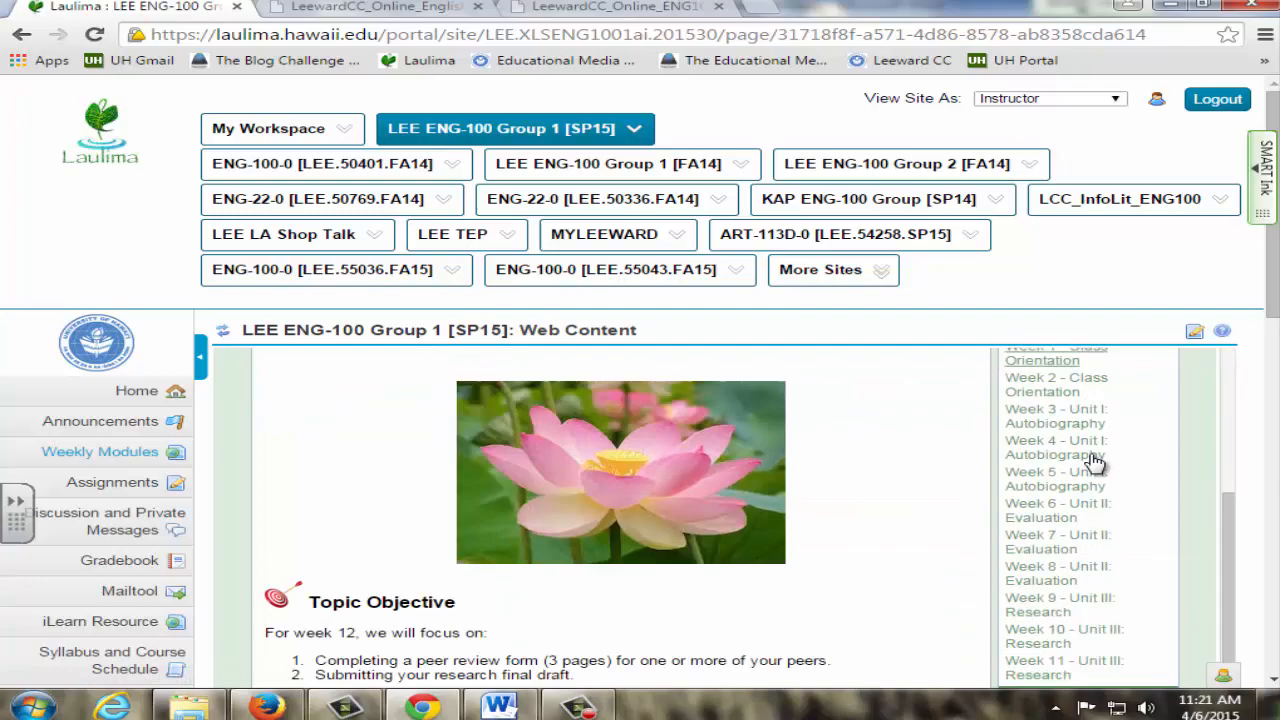
click(1060, 598)
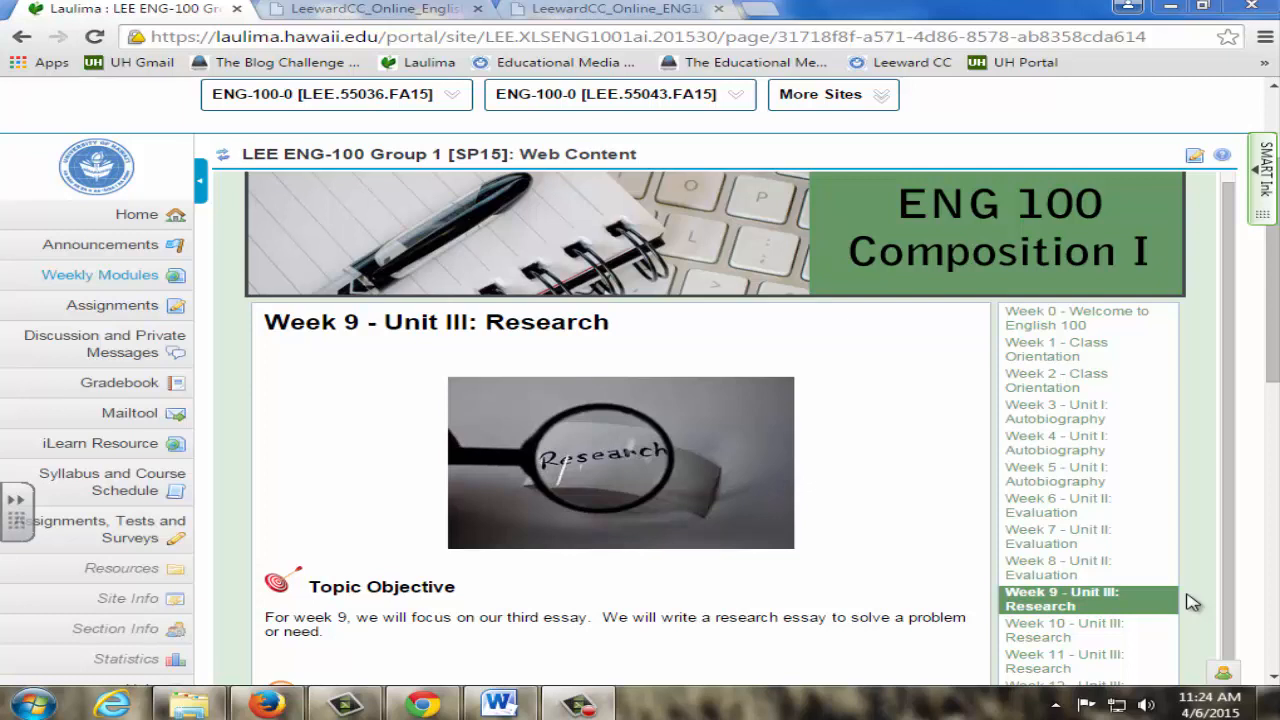
mouse_move(1206, 300)
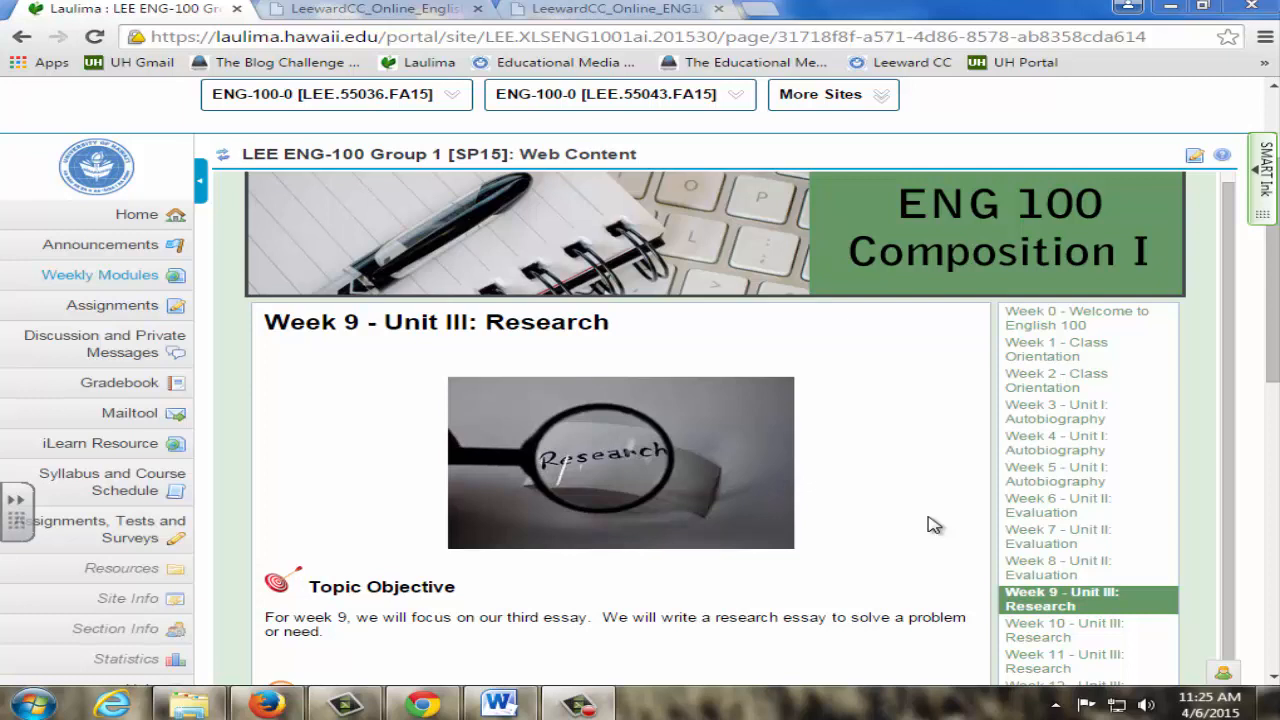
mouse_move(1052, 498)
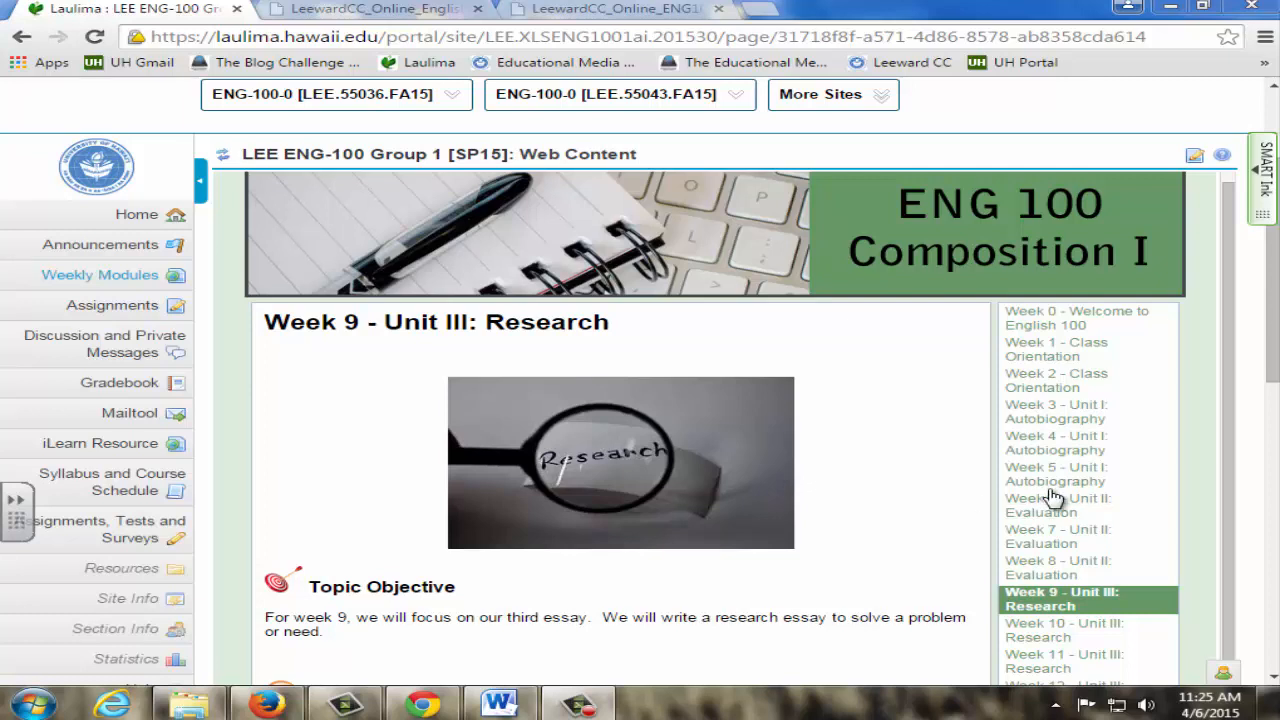
mouse_move(1057, 505)
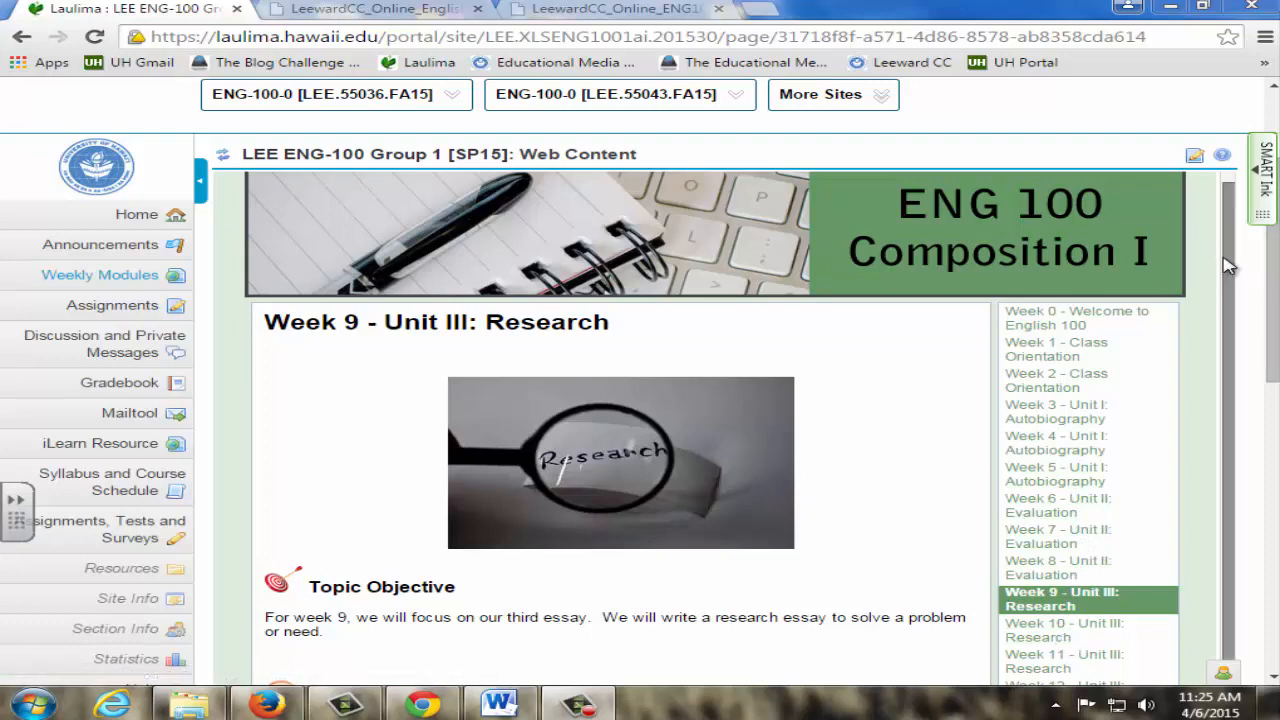
Step: Preview the Week 10, 11 and 12 research modules, then return to Week 9
scroll(down, 3)
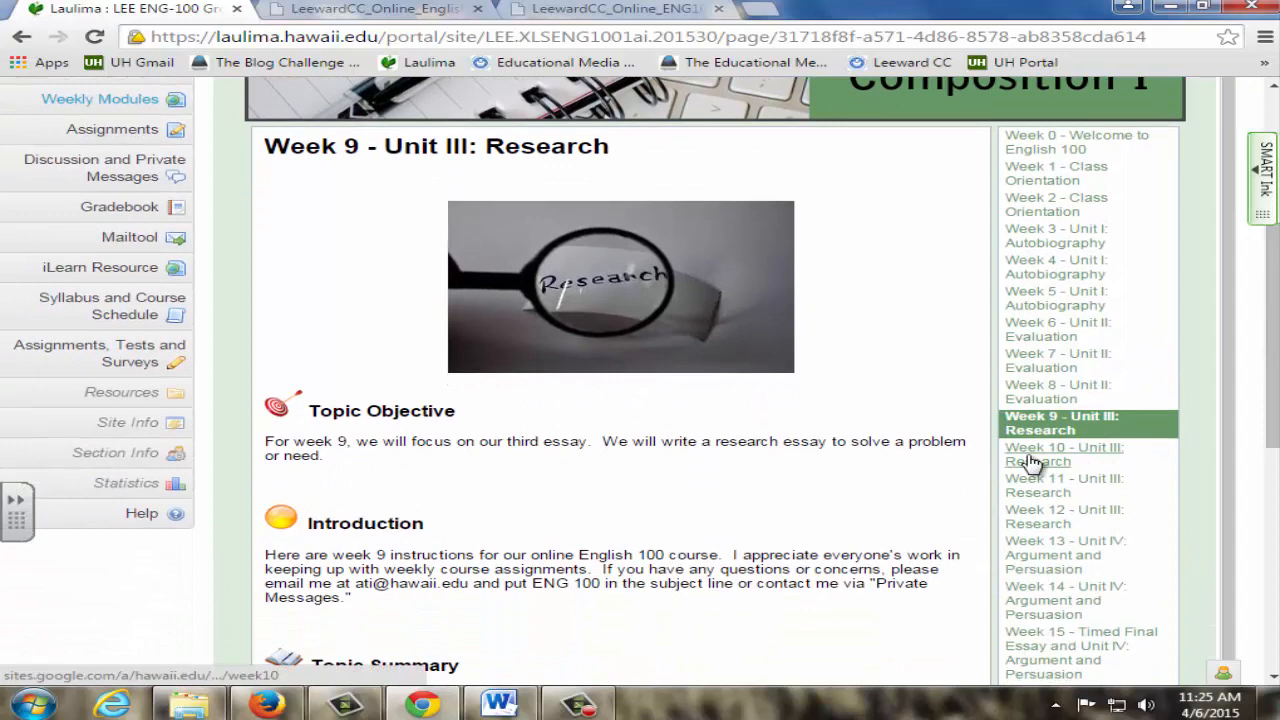
click(1064, 454)
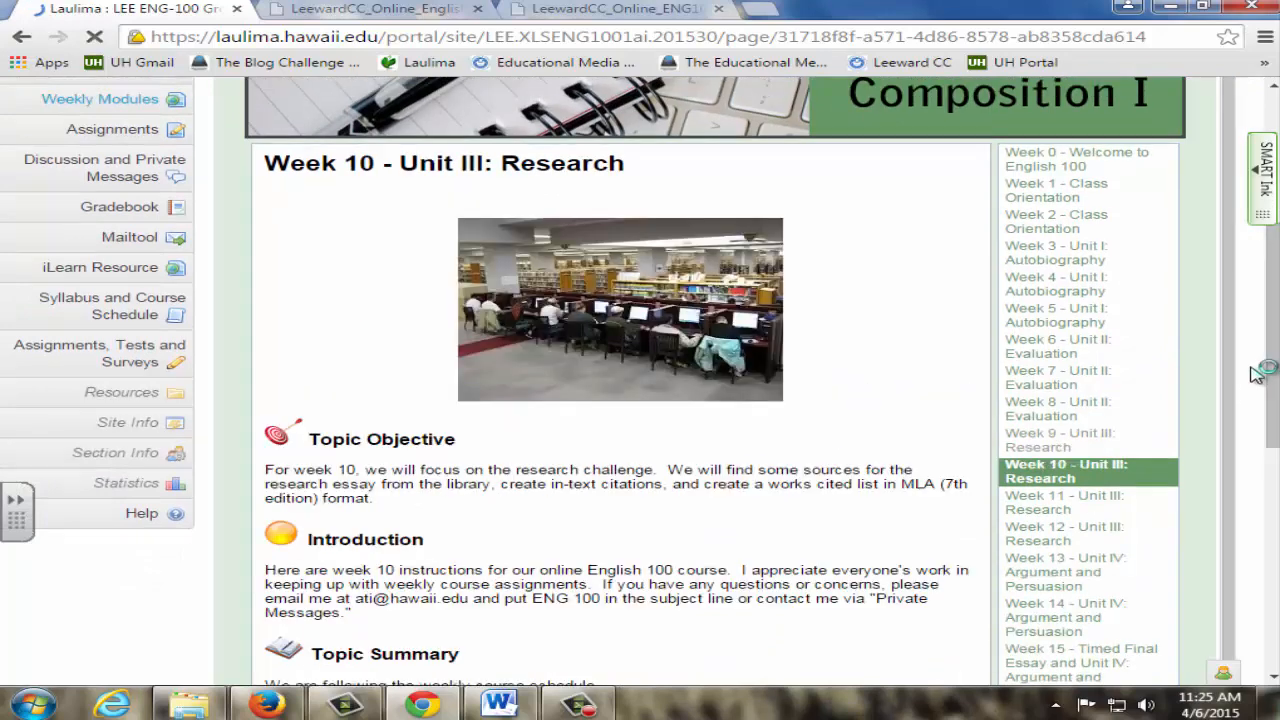
mouse_move(1063, 502)
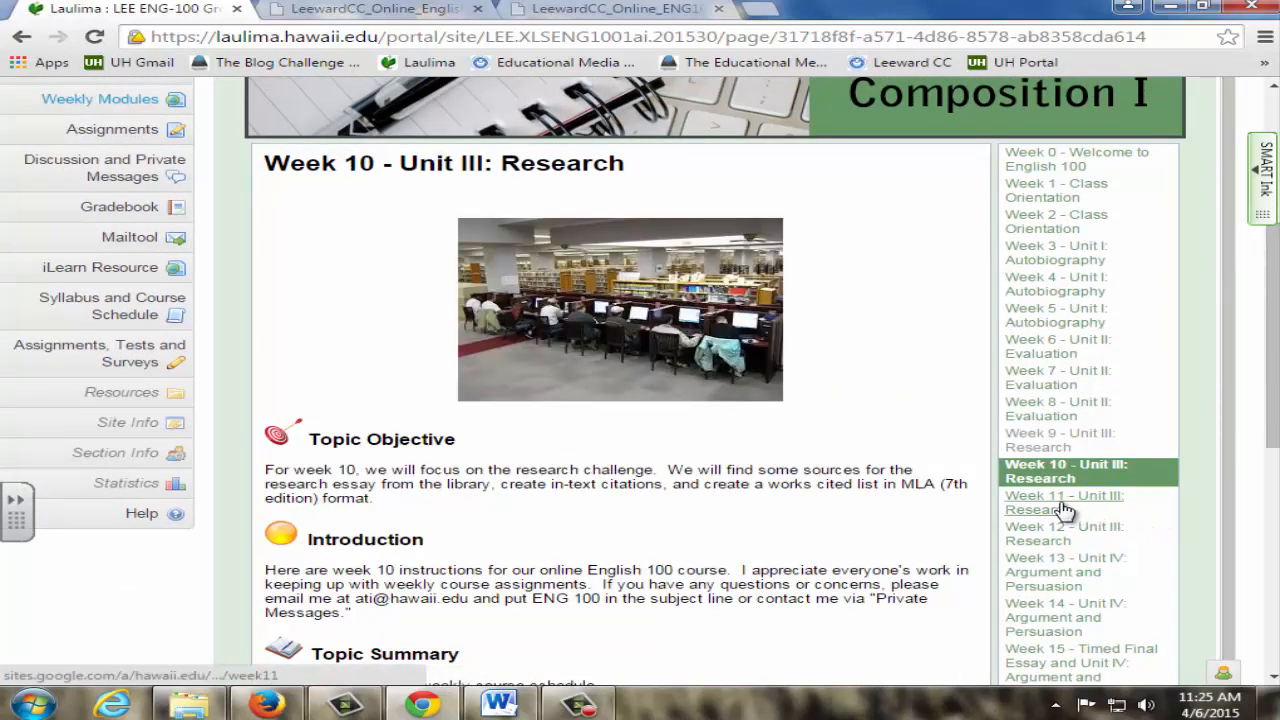
click(1063, 502)
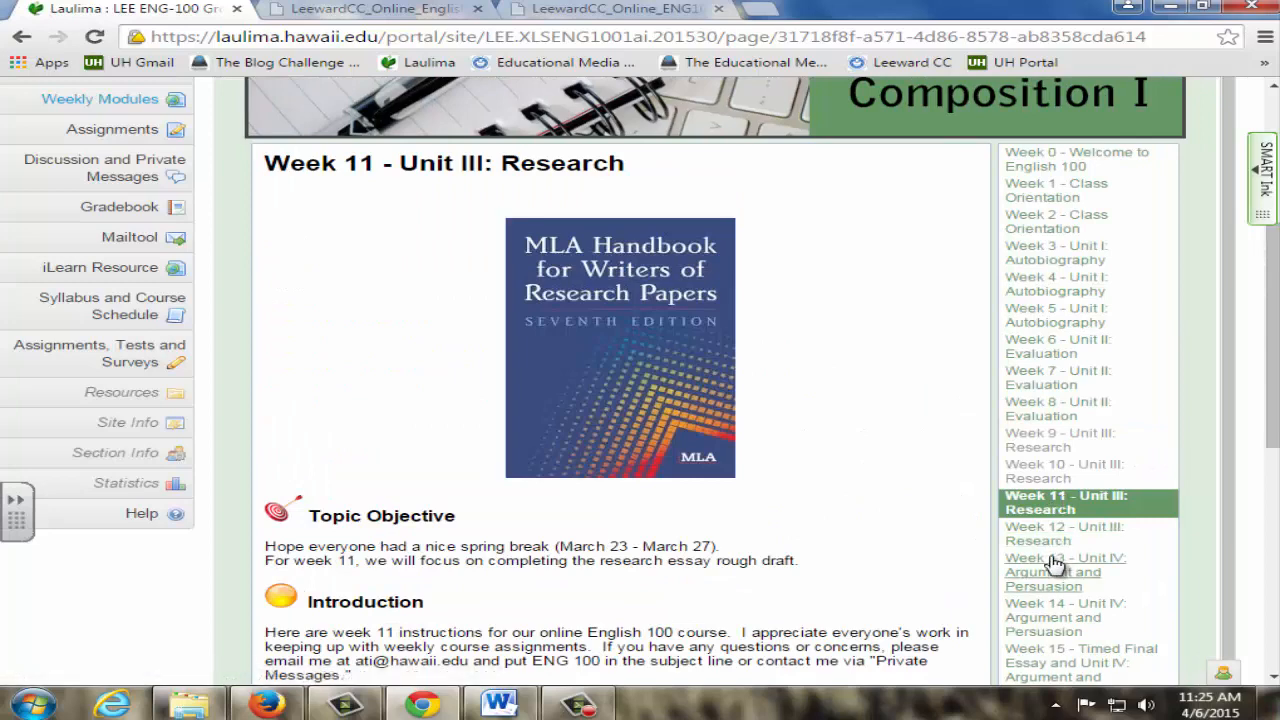
click(1063, 533)
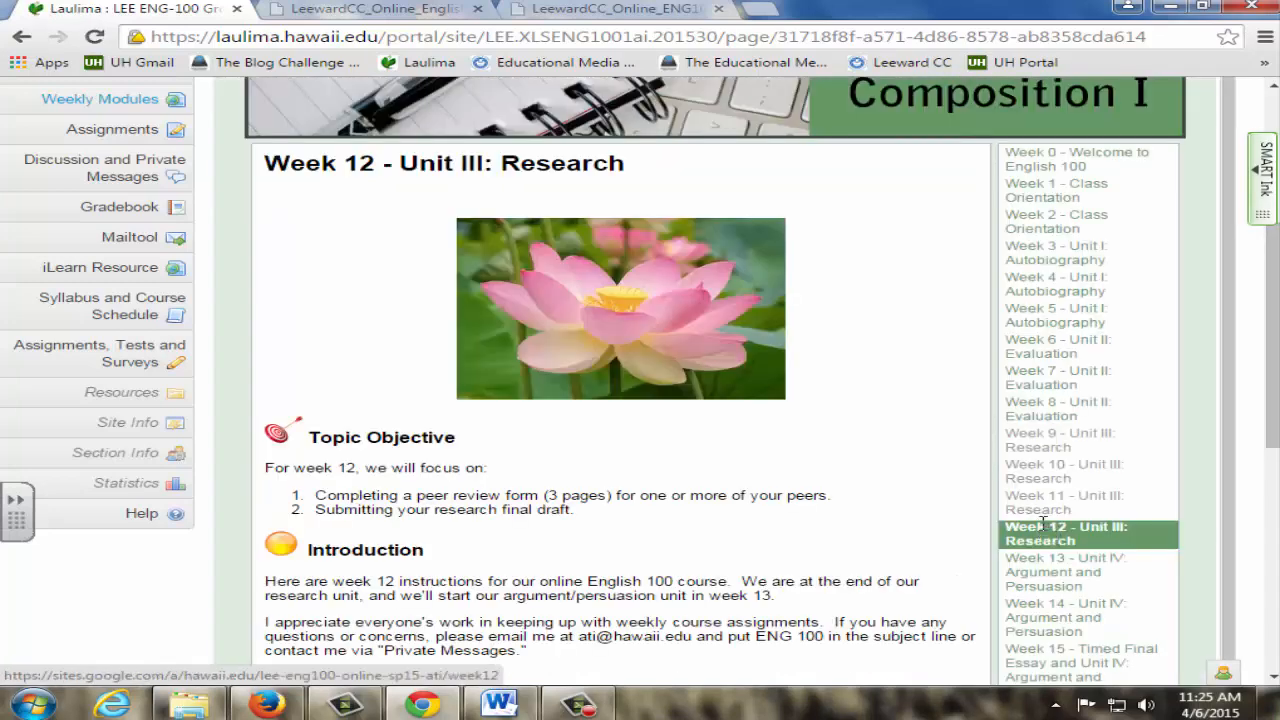
click(1060, 440)
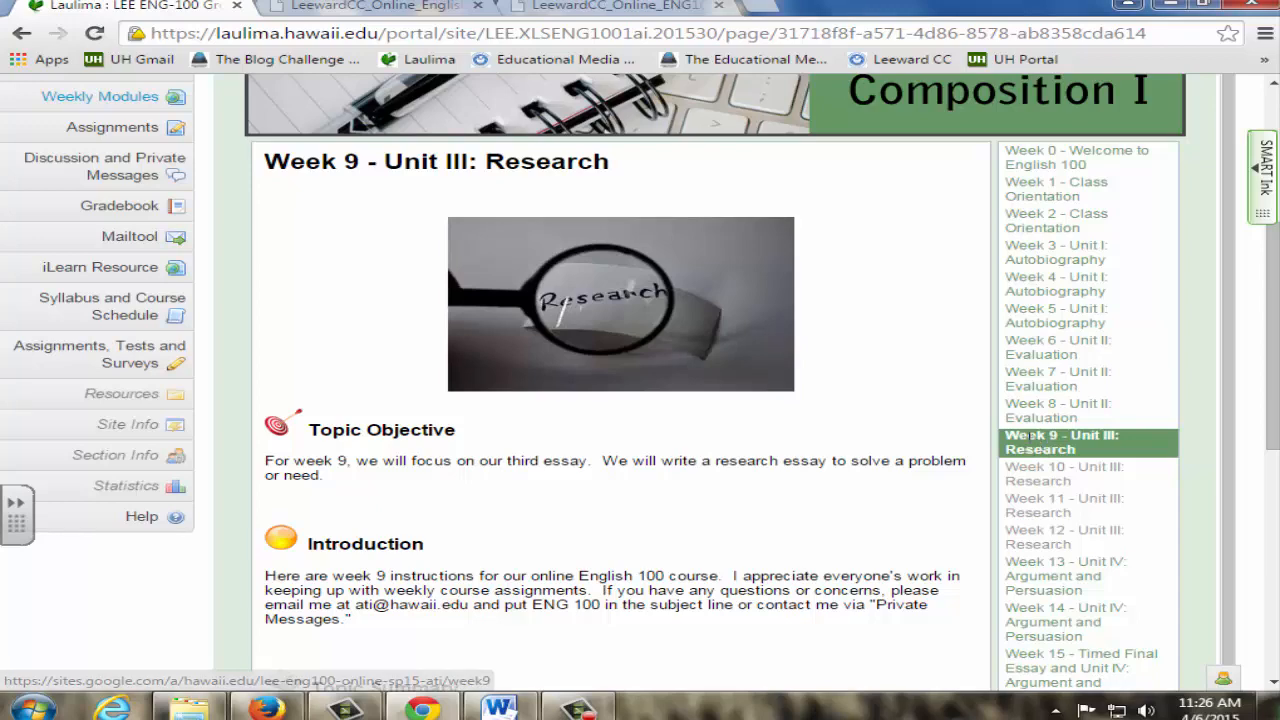
Step: Page the Week 9 Research and MLA slideshow forward to slide 6 on integrating sources
scroll(down, 3)
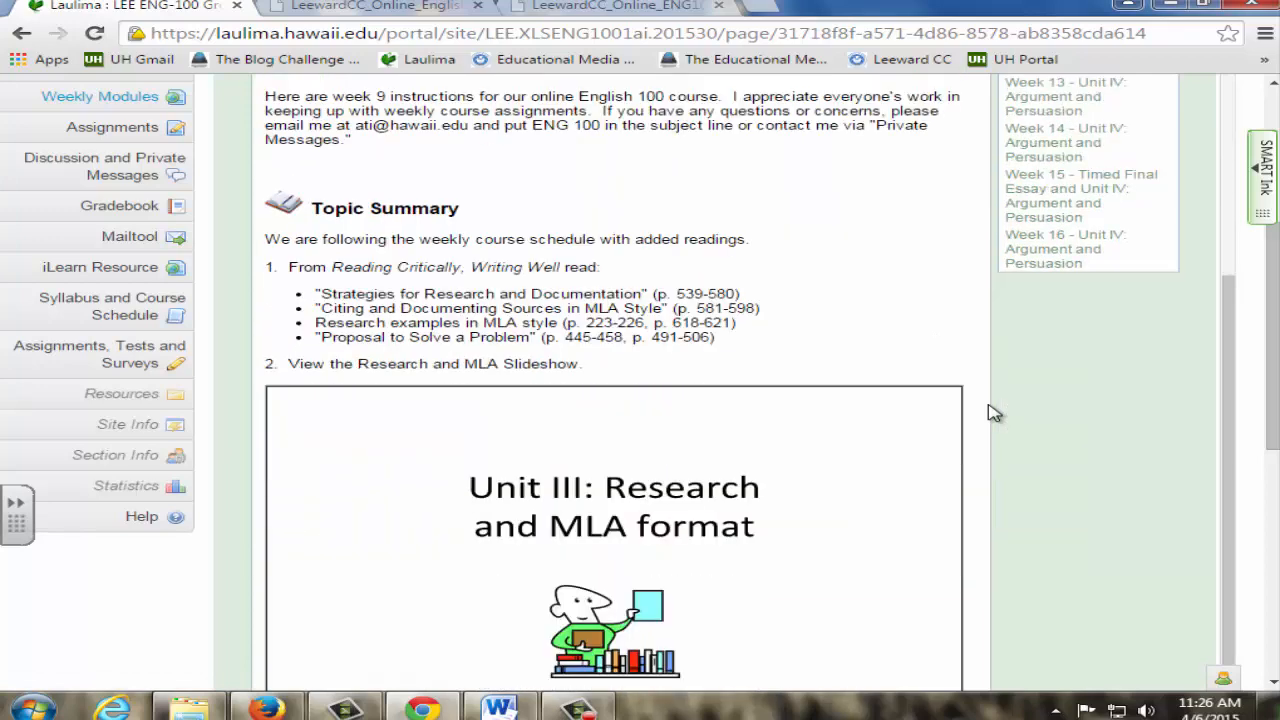
scroll(down, 3)
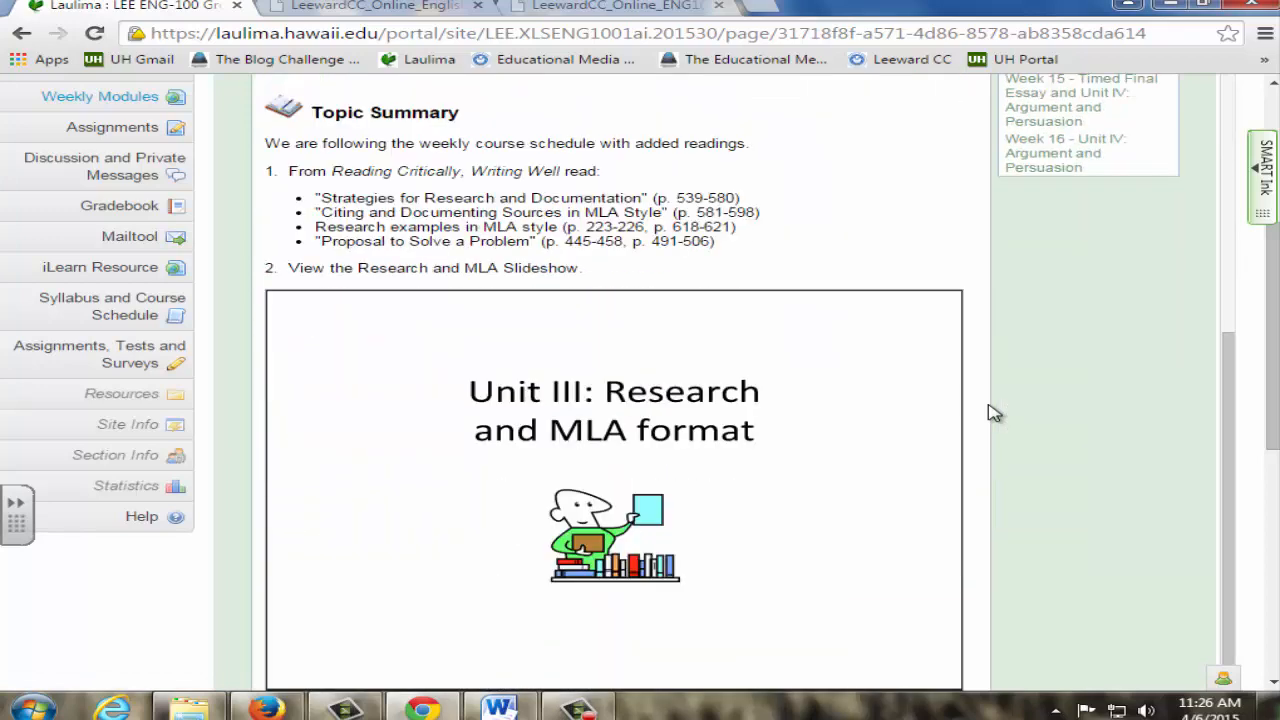
click(343, 605)
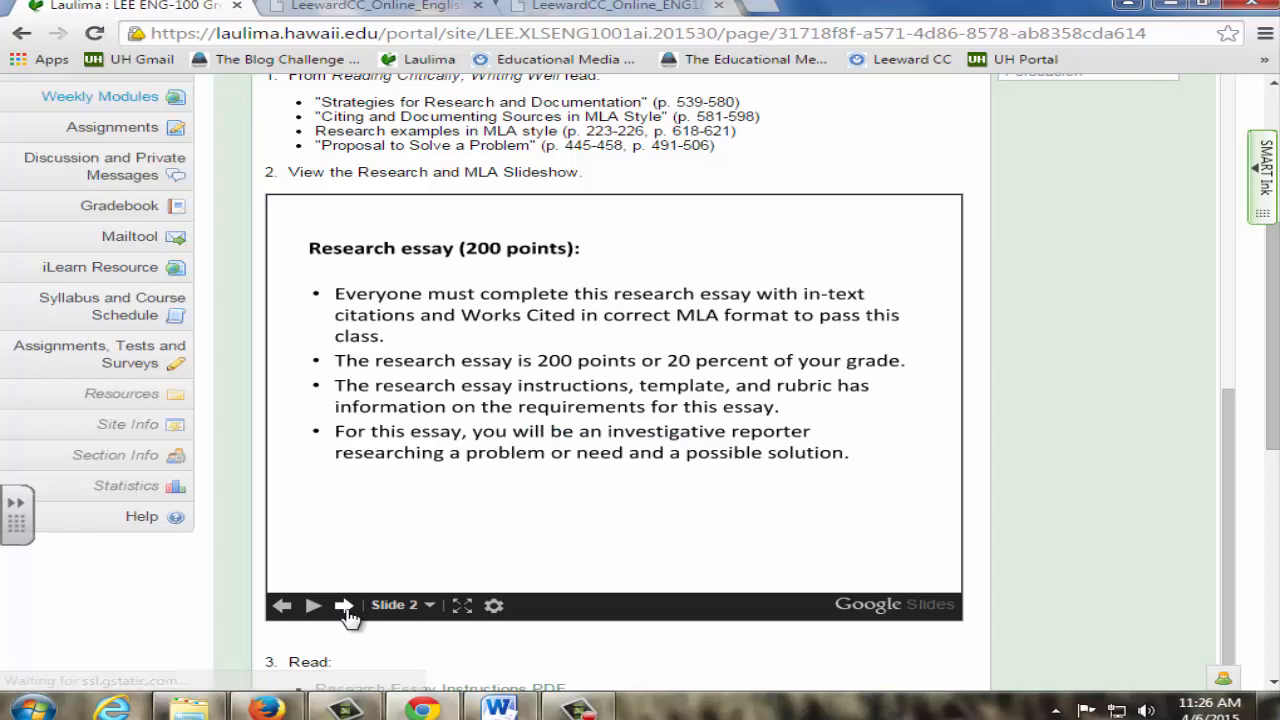
click(343, 605)
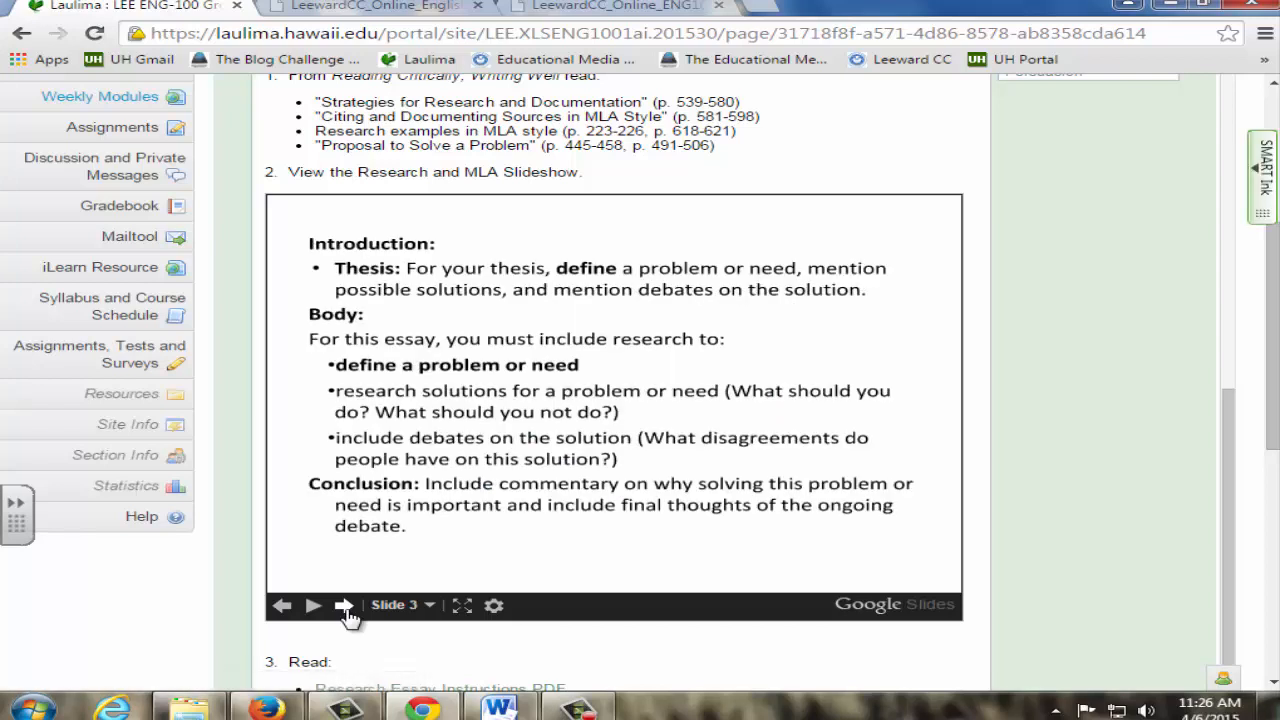
click(343, 605)
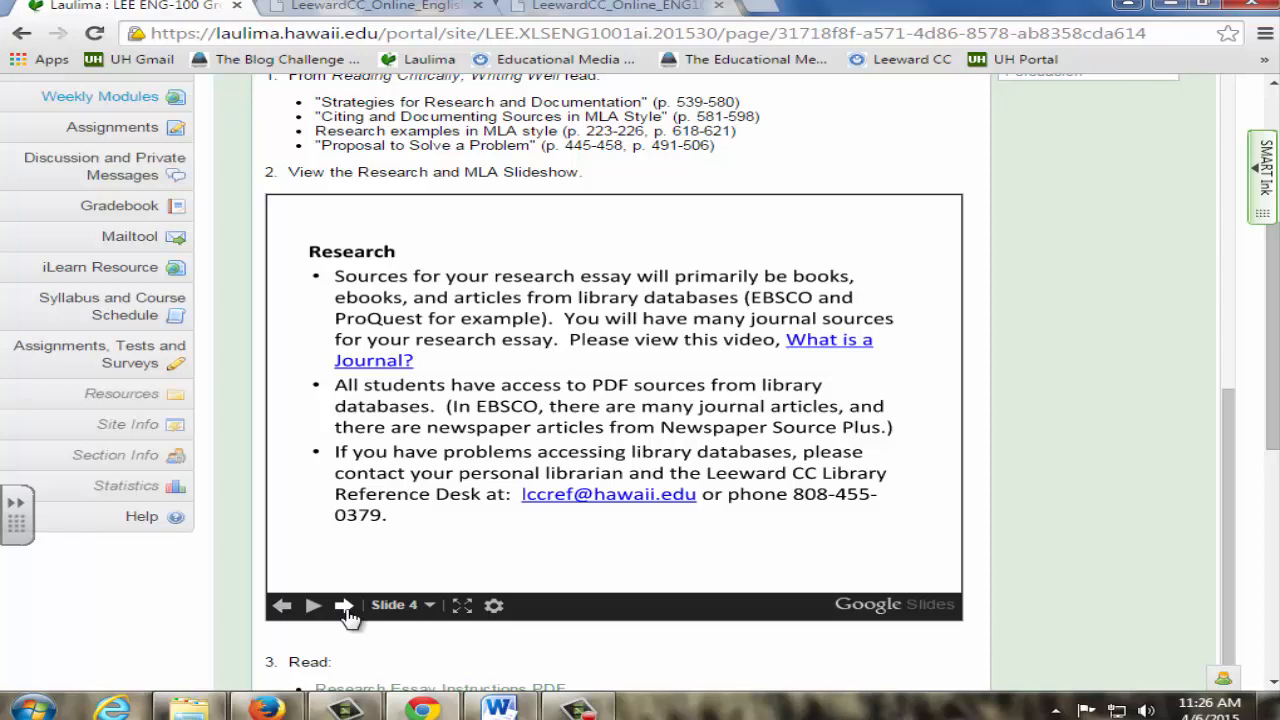
click(343, 605)
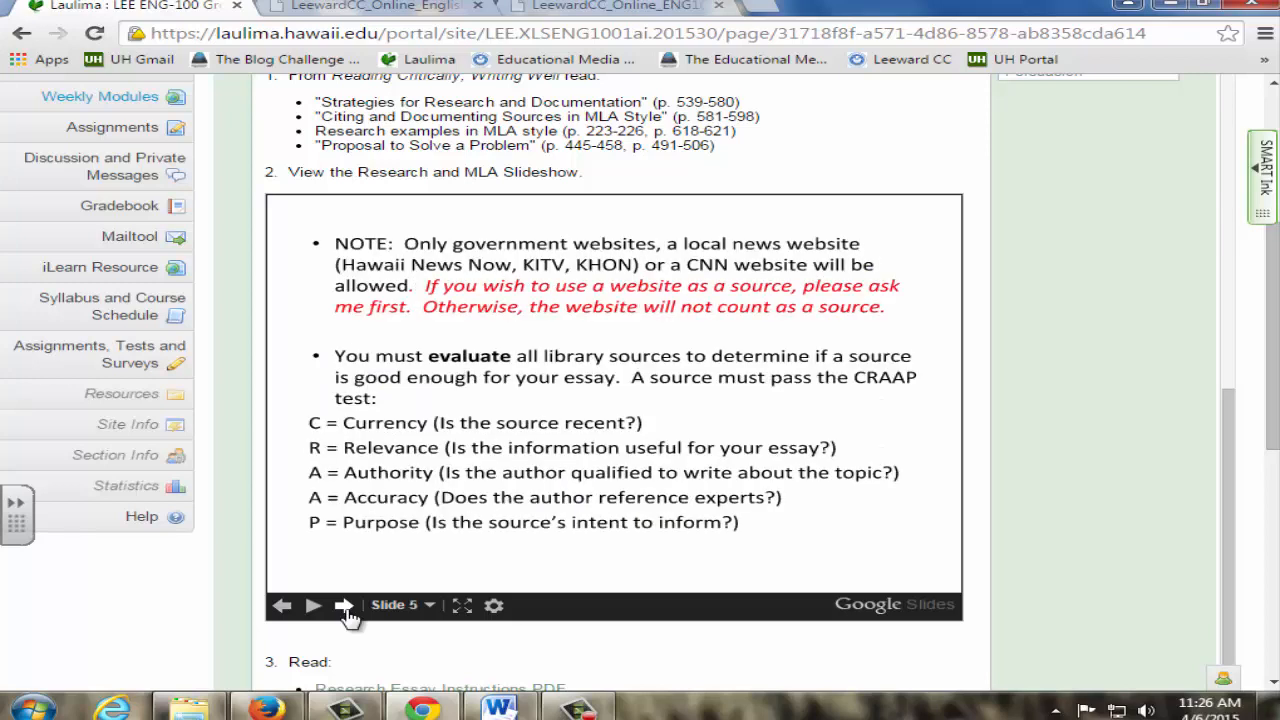
click(344, 605)
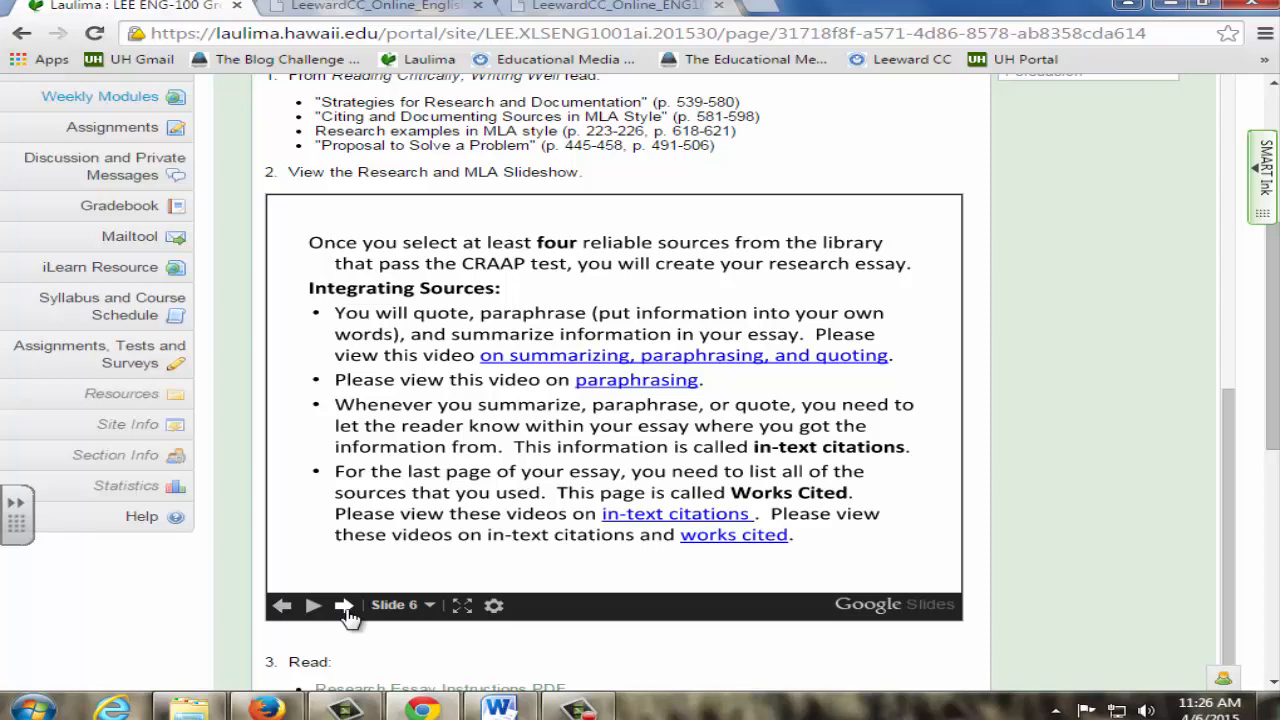
mouse_move(365, 600)
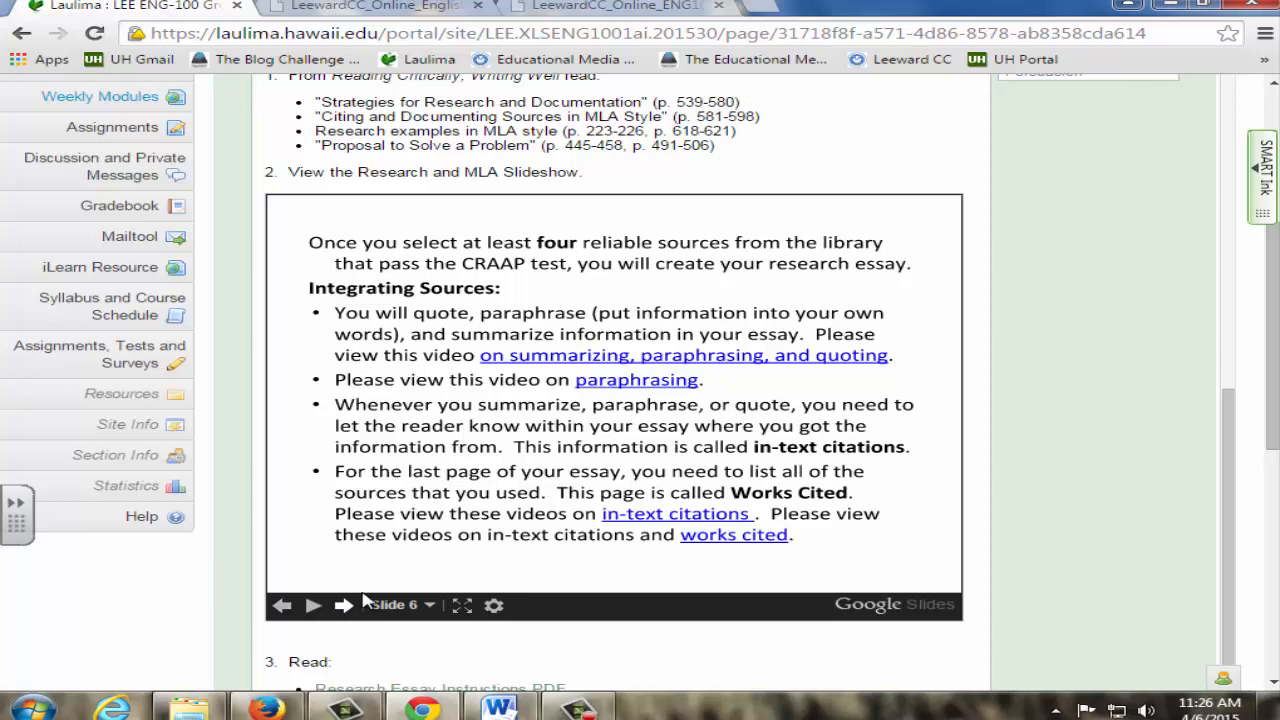
click(636, 379)
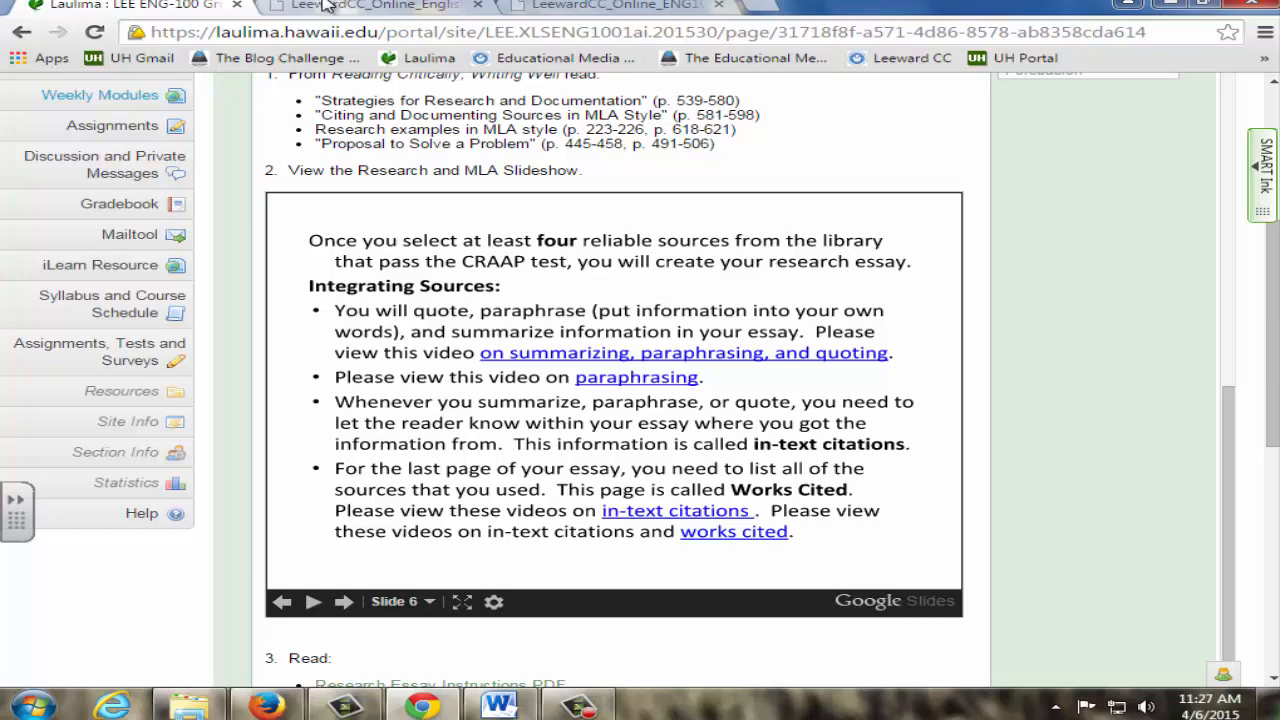
mouse_move(193, 24)
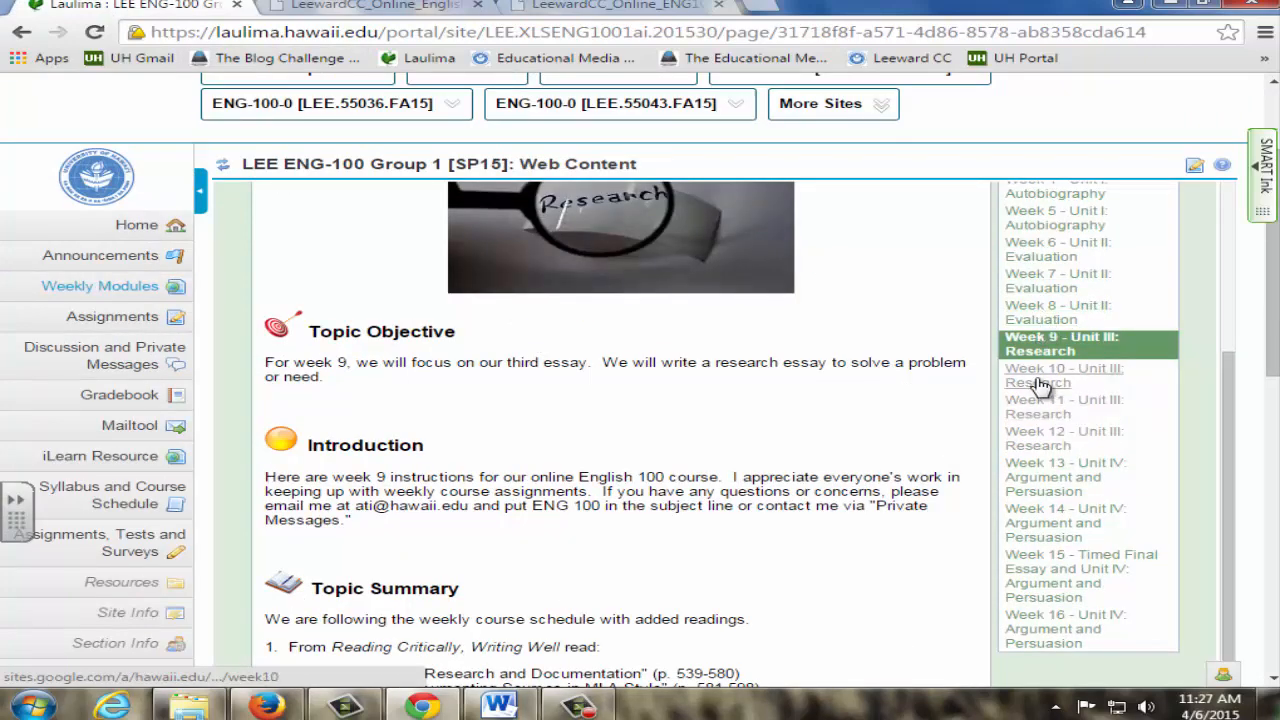
Step: View the research essay PDFs and Research Challenge Help Manual in Drive, then close them
scroll(down, 3)
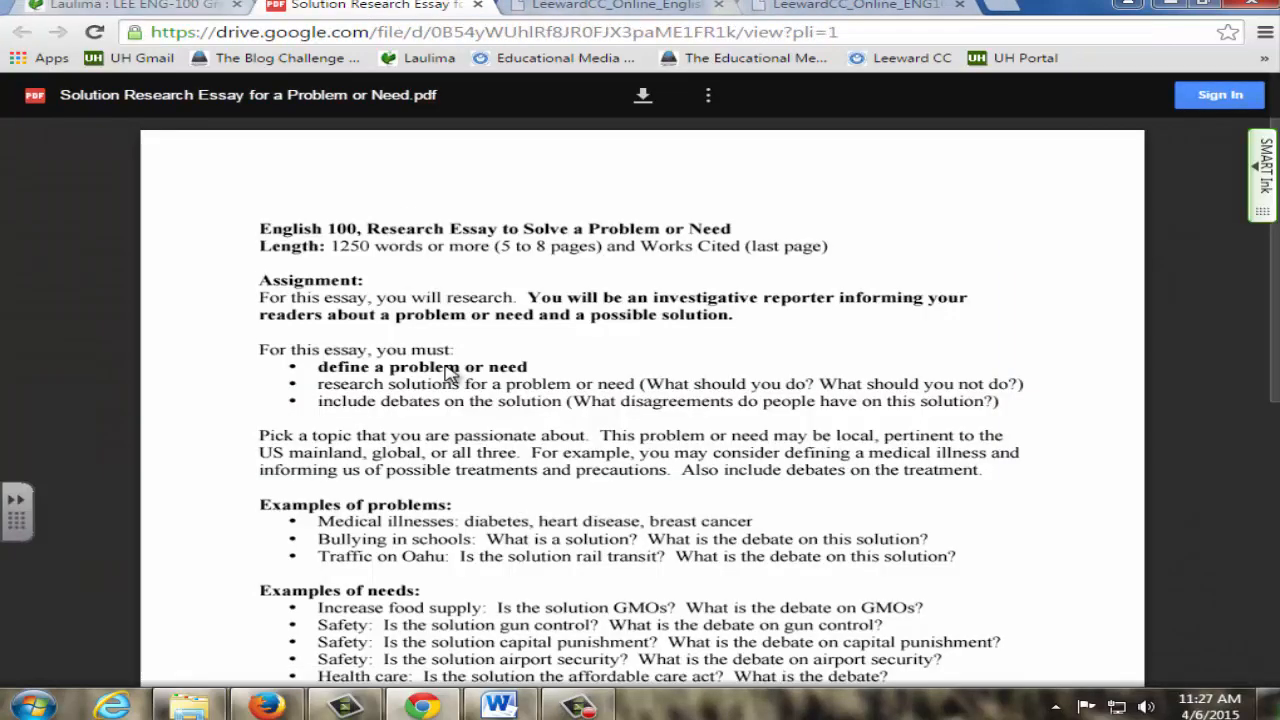
click(120, 6)
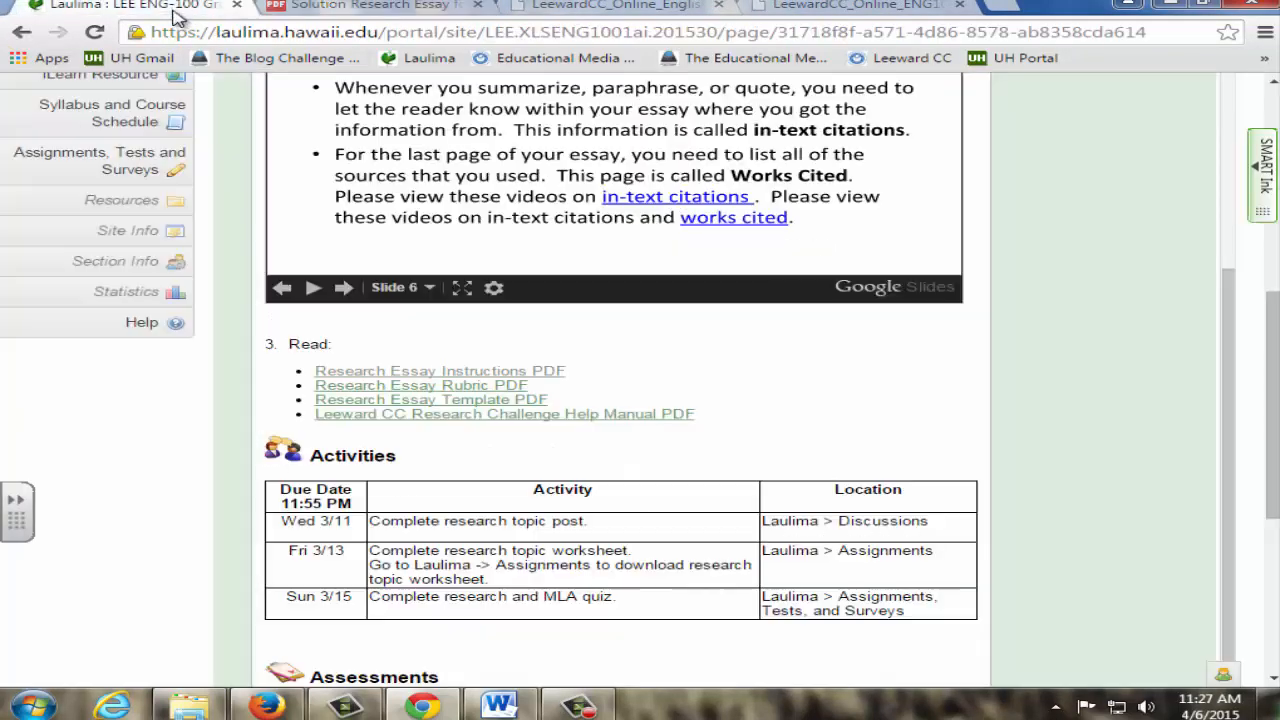
scroll(down, 3)
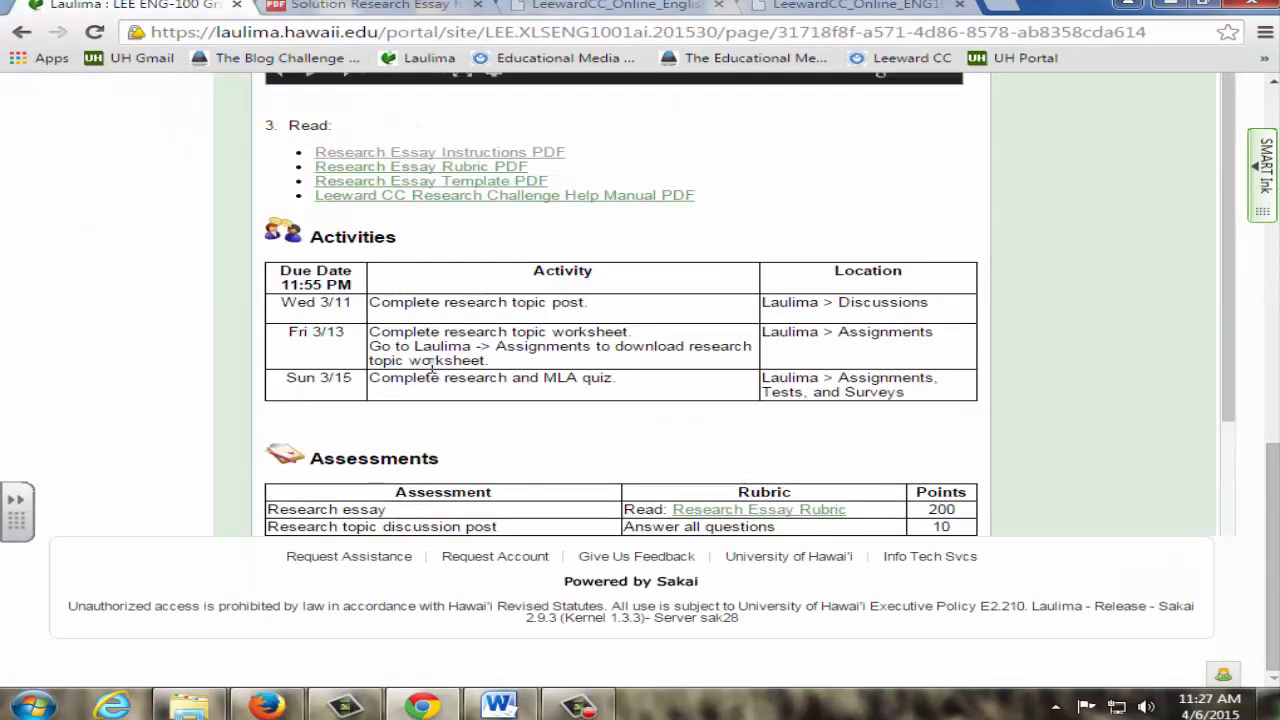
click(421, 166)
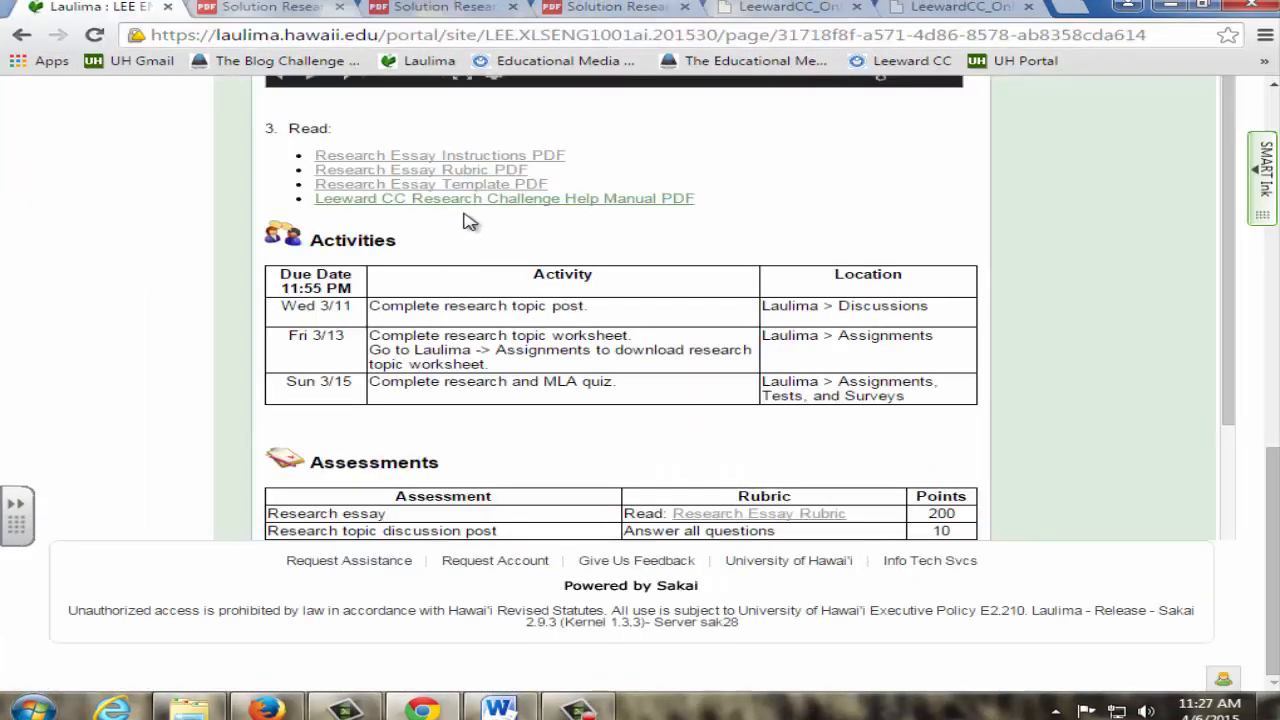
click(504, 198)
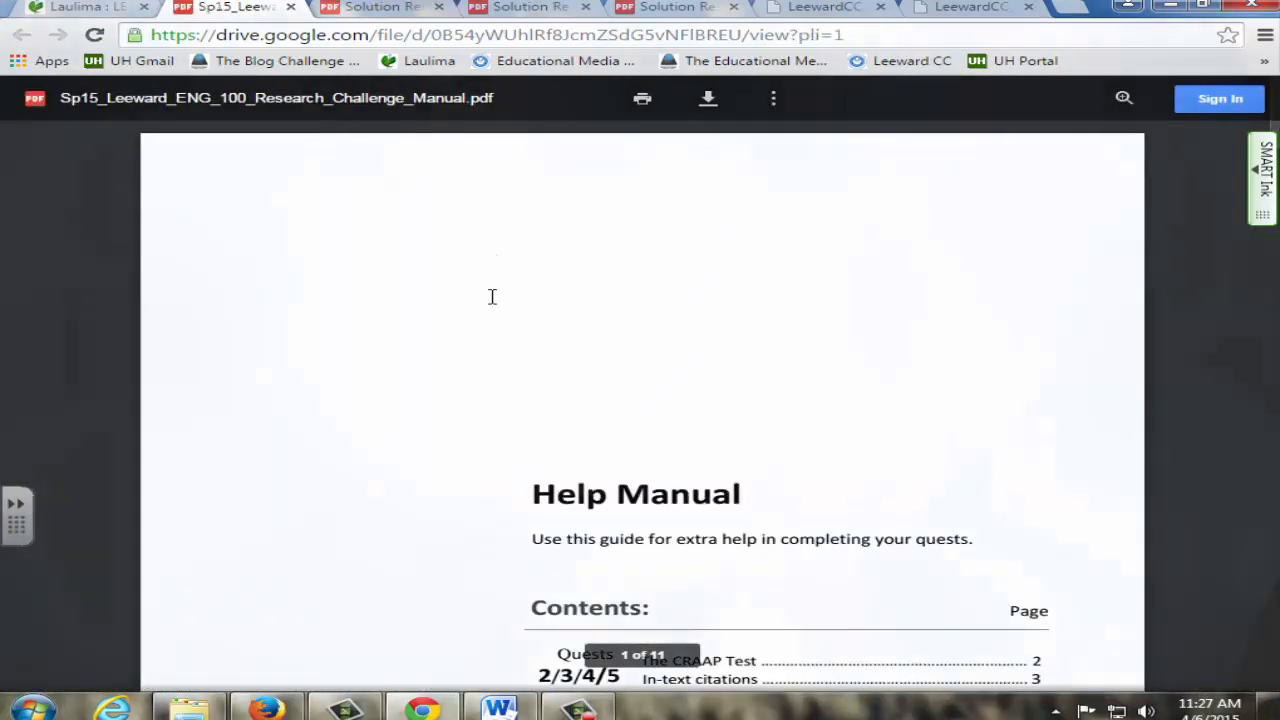
click(85, 8)
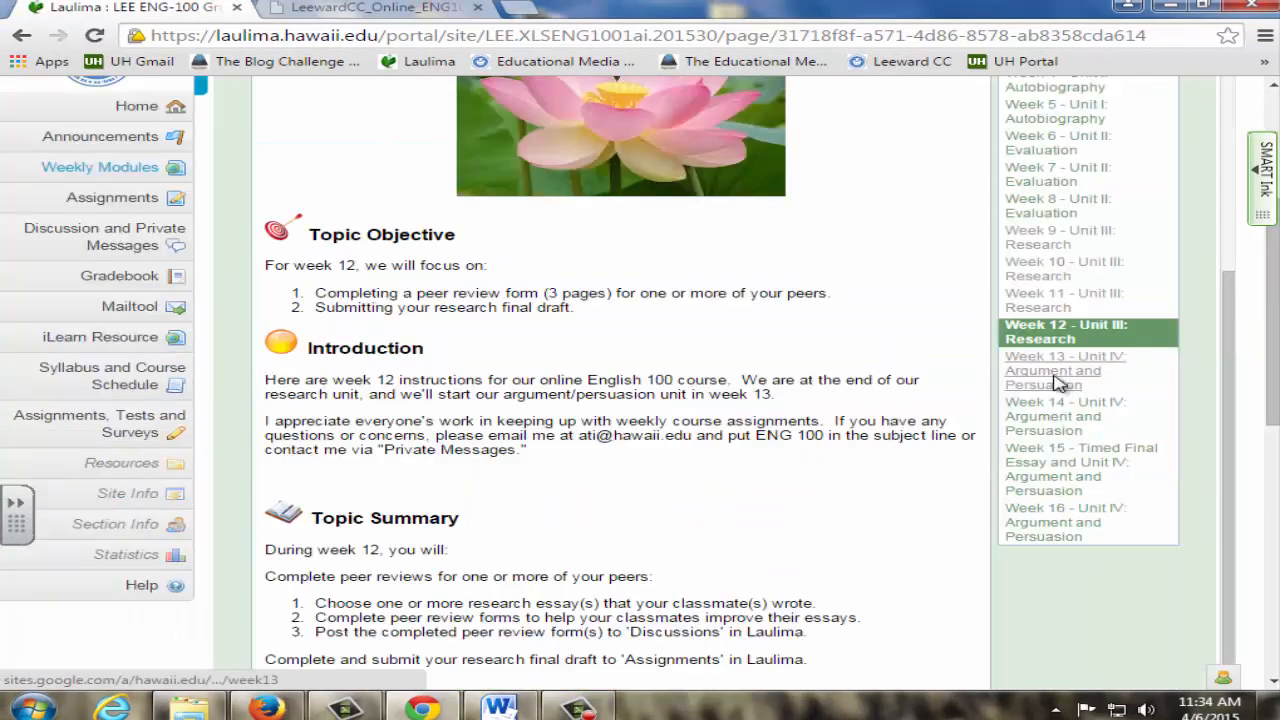
Step: Open the Week 13 – Unit IV: Argument and Persuasion module
click(1053, 370)
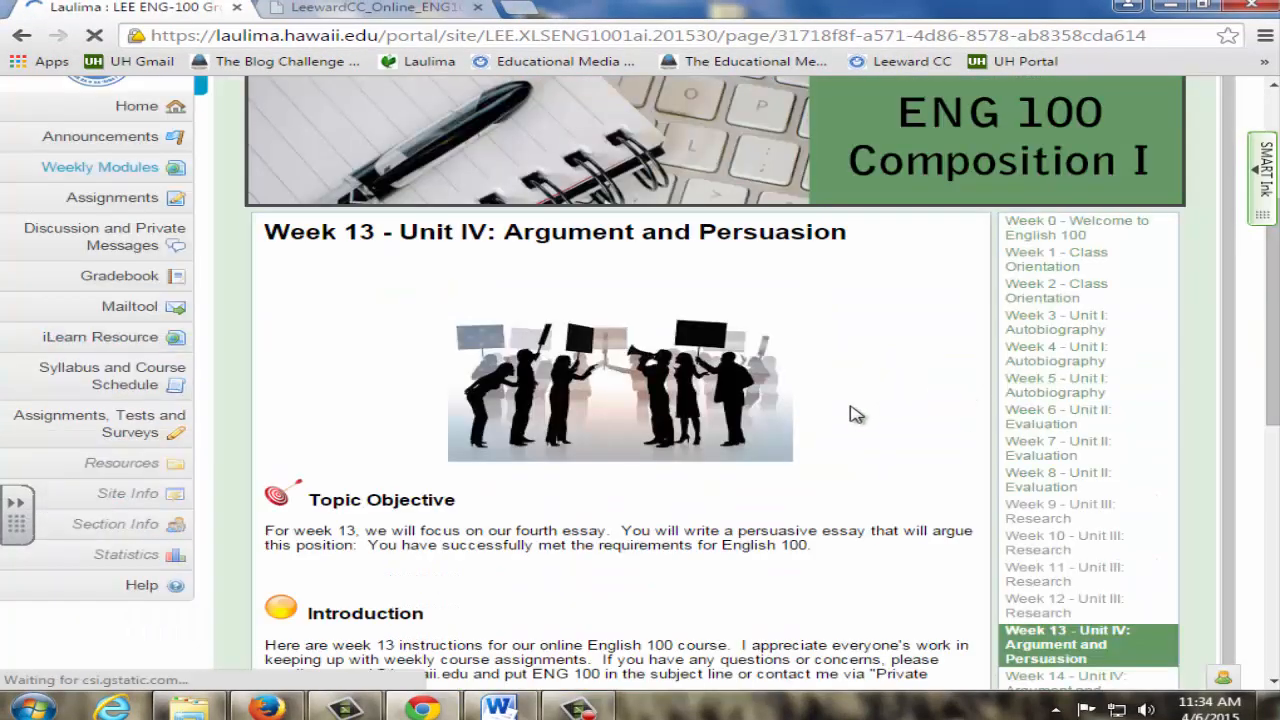
scroll(down, 3)
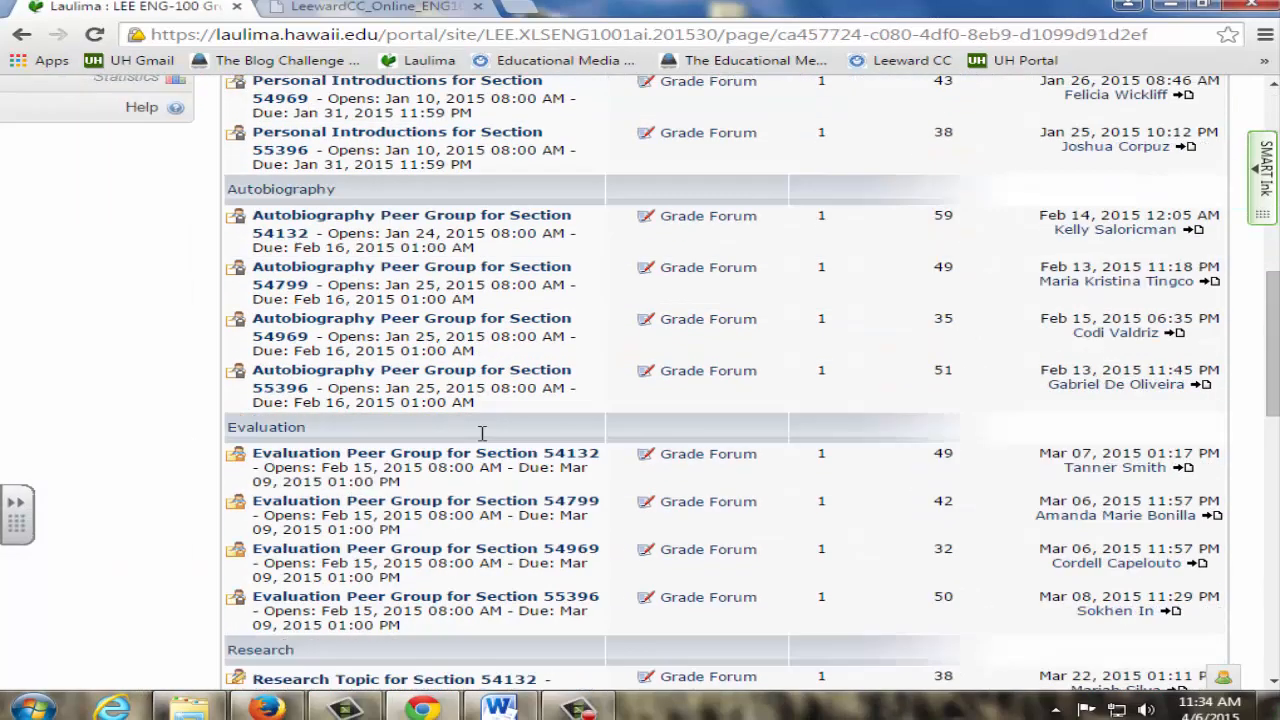
Step: Open the Timed Final Essay forum showing its Sunday, May 3 topic
scroll(down, 3)
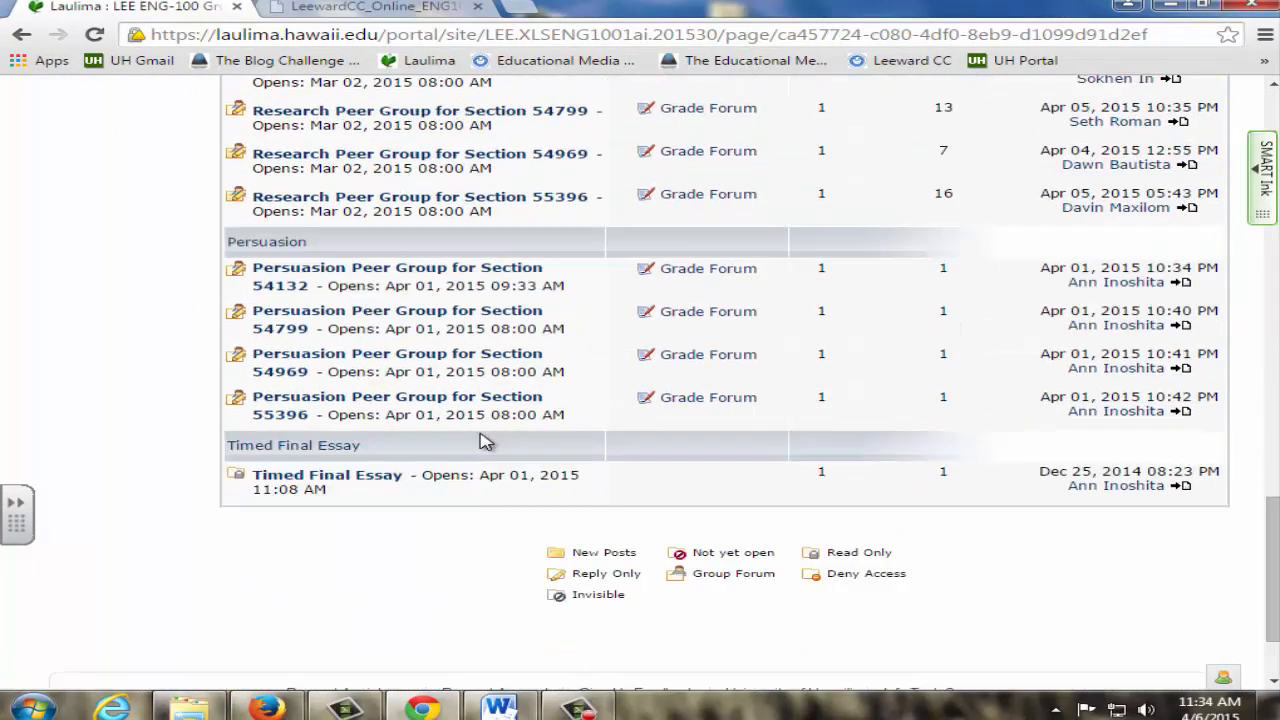
mouse_move(378, 492)
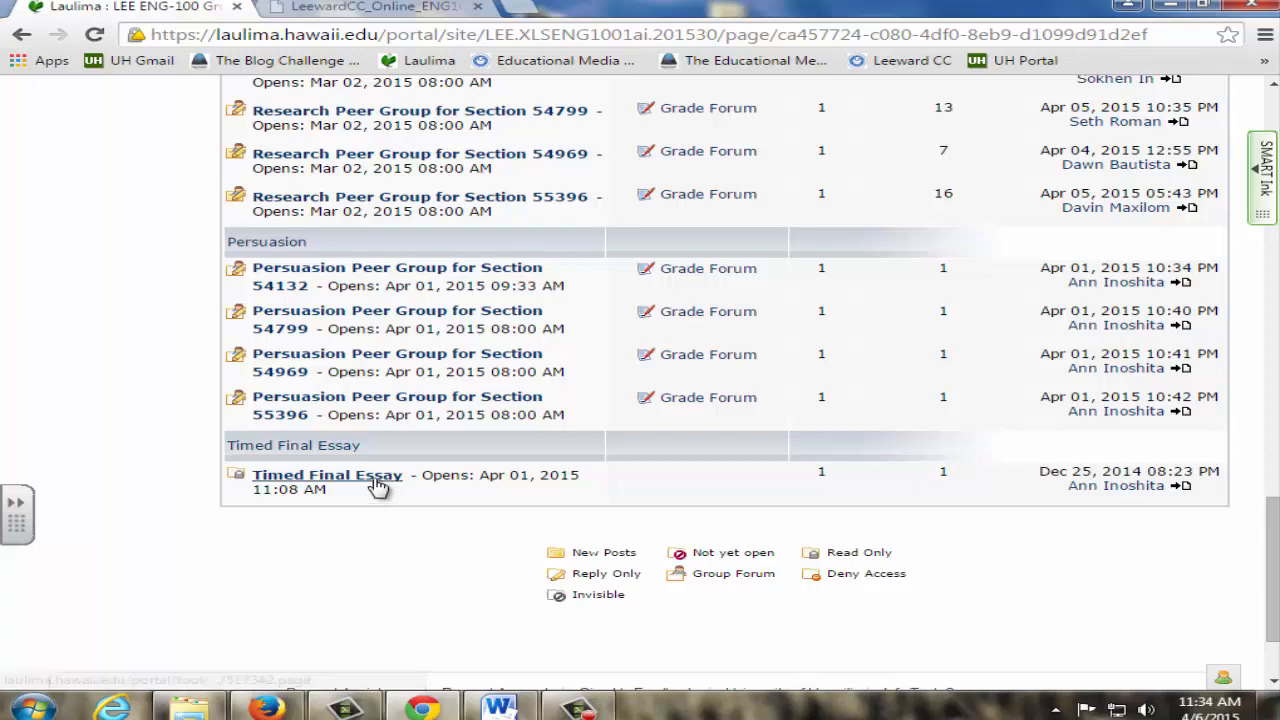
click(327, 475)
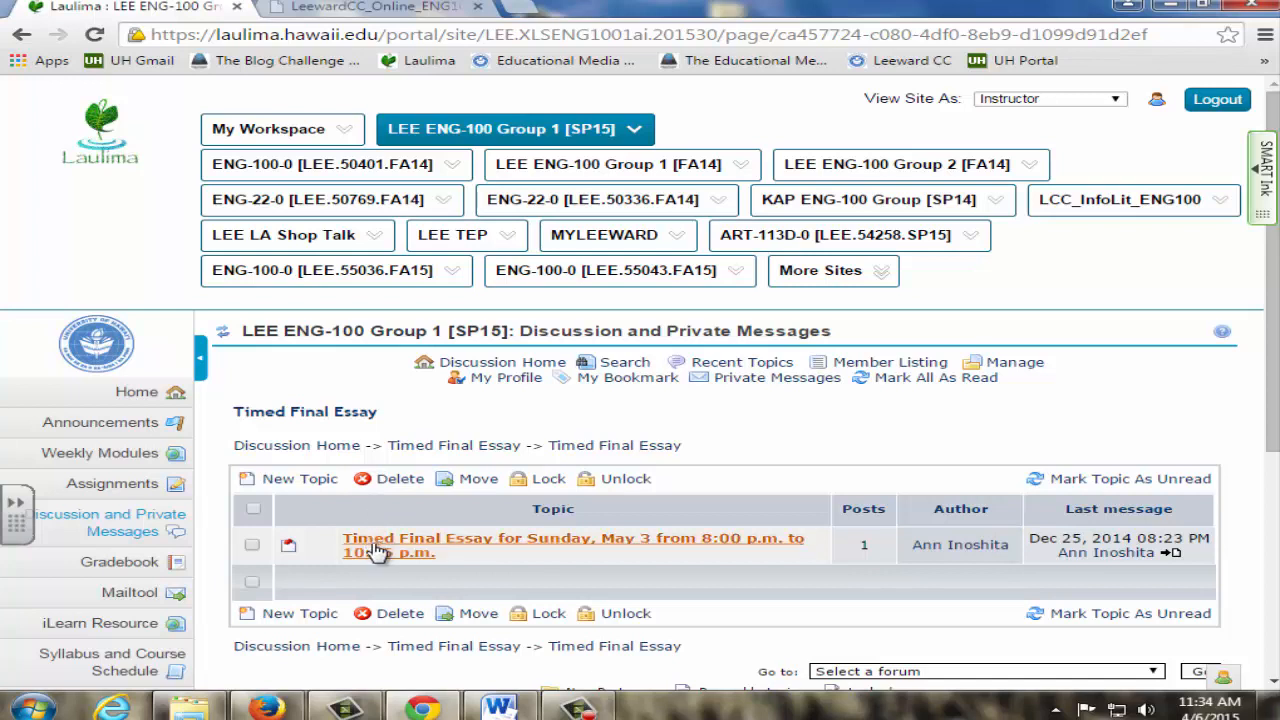
Step: Read the 'Timed Final Essay for Sunday, May 3' submission instructions, then go to Assignments
scroll(down, 3)
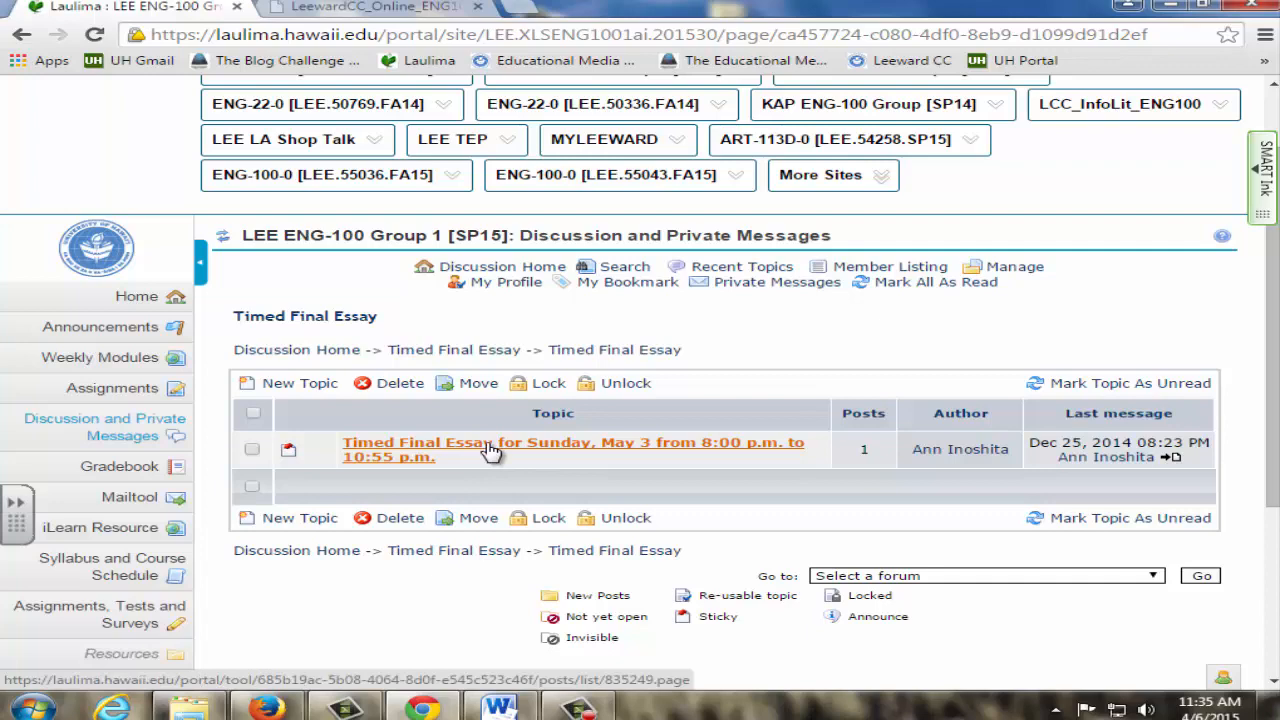
click(490, 449)
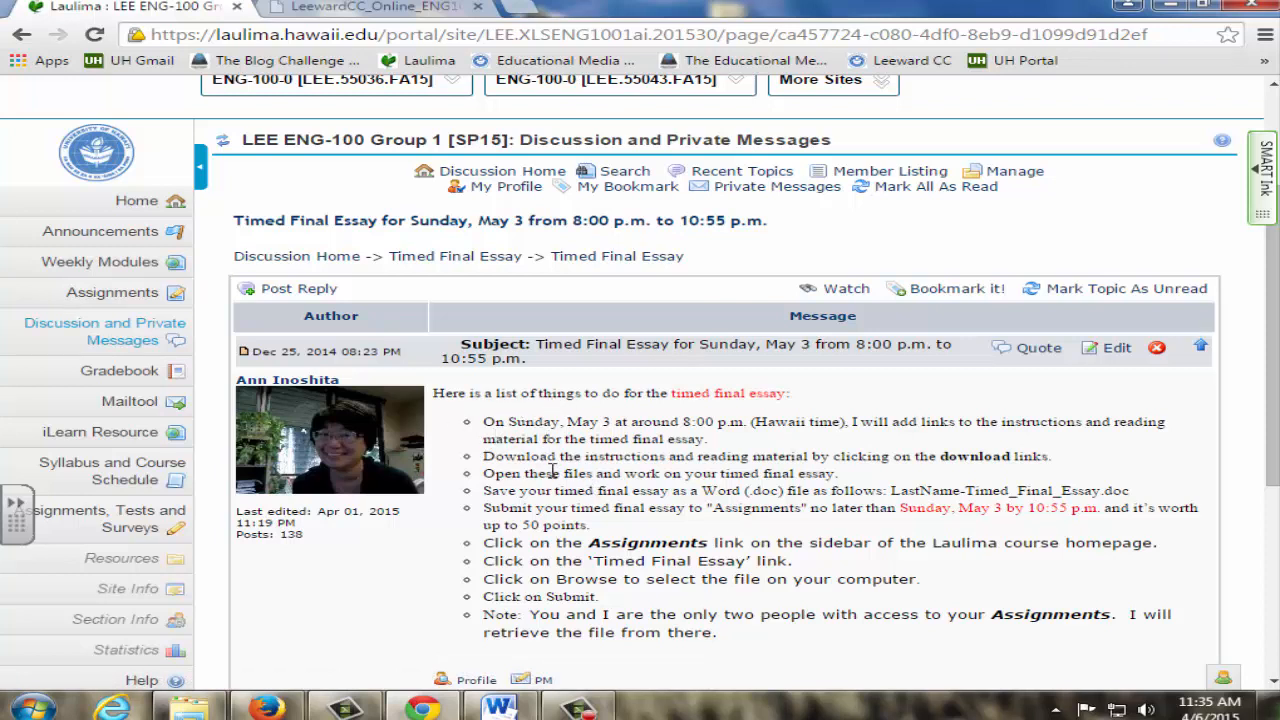
mouse_move(727, 580)
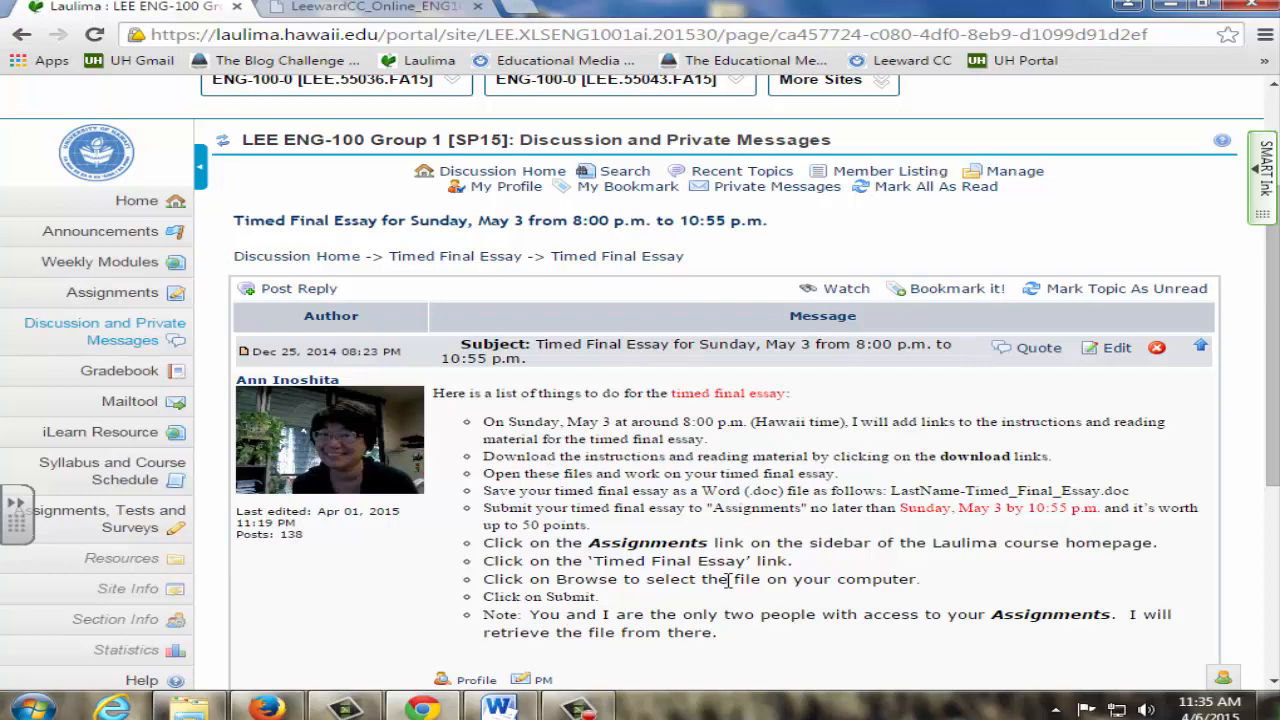
scroll(down, 3)
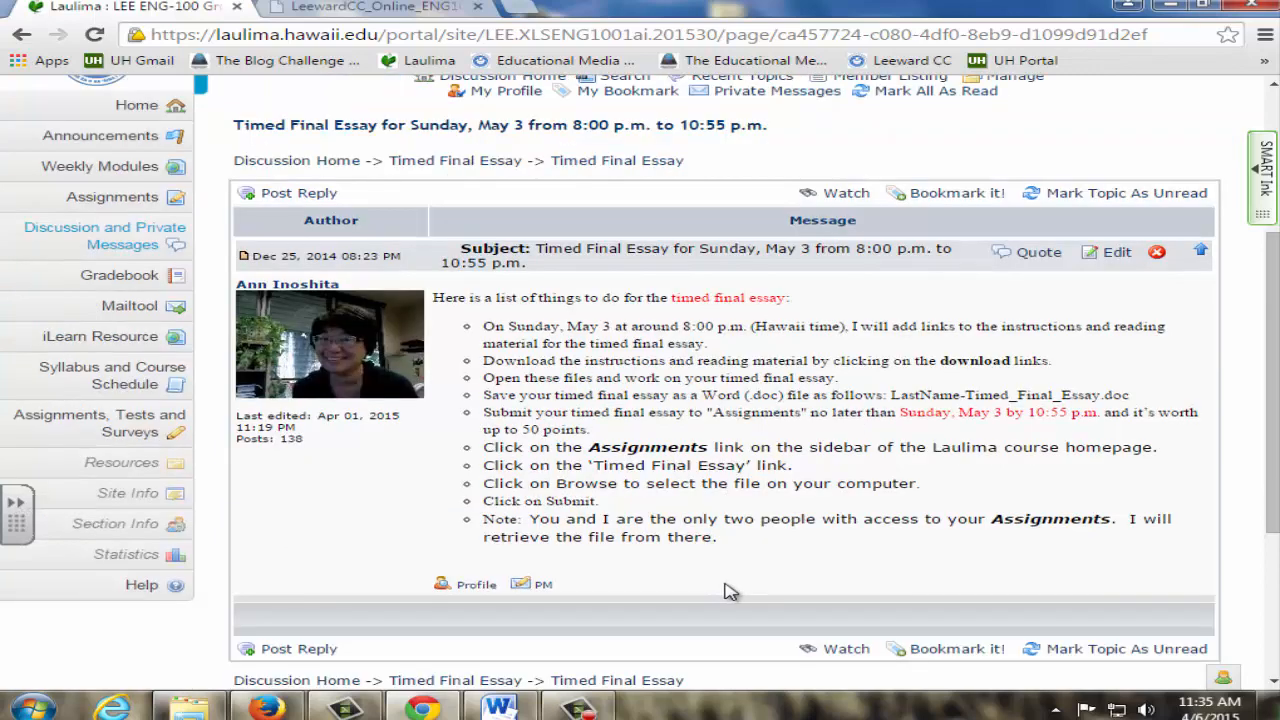
mouse_move(660, 593)
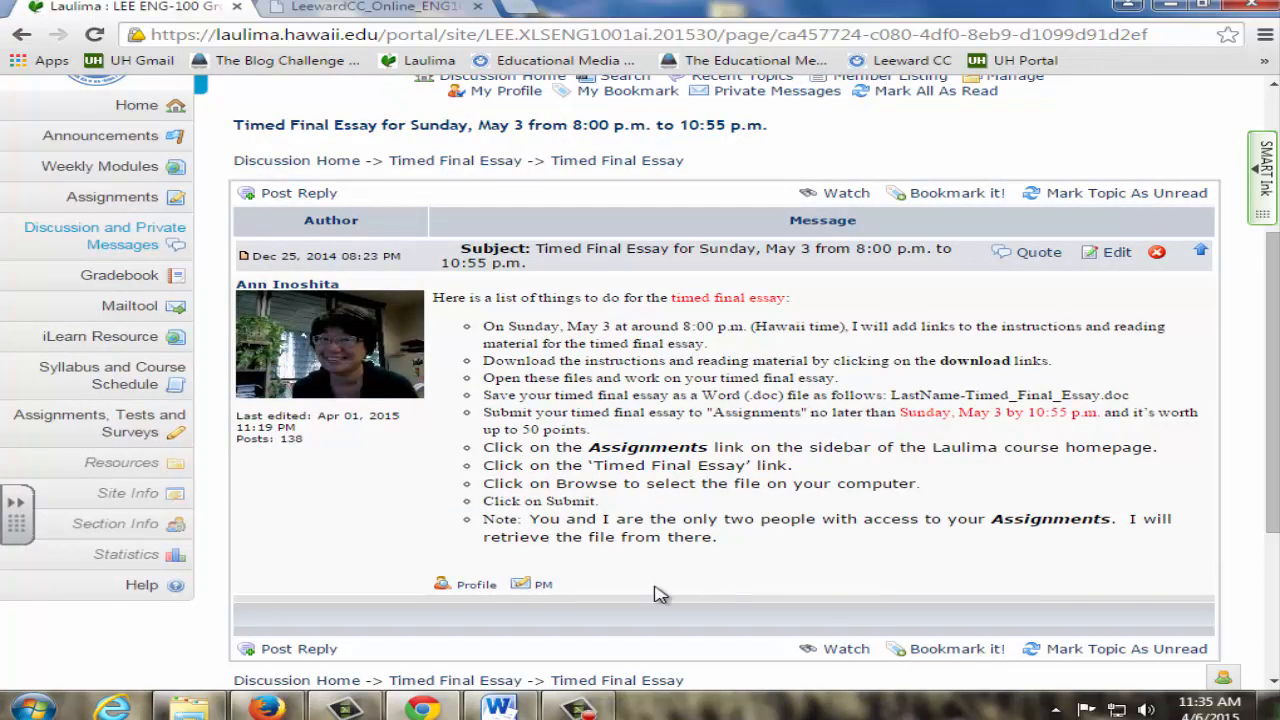
mouse_move(625, 583)
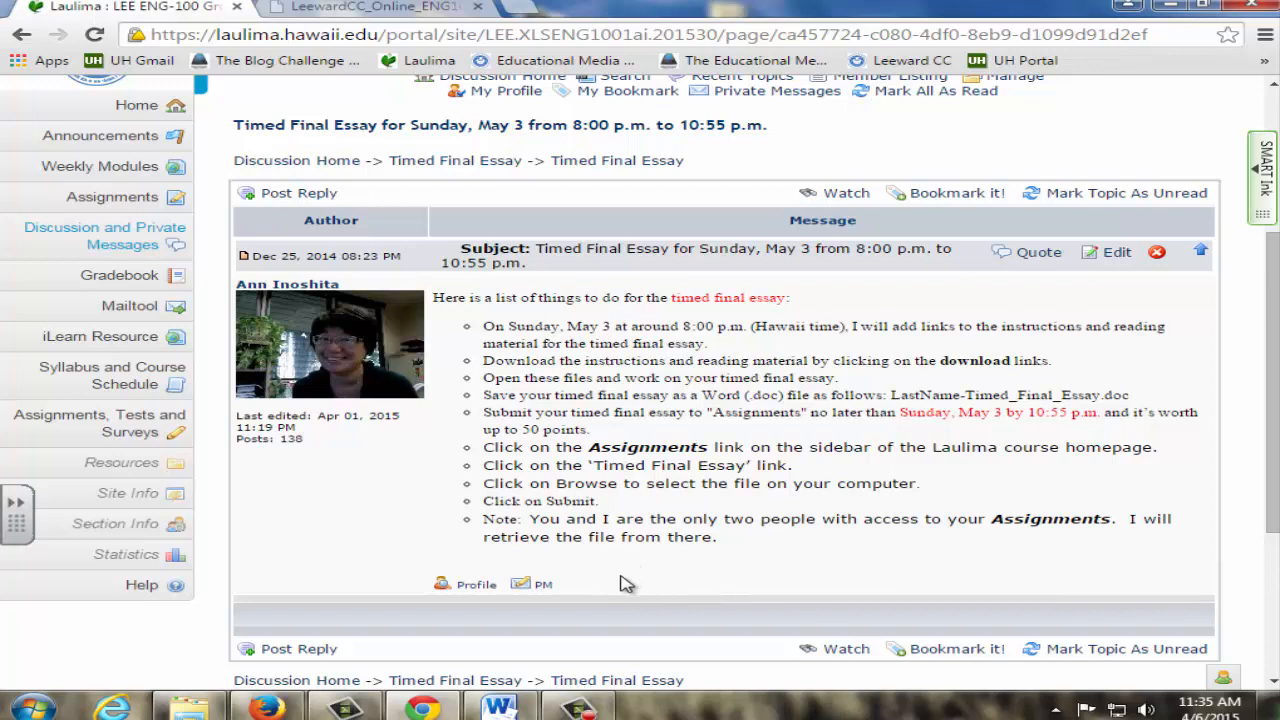
mouse_move(760, 597)
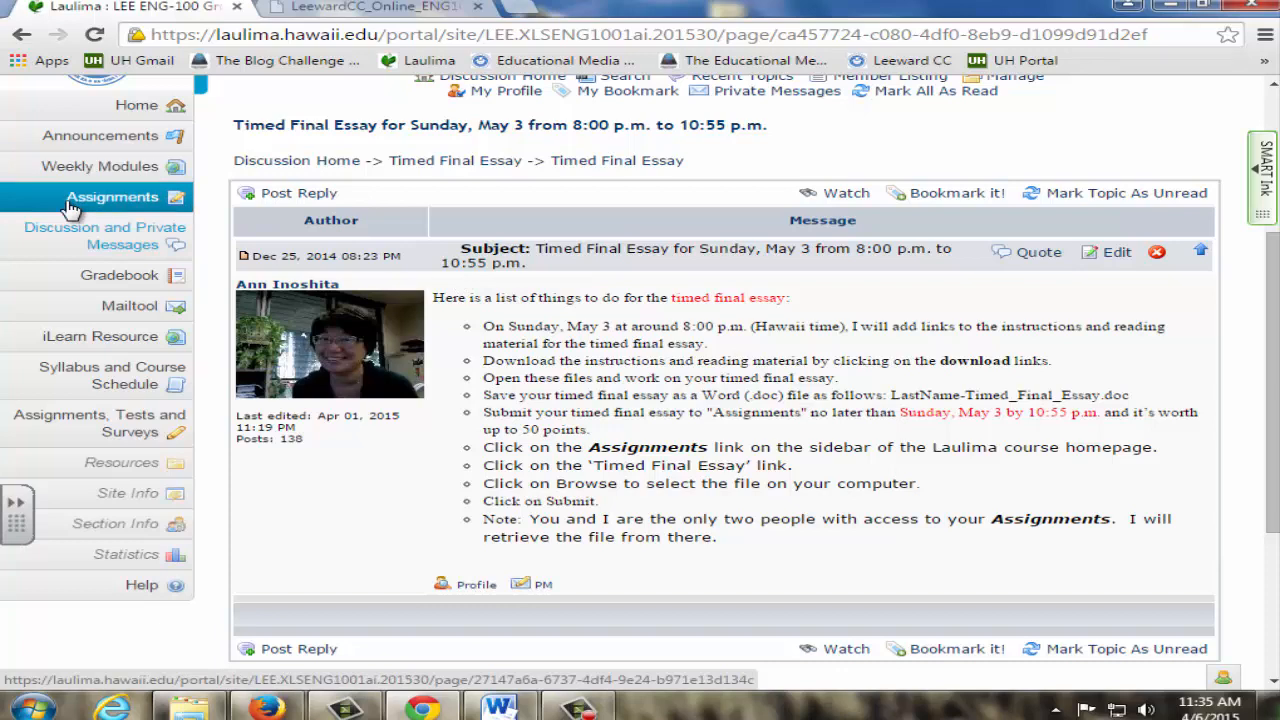
click(375, 8)
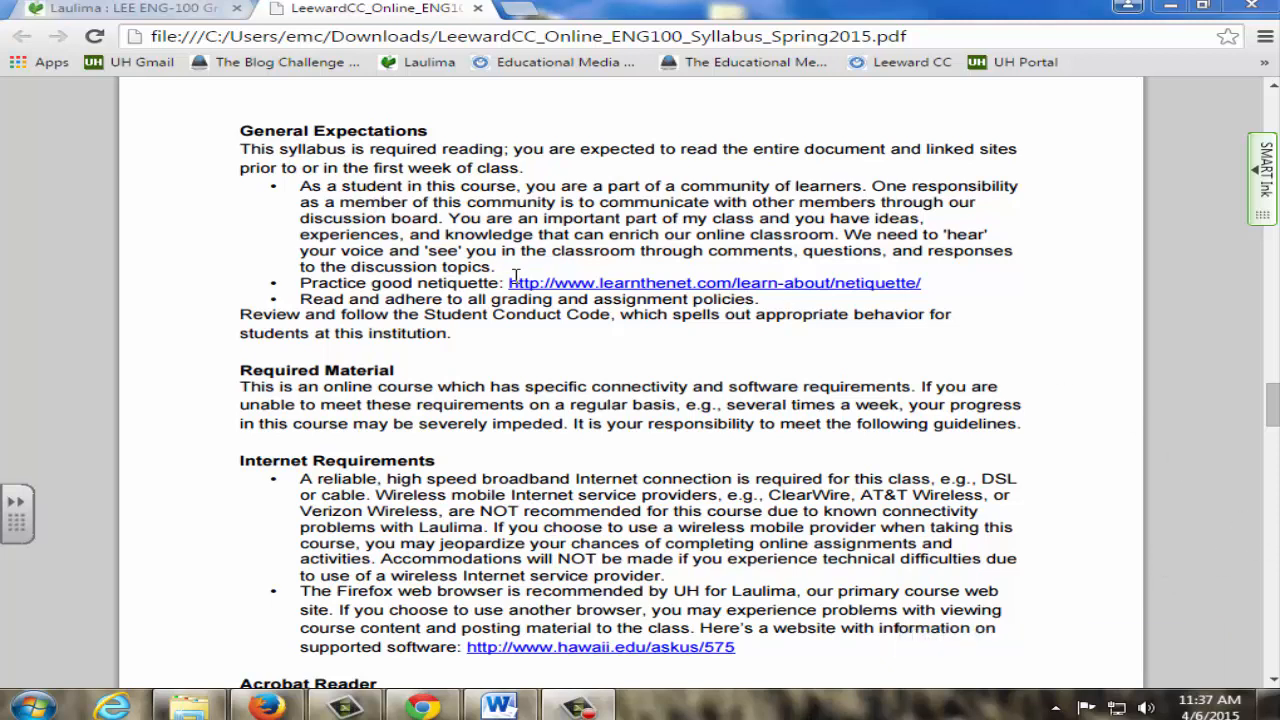
mouse_move(738, 286)
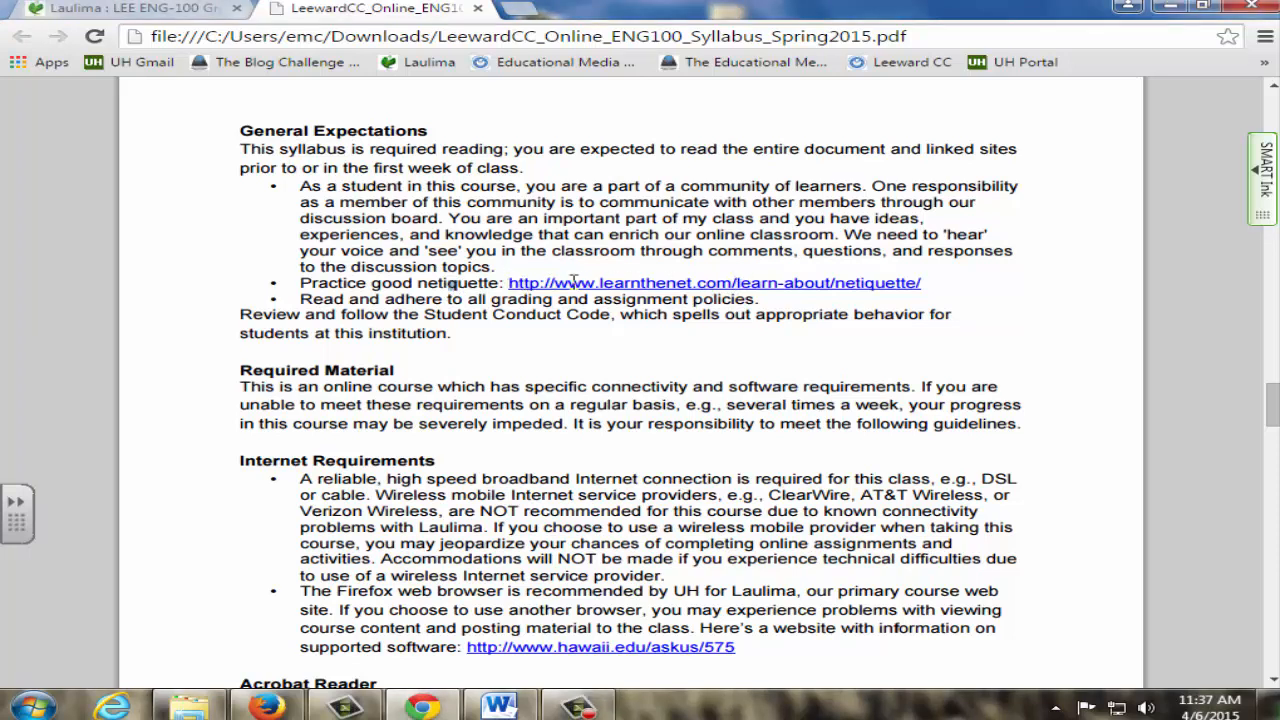
Step: Scroll the Spring 2015 syllabus PDF down to its last page of English resources and grammar websites
scroll(down, 3)
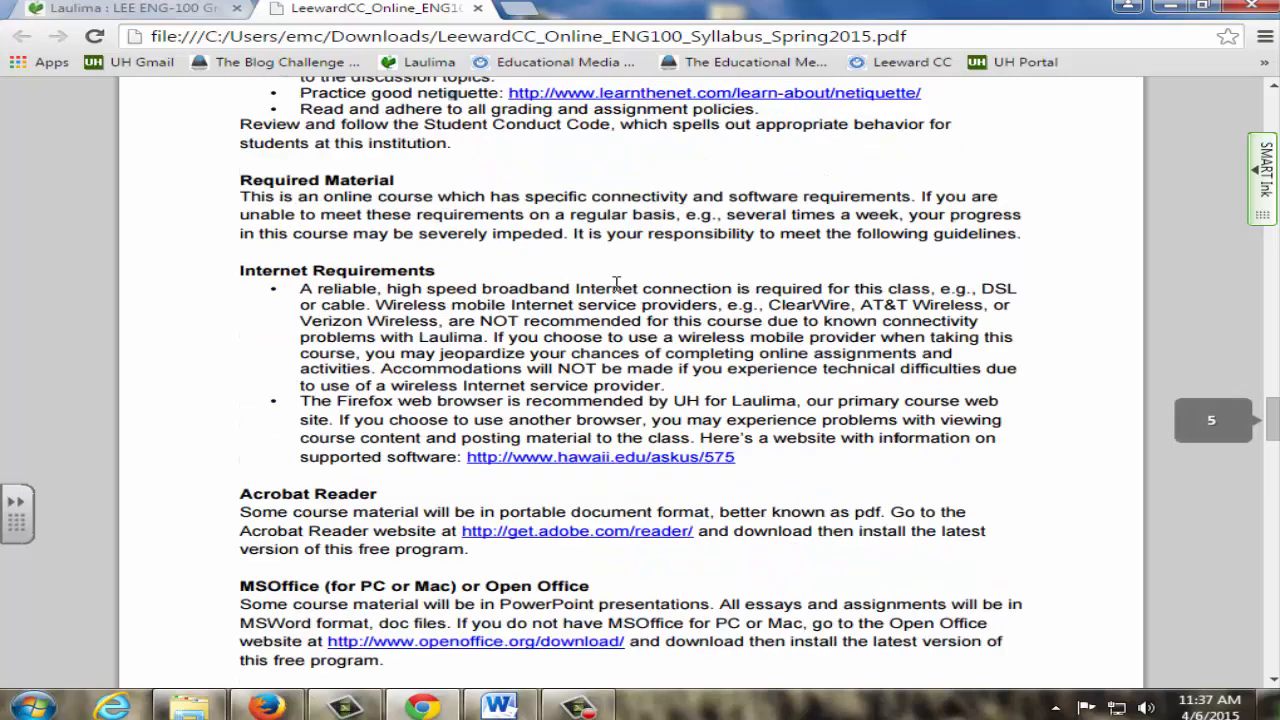
scroll(down, 3)
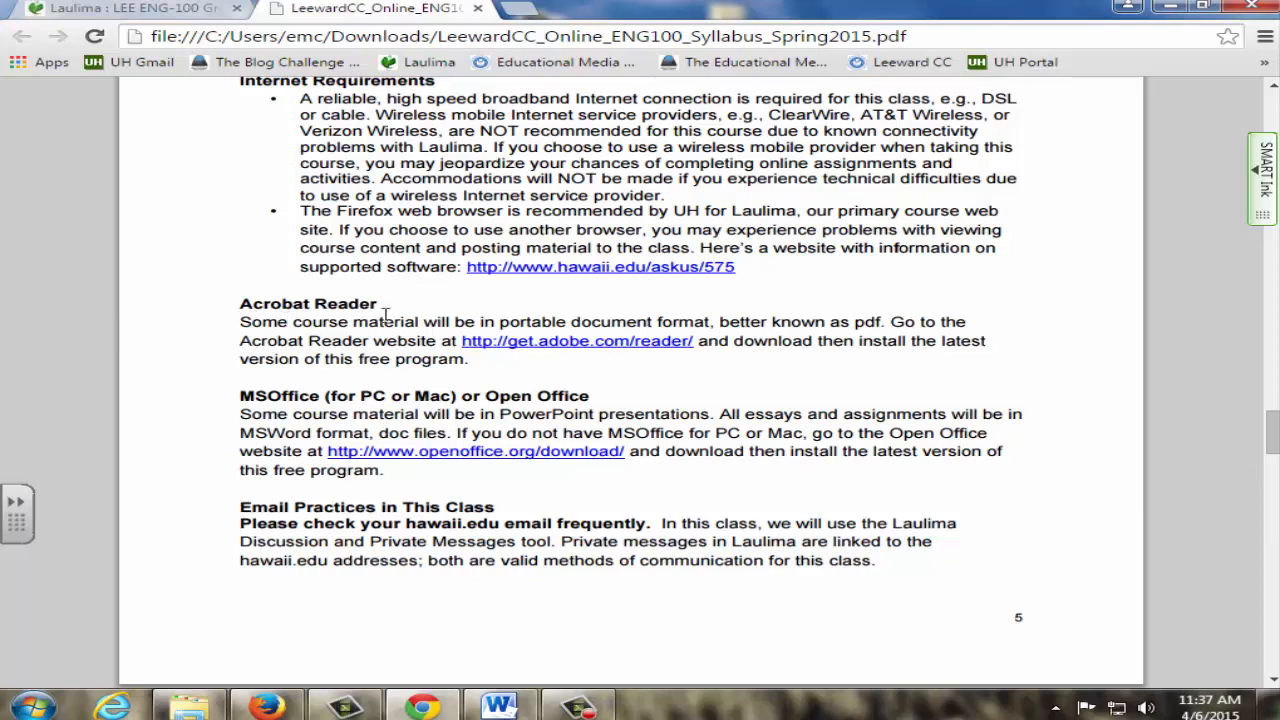
mouse_move(516, 472)
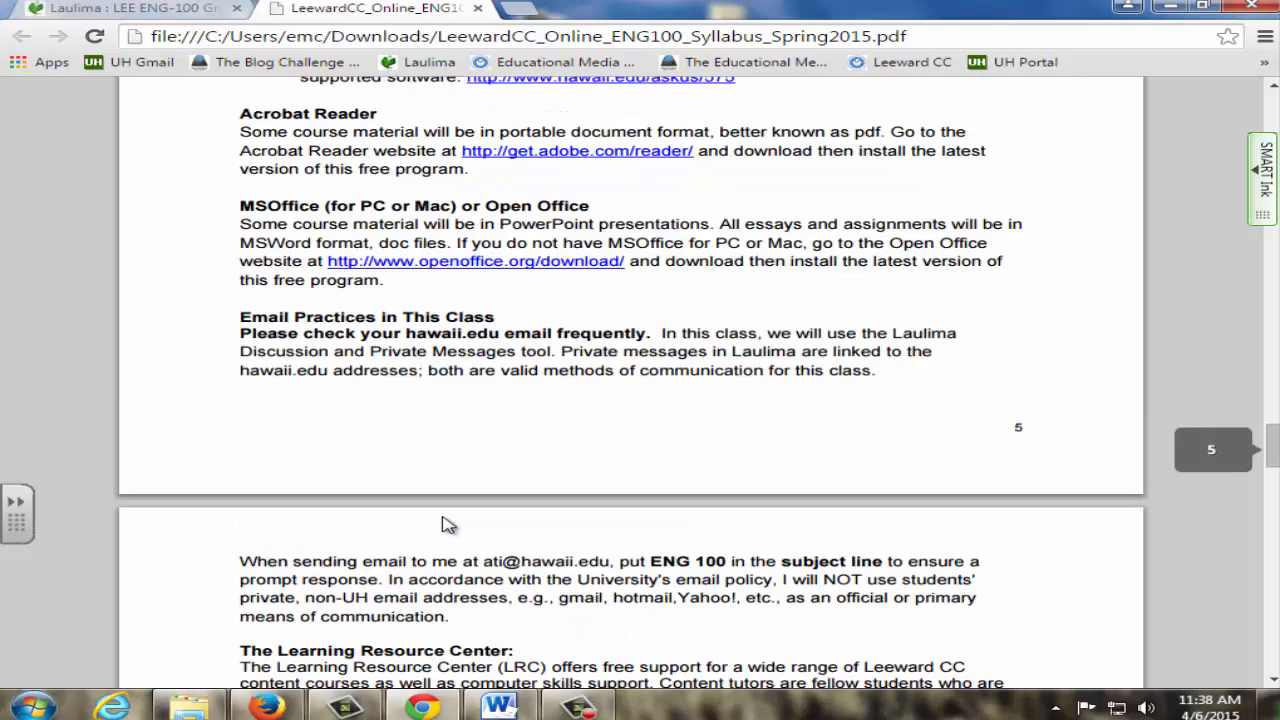
scroll(down, 3)
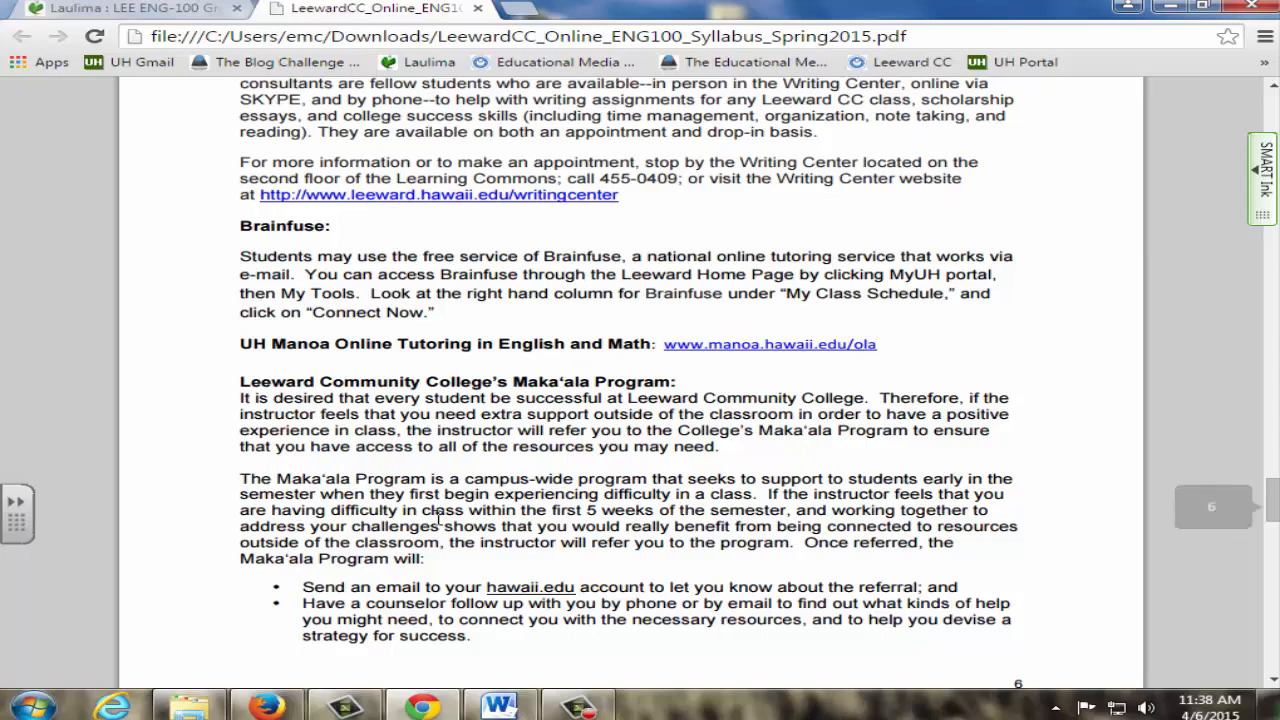
scroll(down, 3)
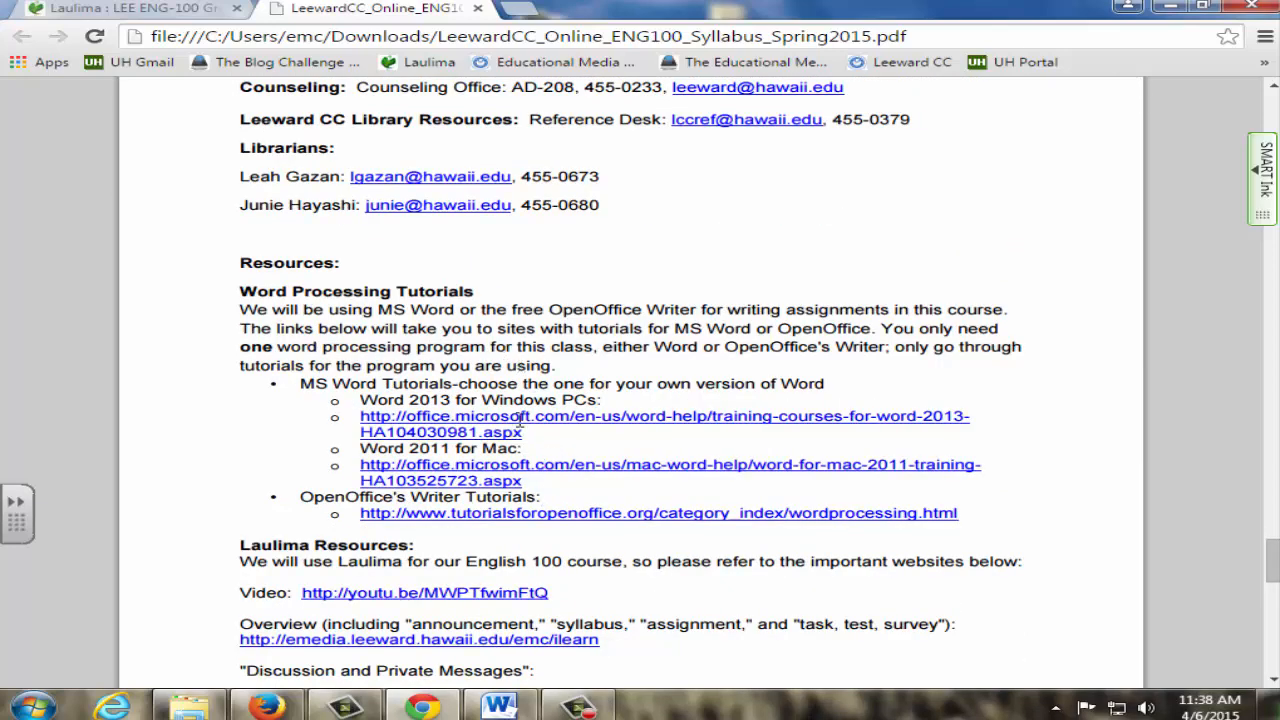
scroll(down, 3)
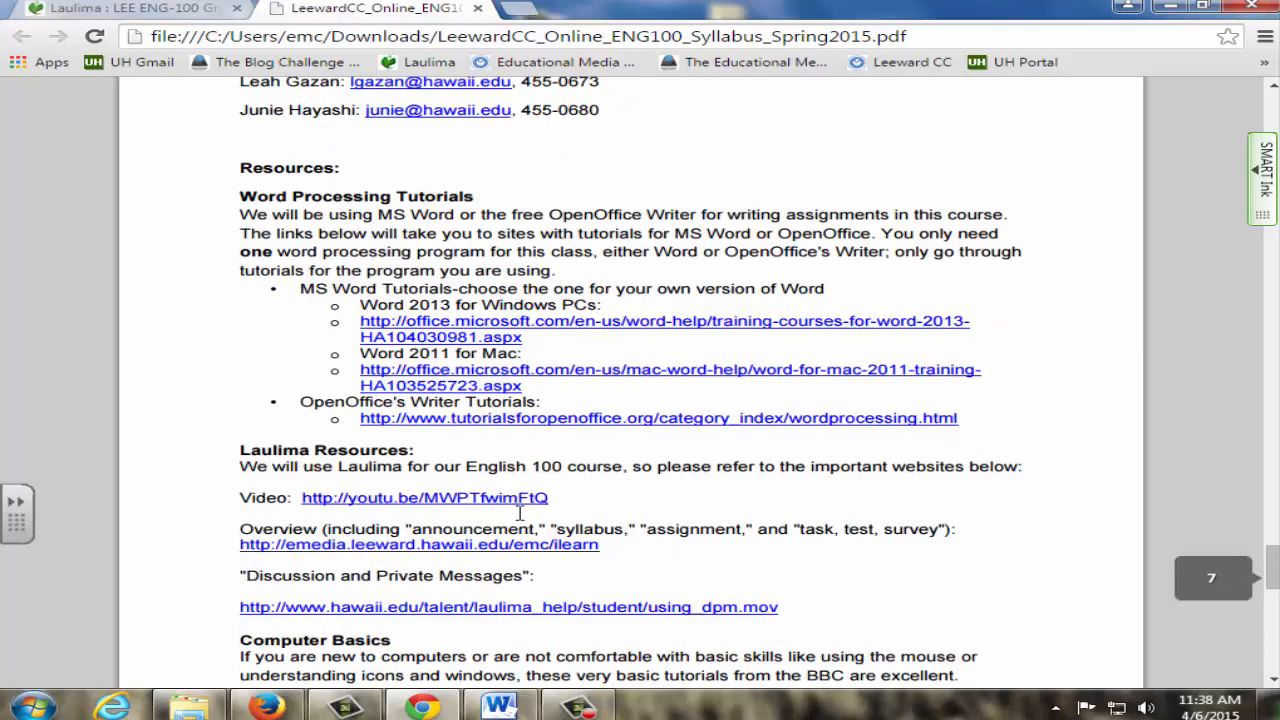
scroll(down, 3)
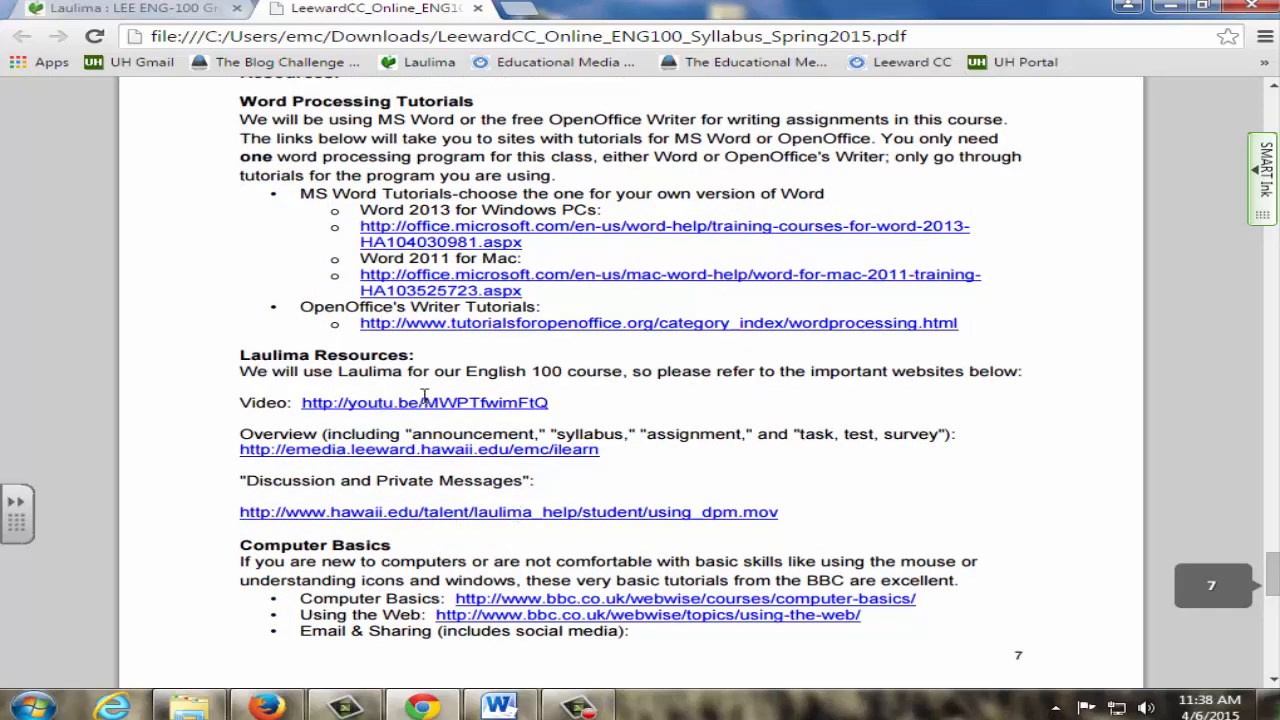
scroll(down, 3)
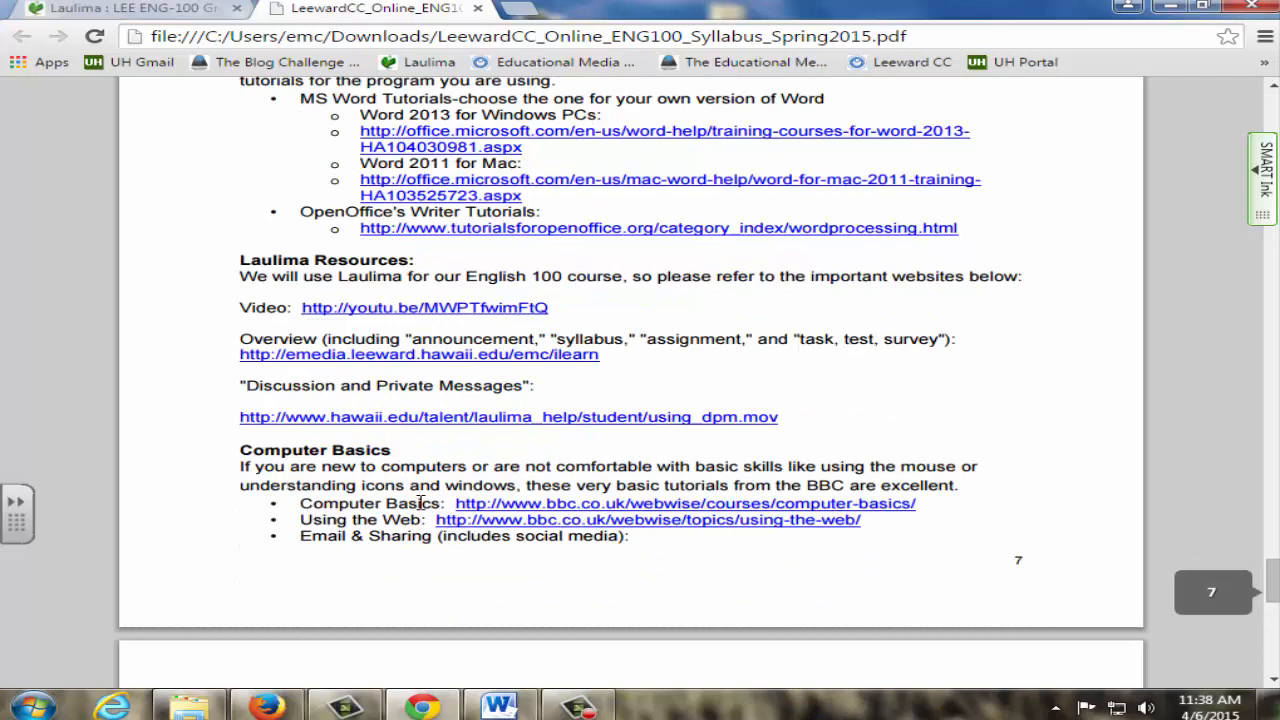
scroll(down, 3)
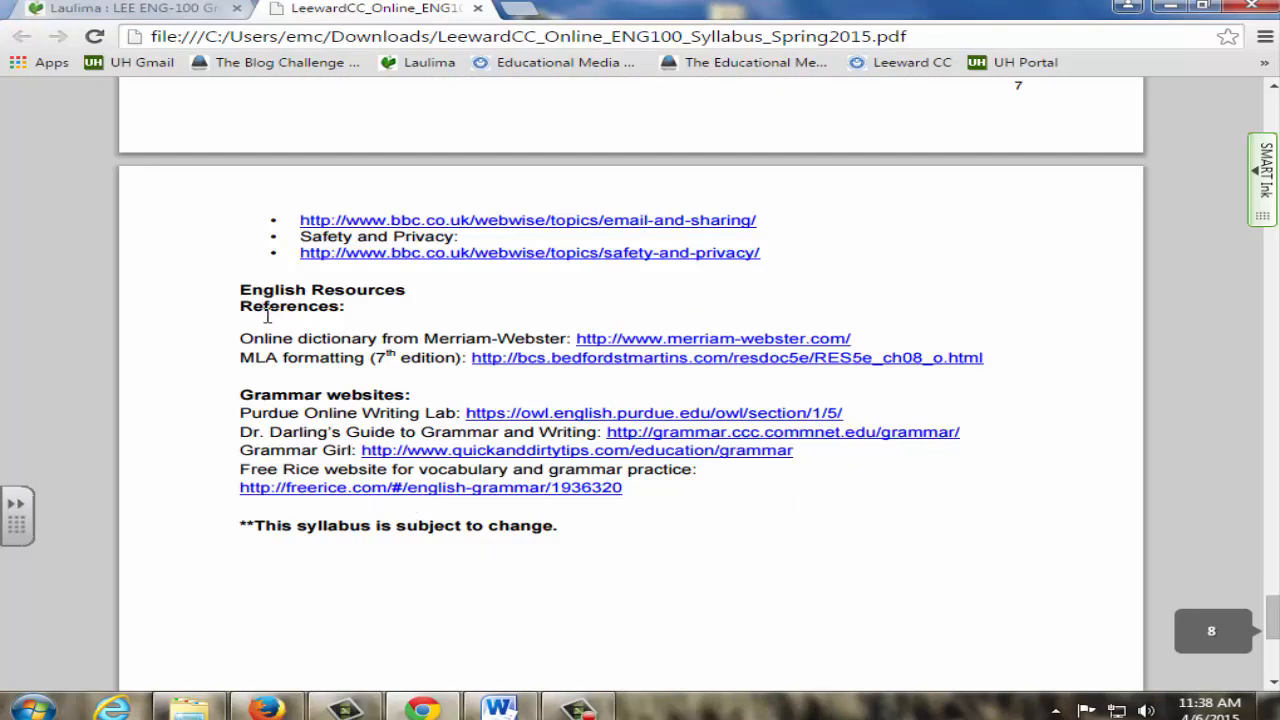
mouse_move(658, 348)
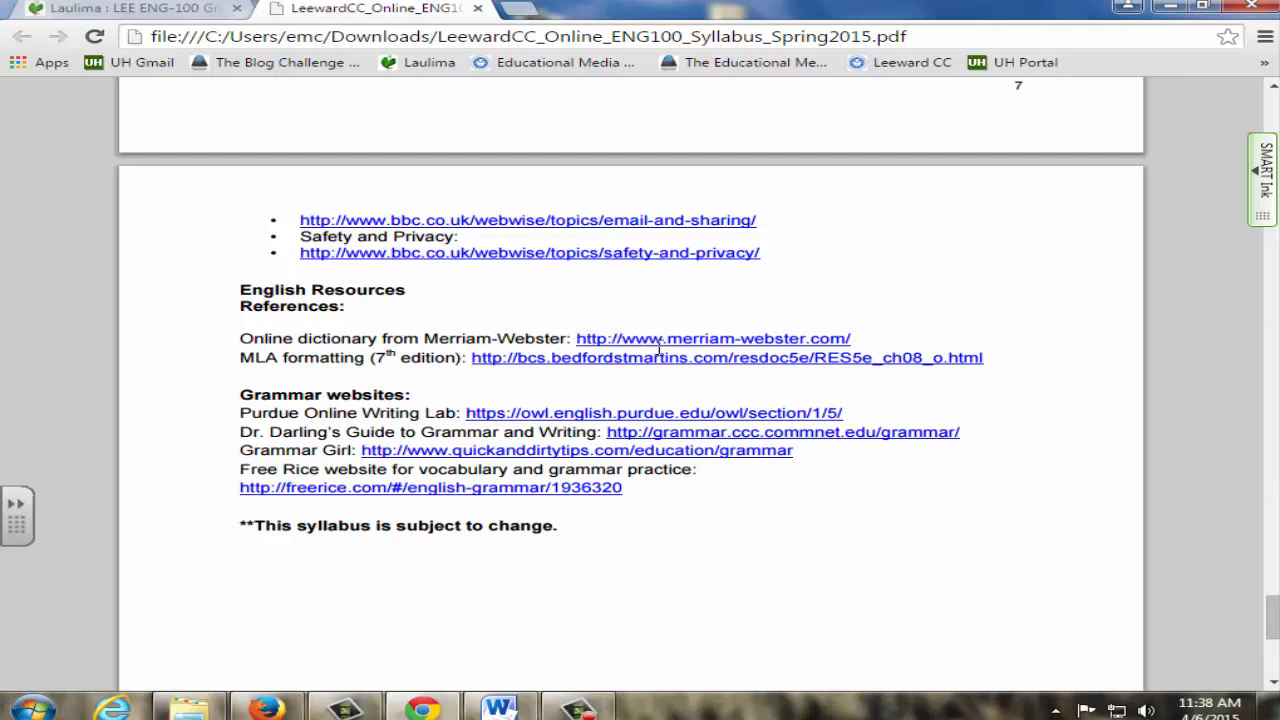
mouse_move(460, 413)
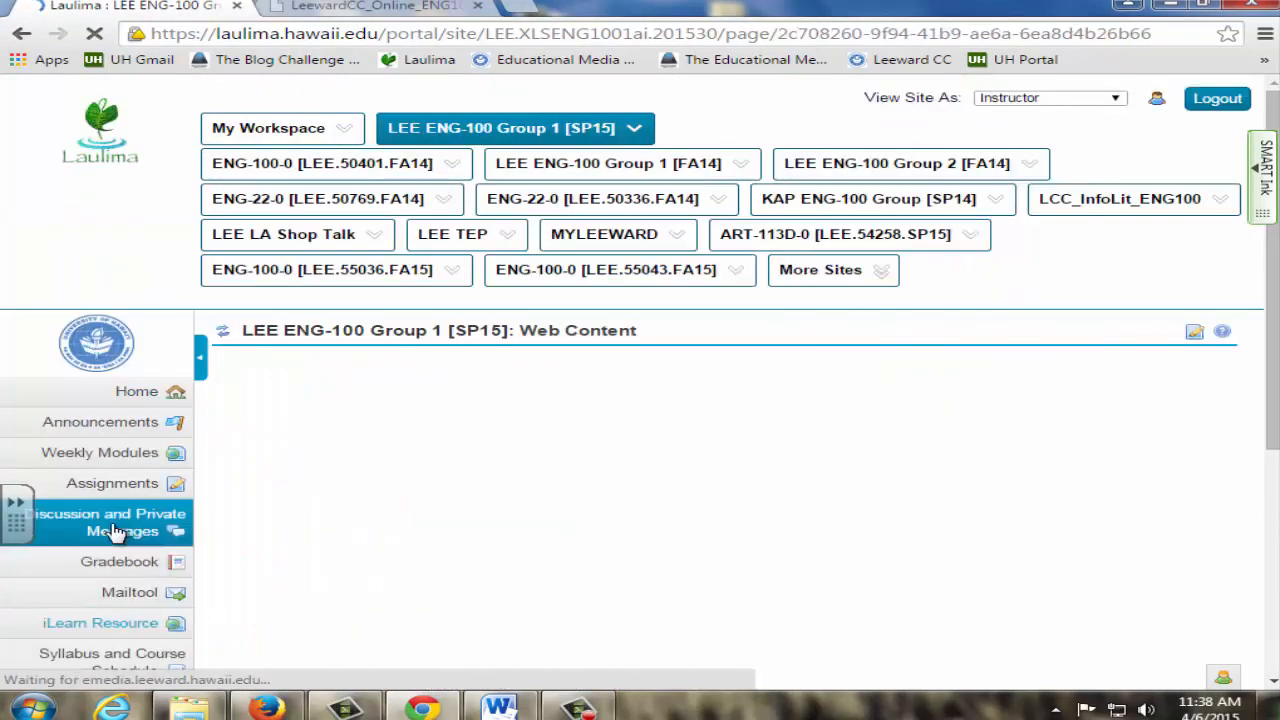
Step: Return to the ENG-100 home page and scroll through the welcome message and announcements
click(100, 622)
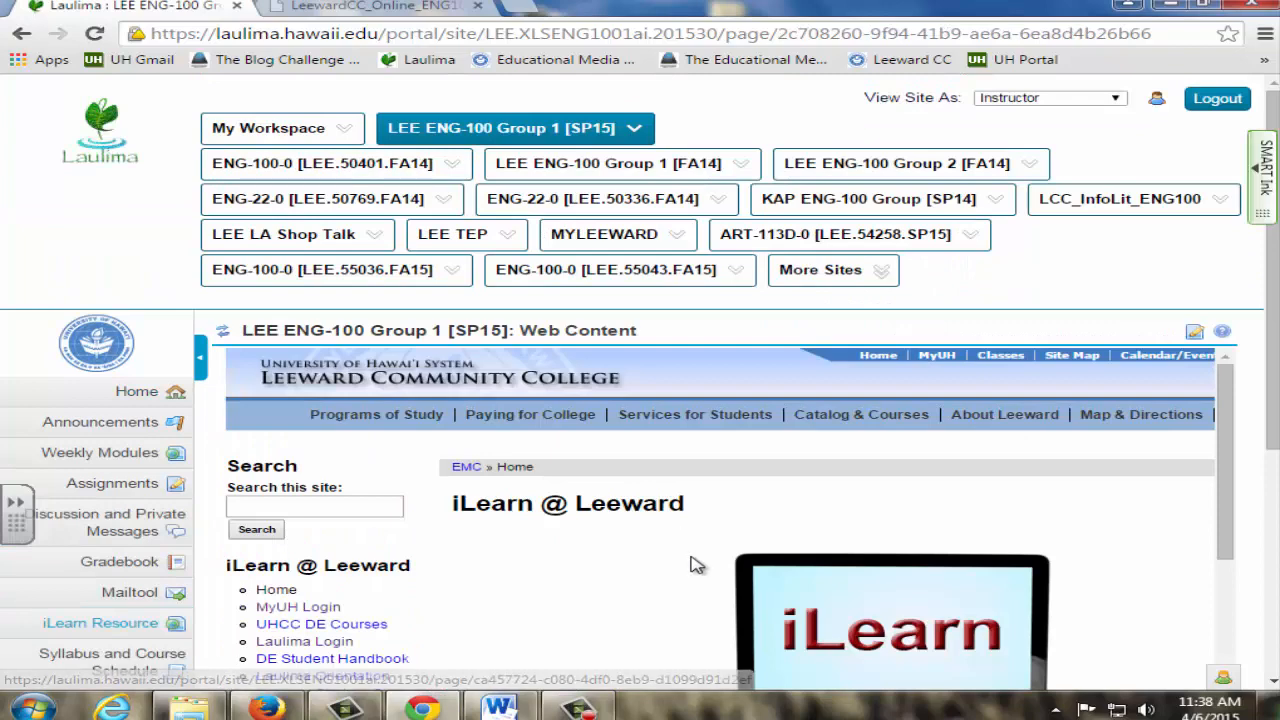
click(136, 391)
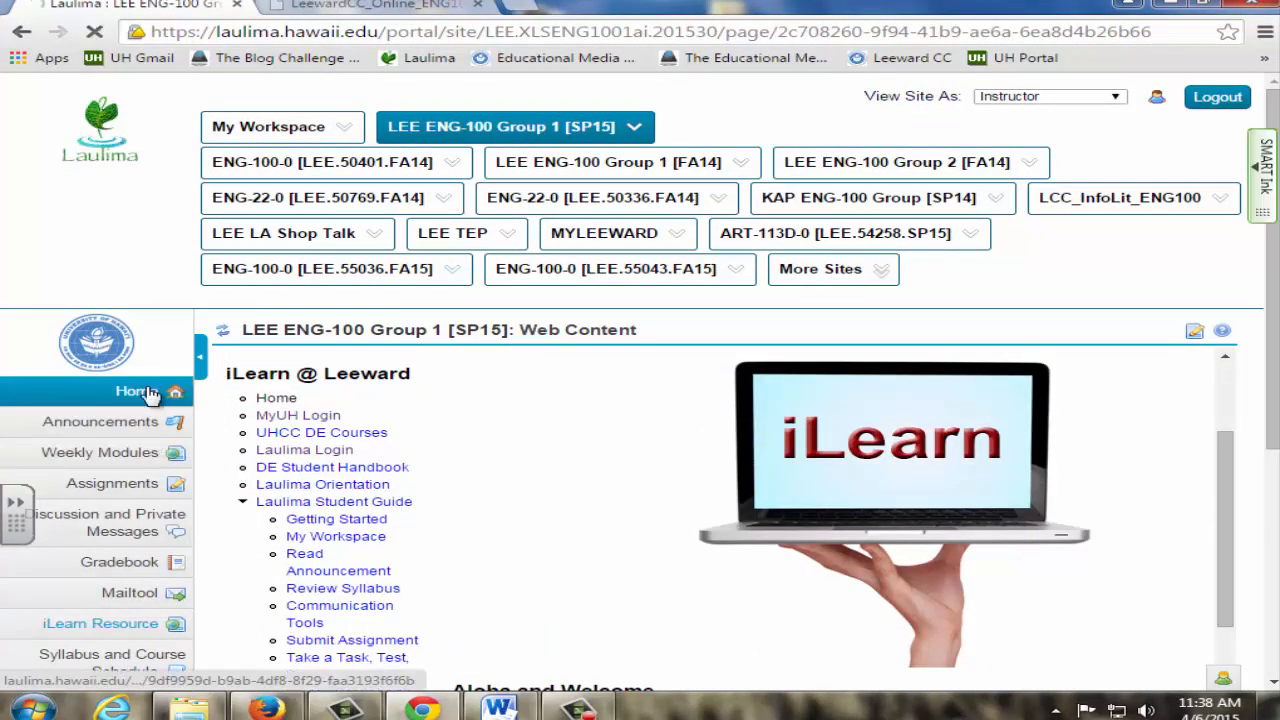
click(137, 391)
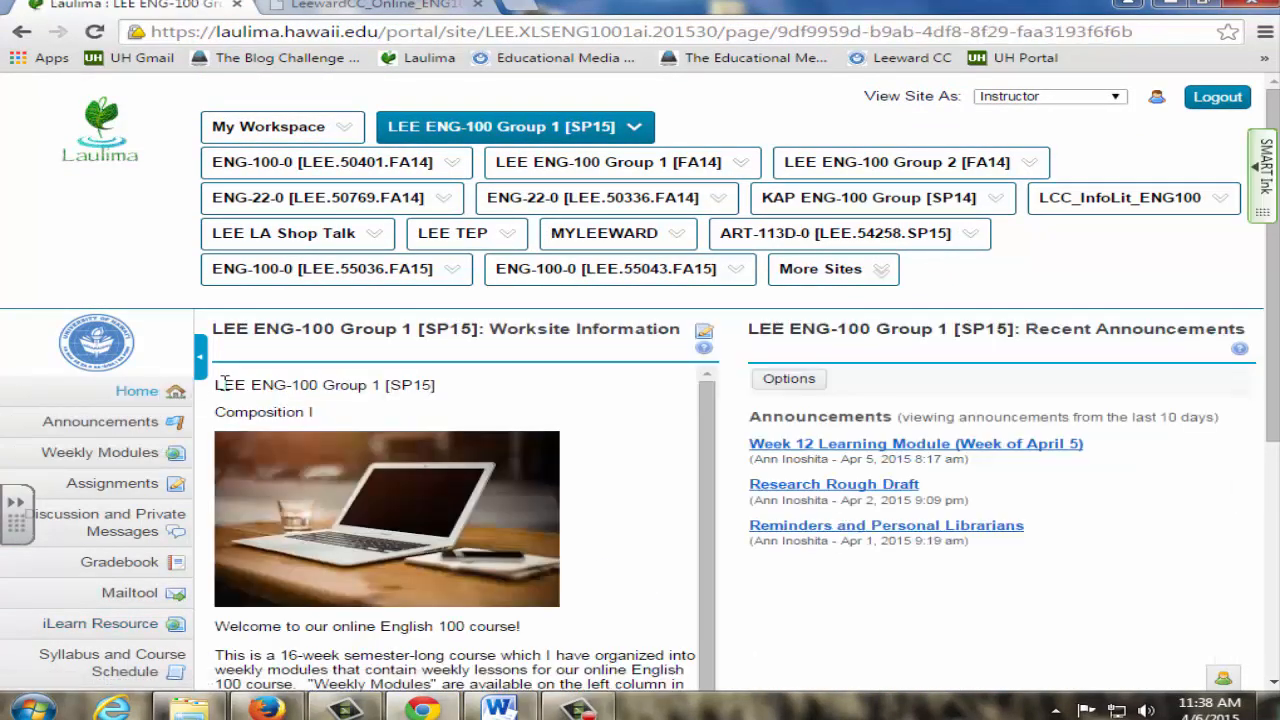
scroll(down, 3)
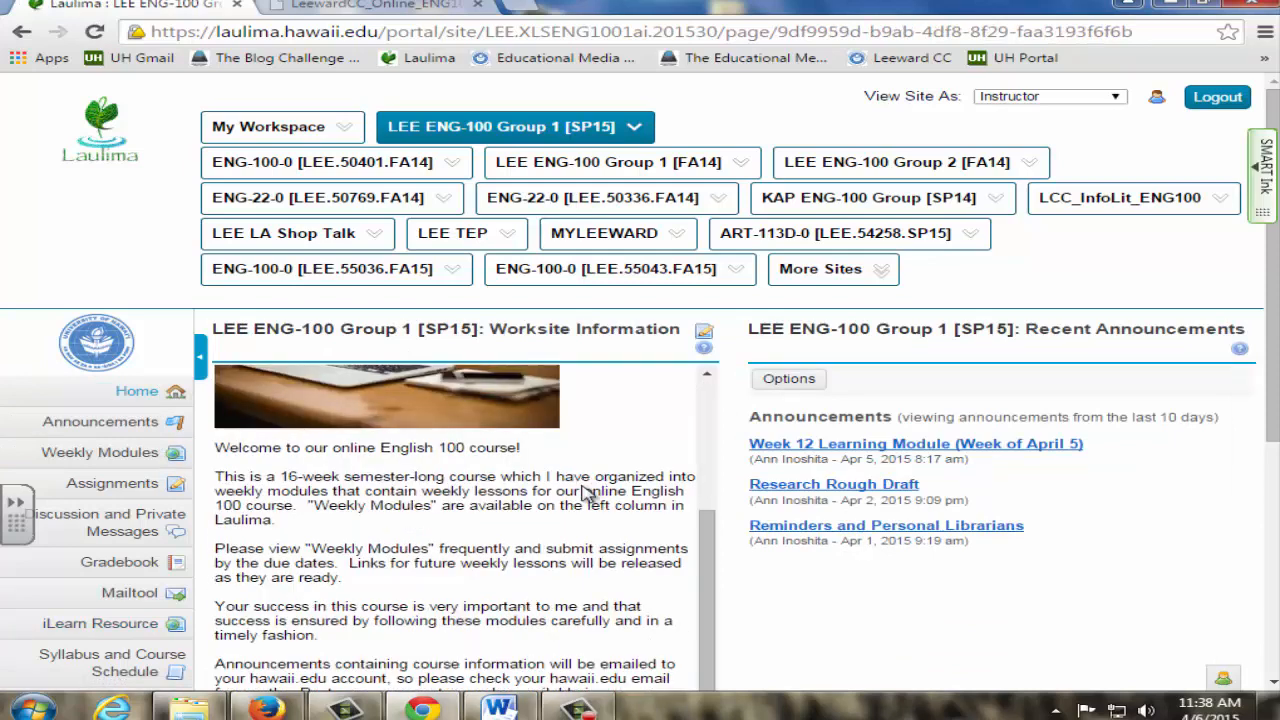
scroll(down, 3)
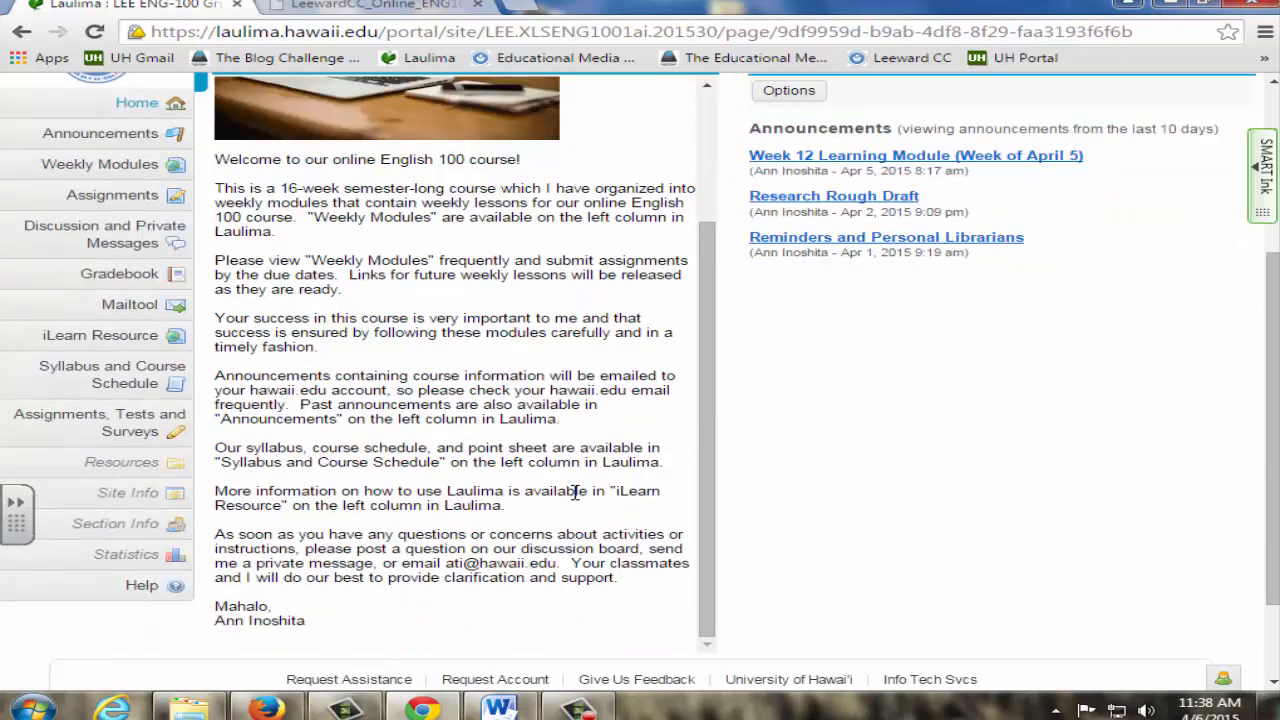